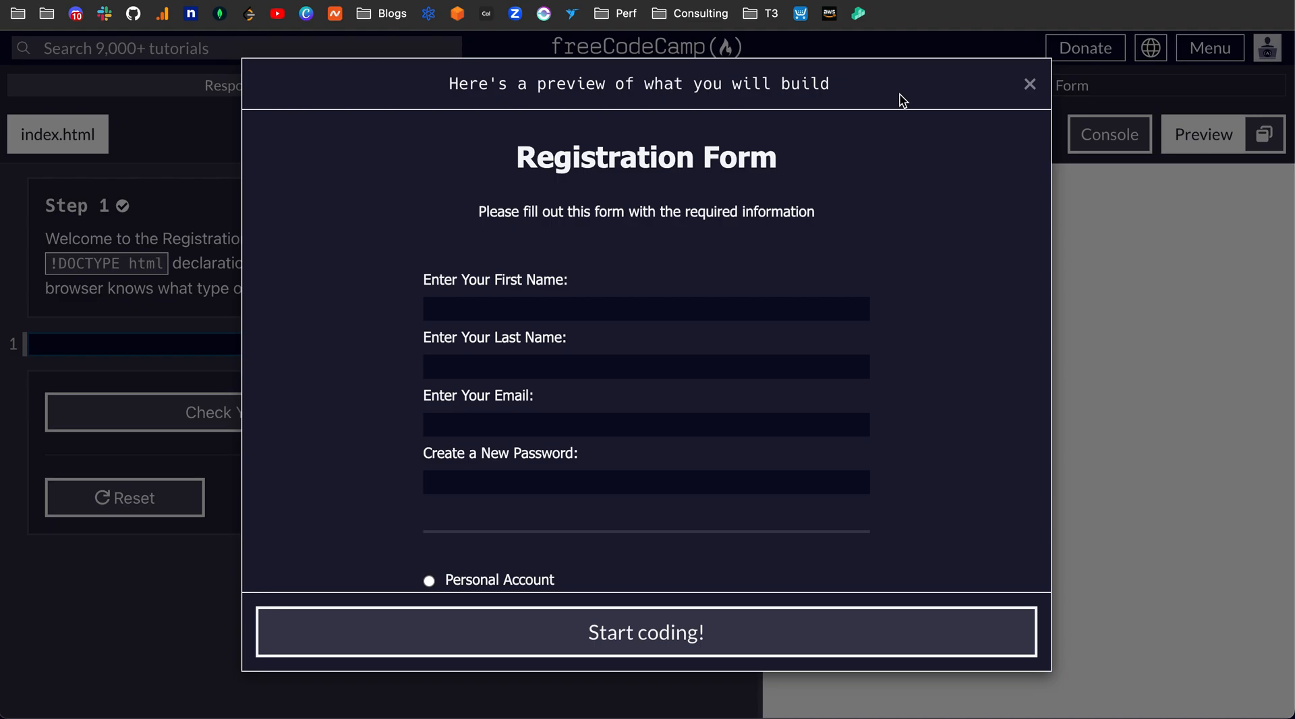
mouse_move(866, 214)
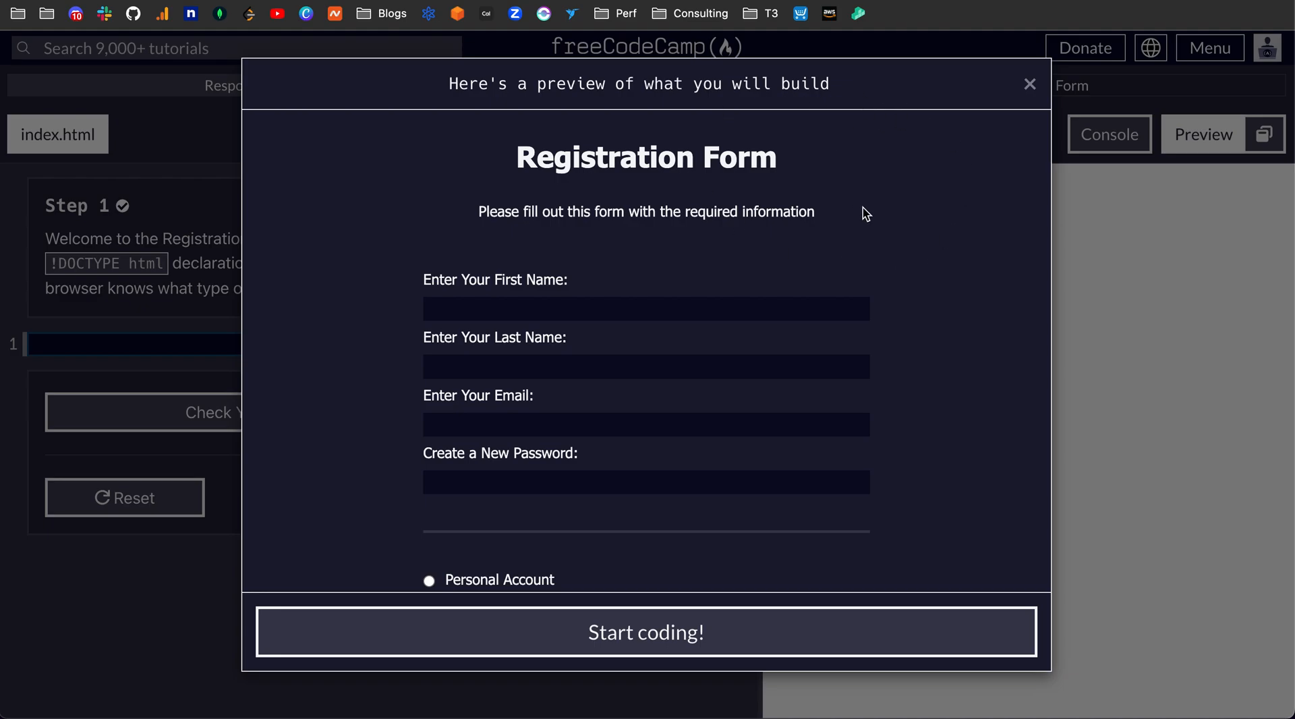
- Scroll the Registration Form preview, open and close the referral dropdown, then start coding
scroll(down, 3)
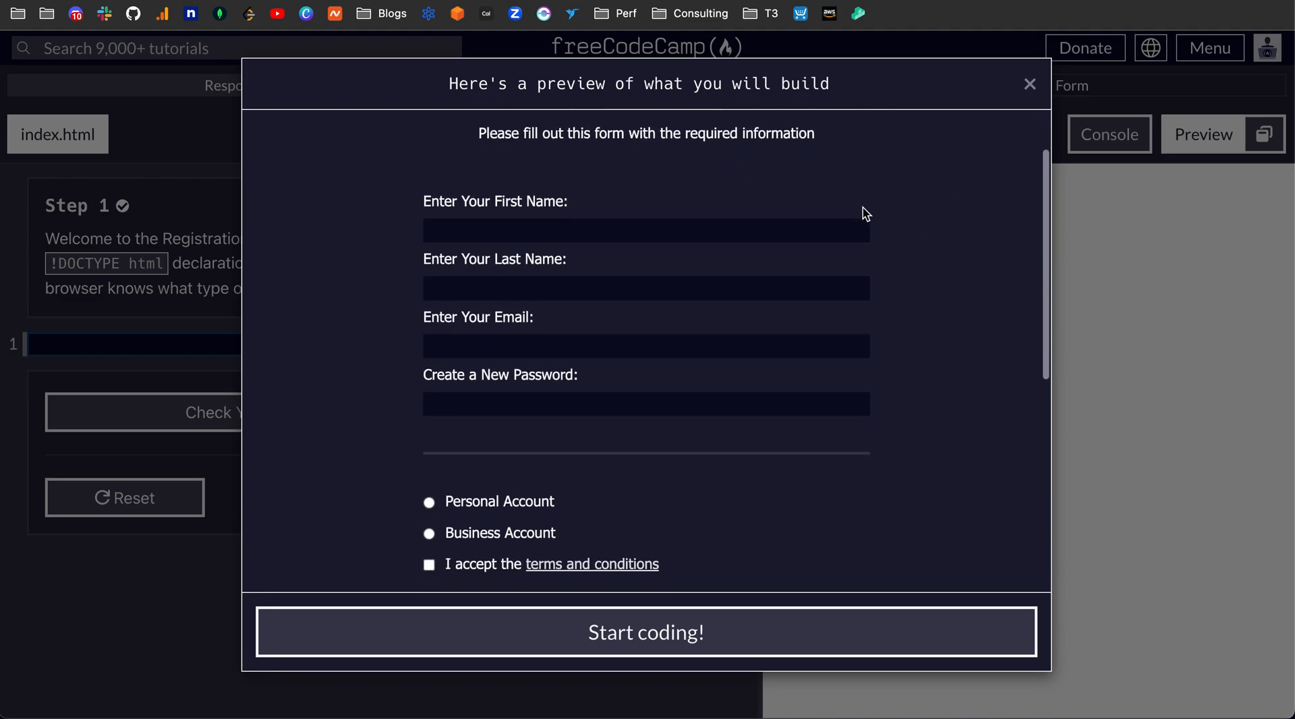
scroll(down, 3)
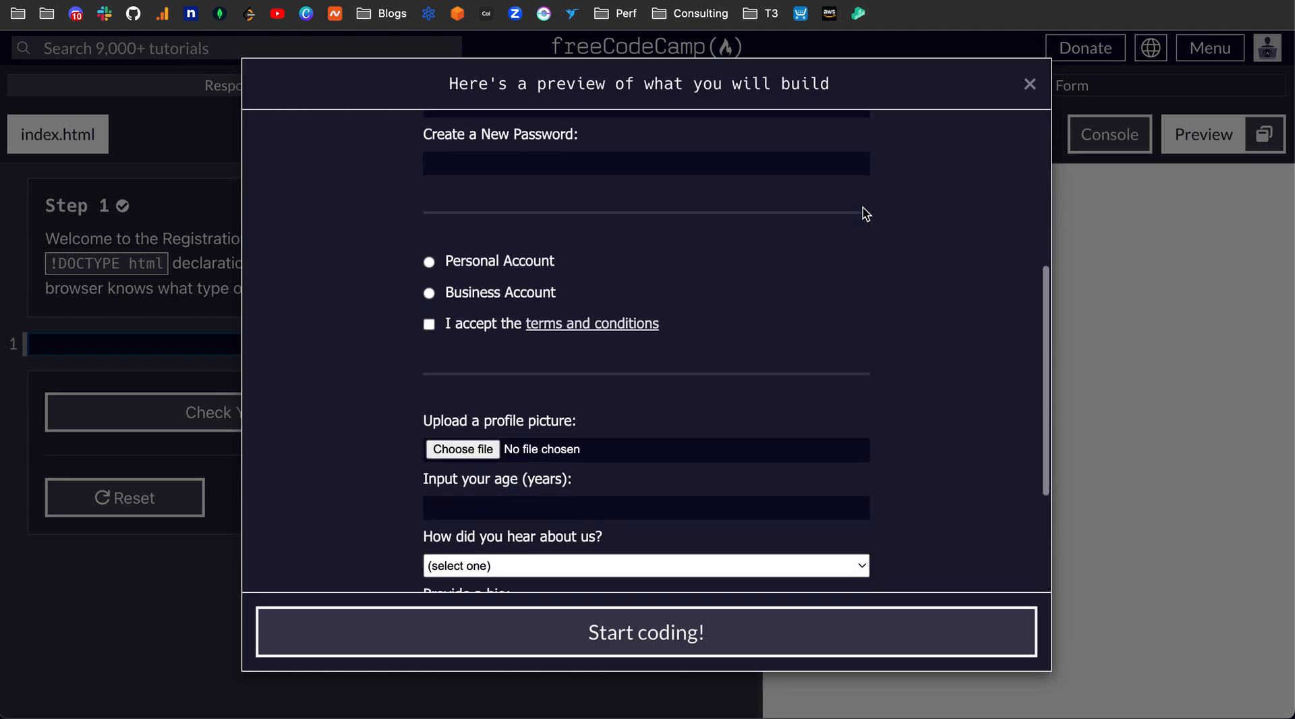
scroll(down, 3)
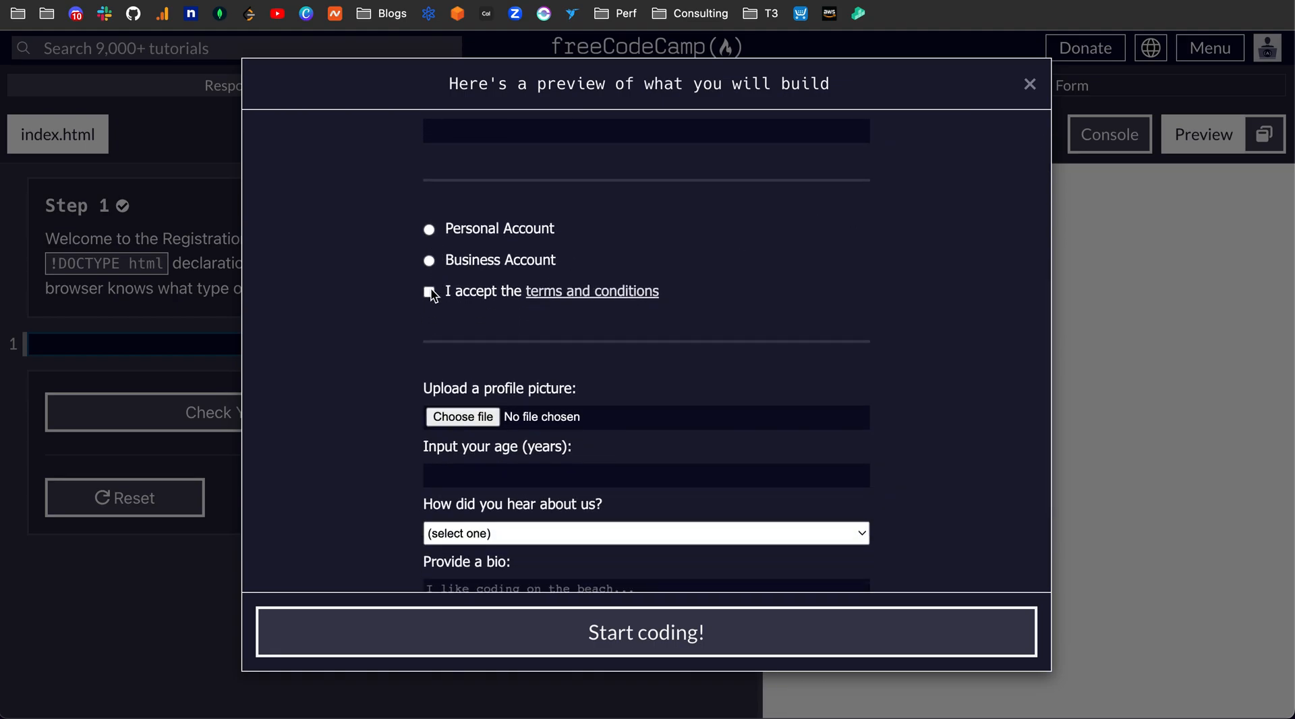
scroll(down, 3)
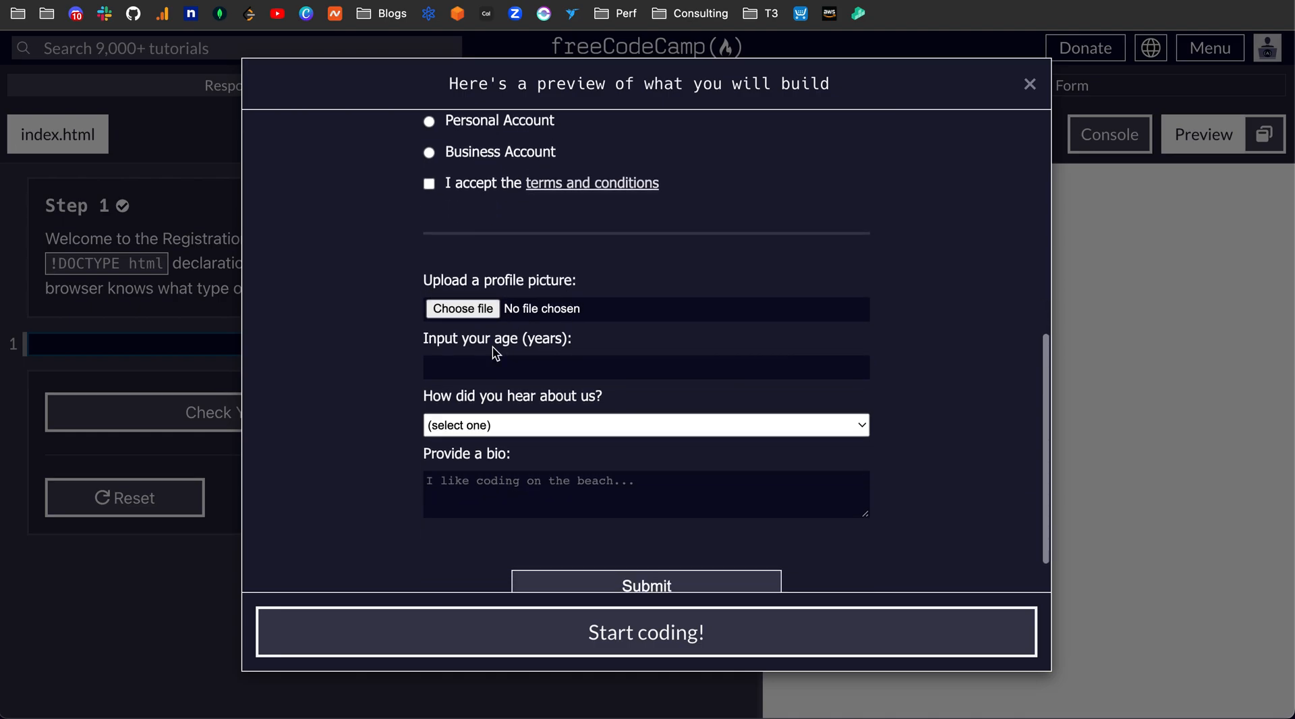
scroll(down, 3)
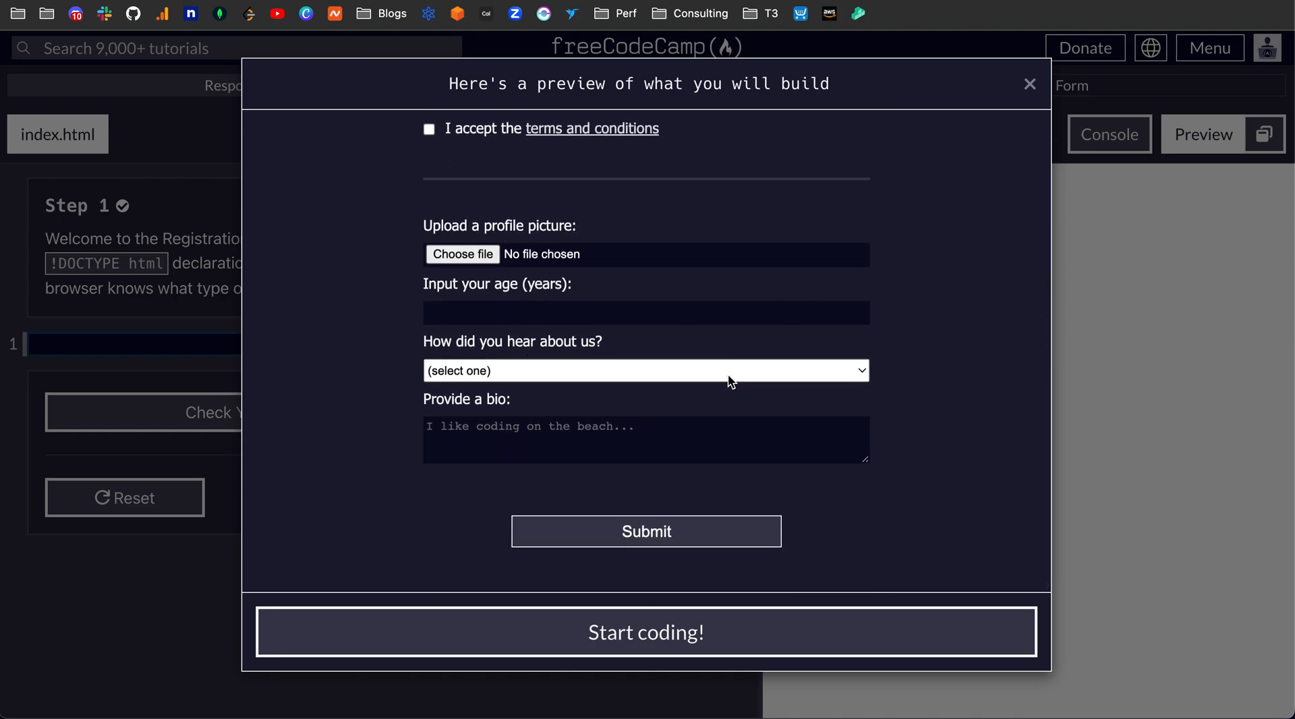
click(646, 369)
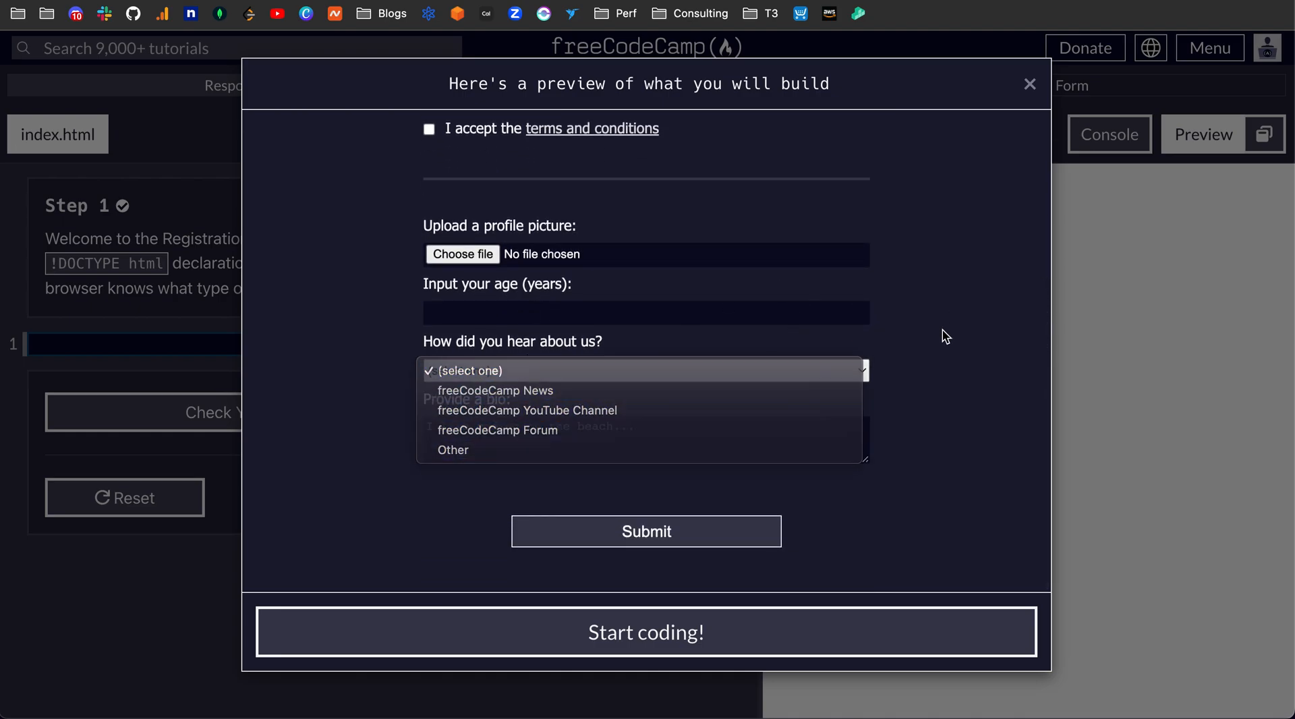
click(464, 370)
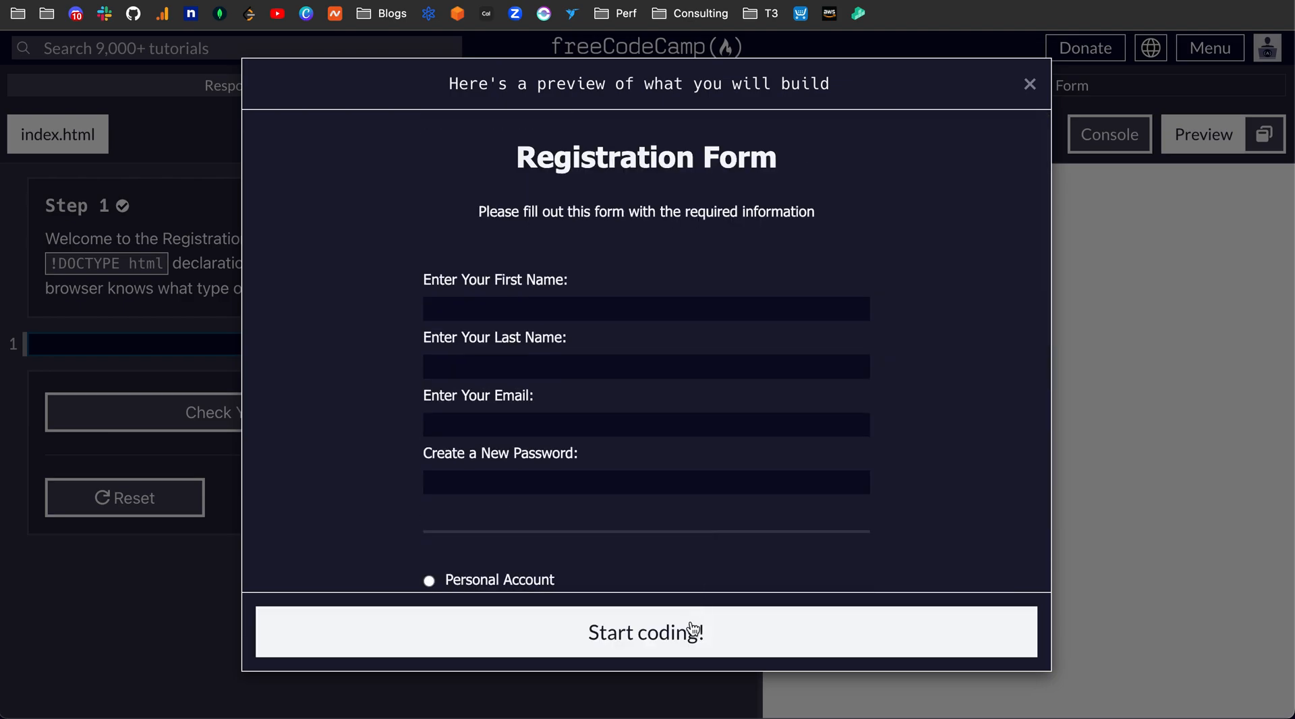
click(646, 632)
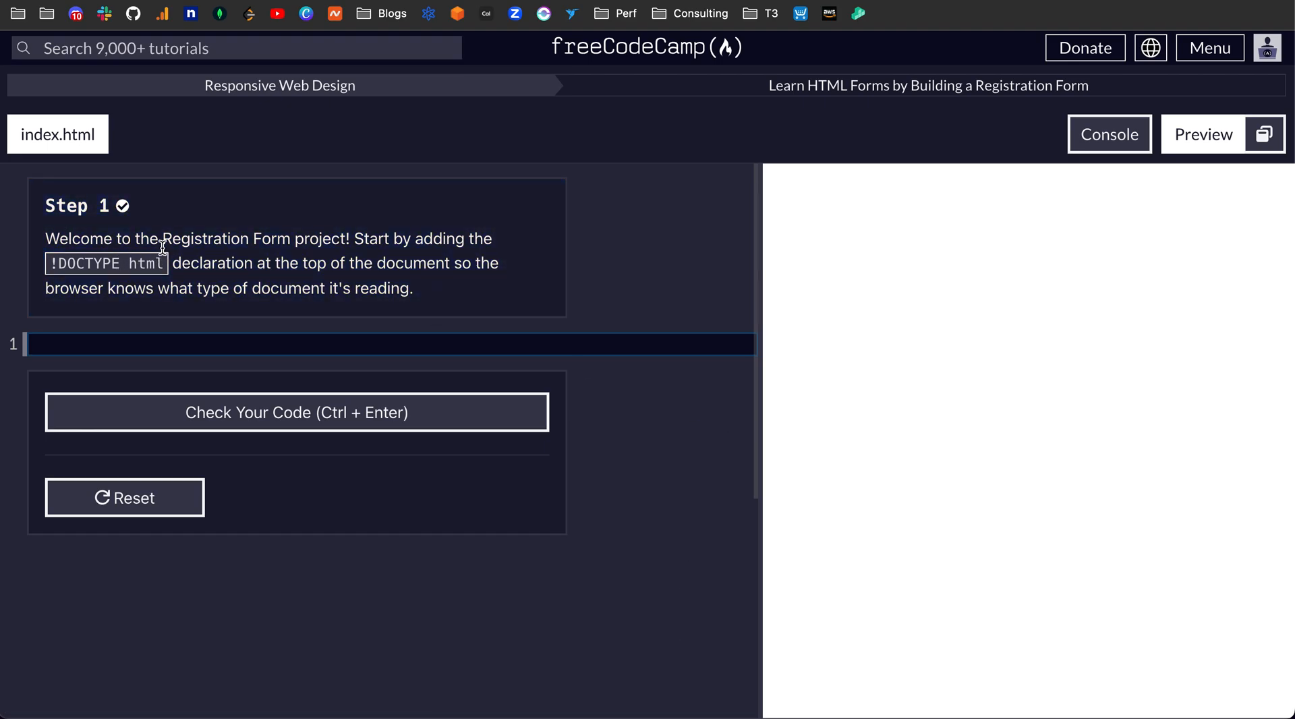
mouse_move(174, 262)
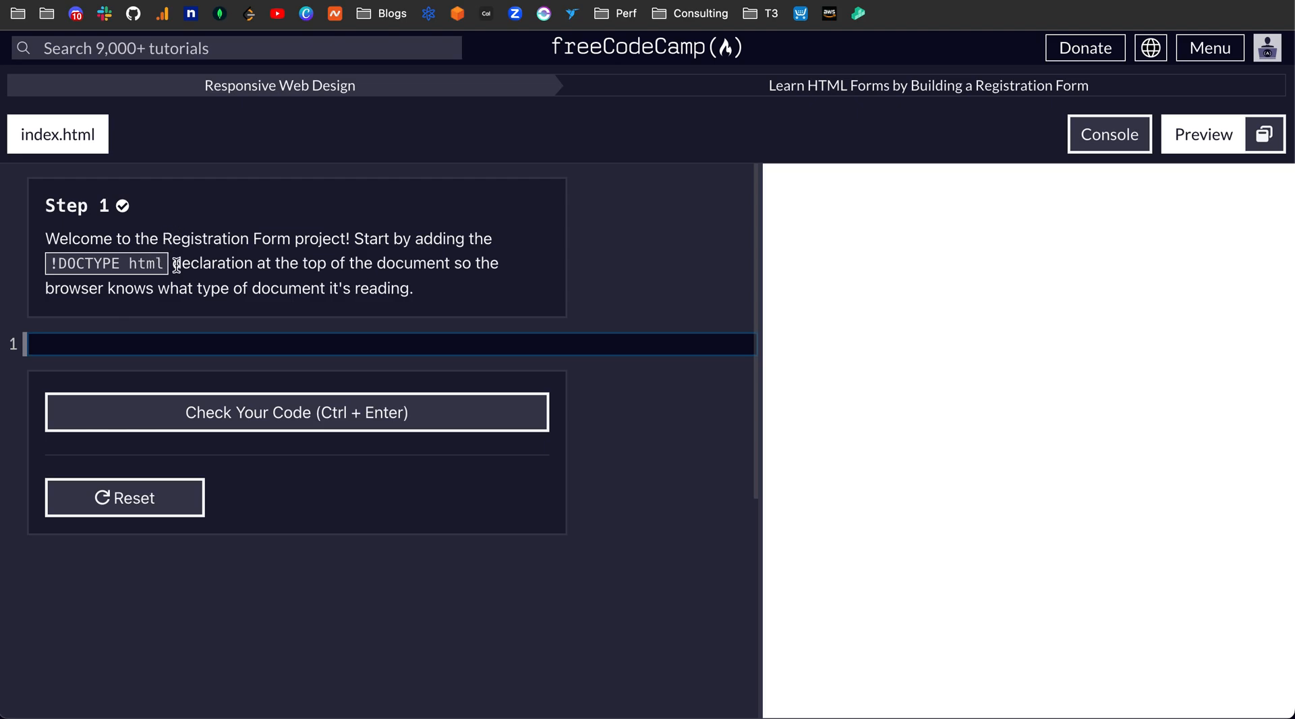
mouse_move(213, 280)
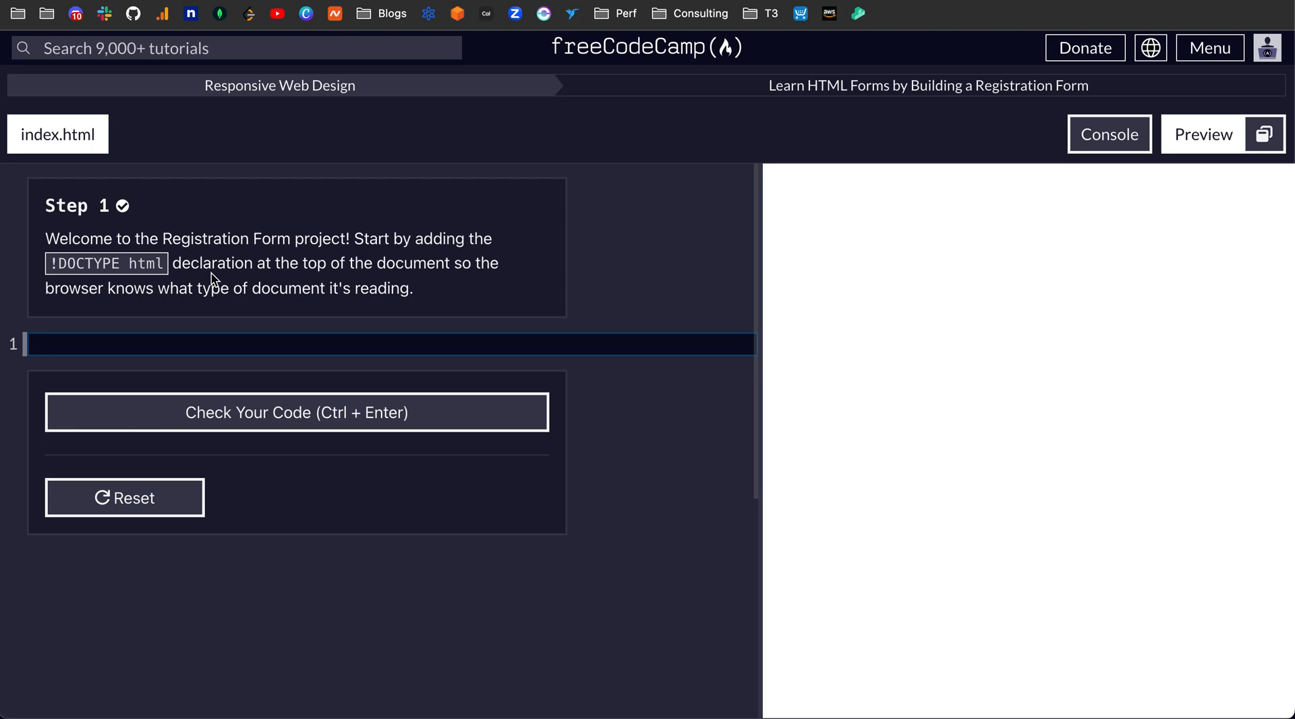
mouse_move(55, 123)
text(<)
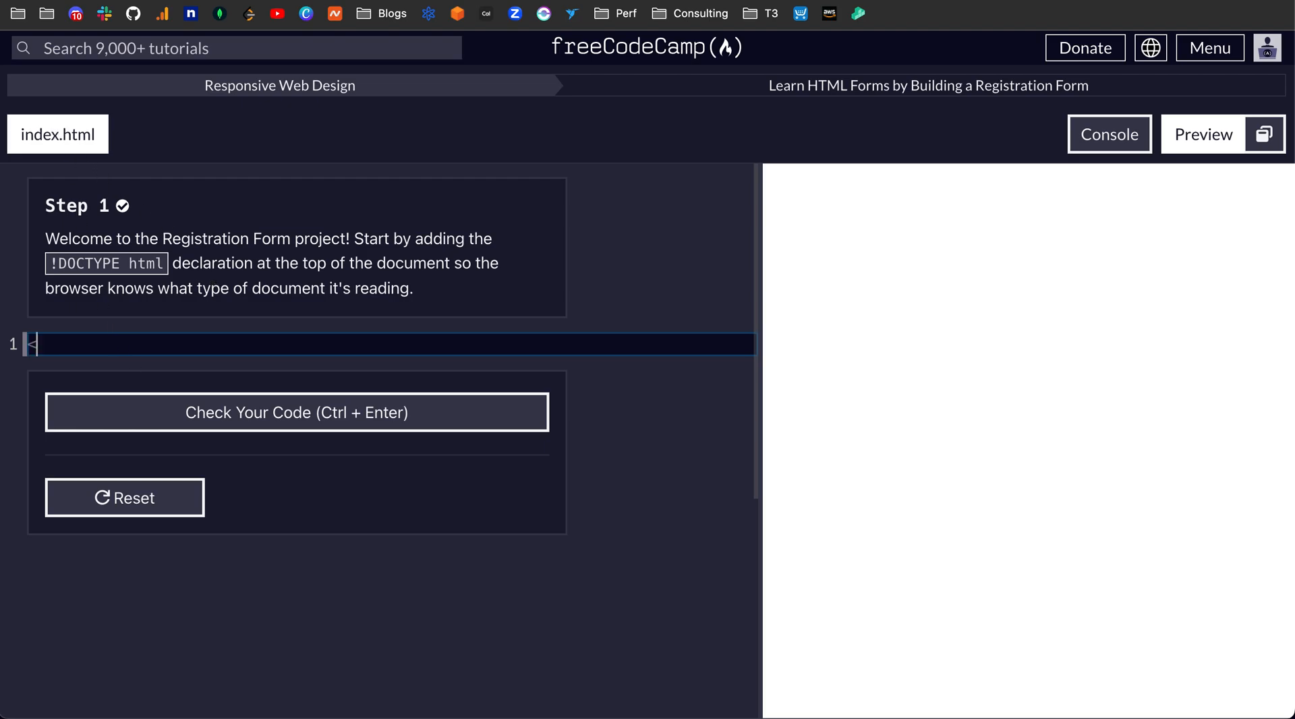
- Write <!DOCTYPE html> on line 1, check it, and submit
text(!DOC)
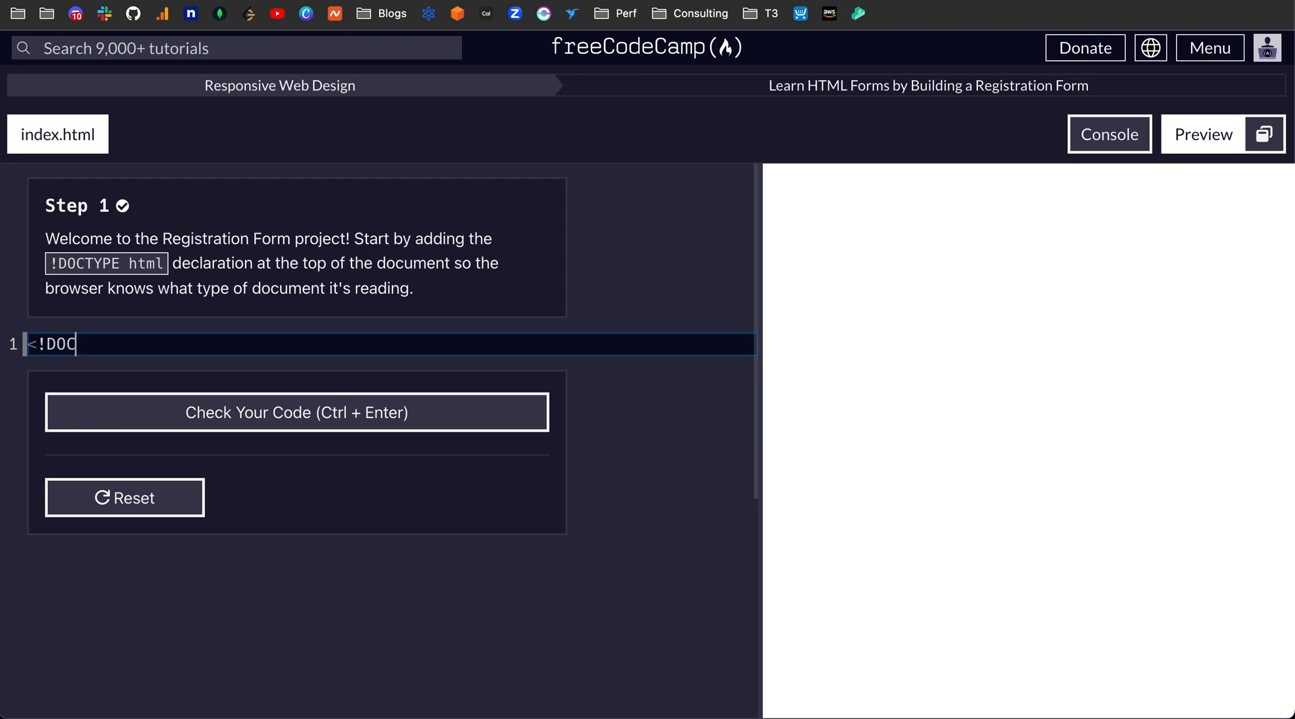
text(TYPE html)
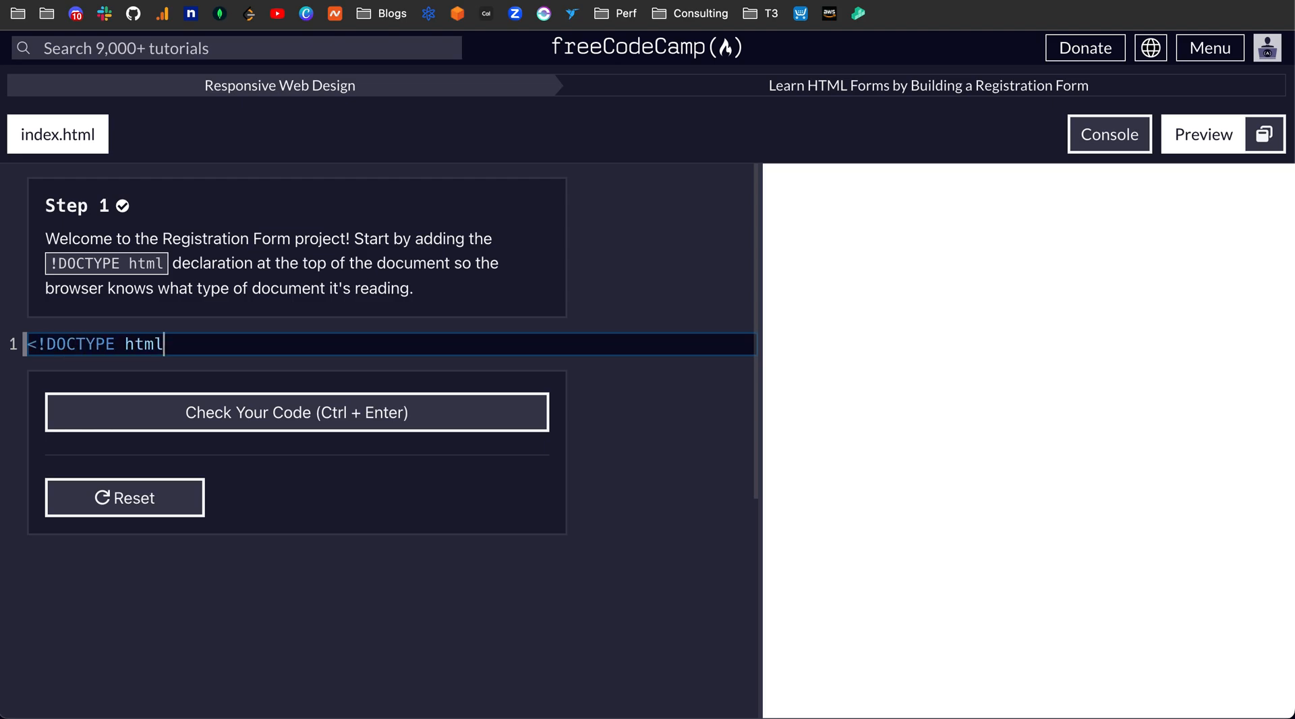
text(>)
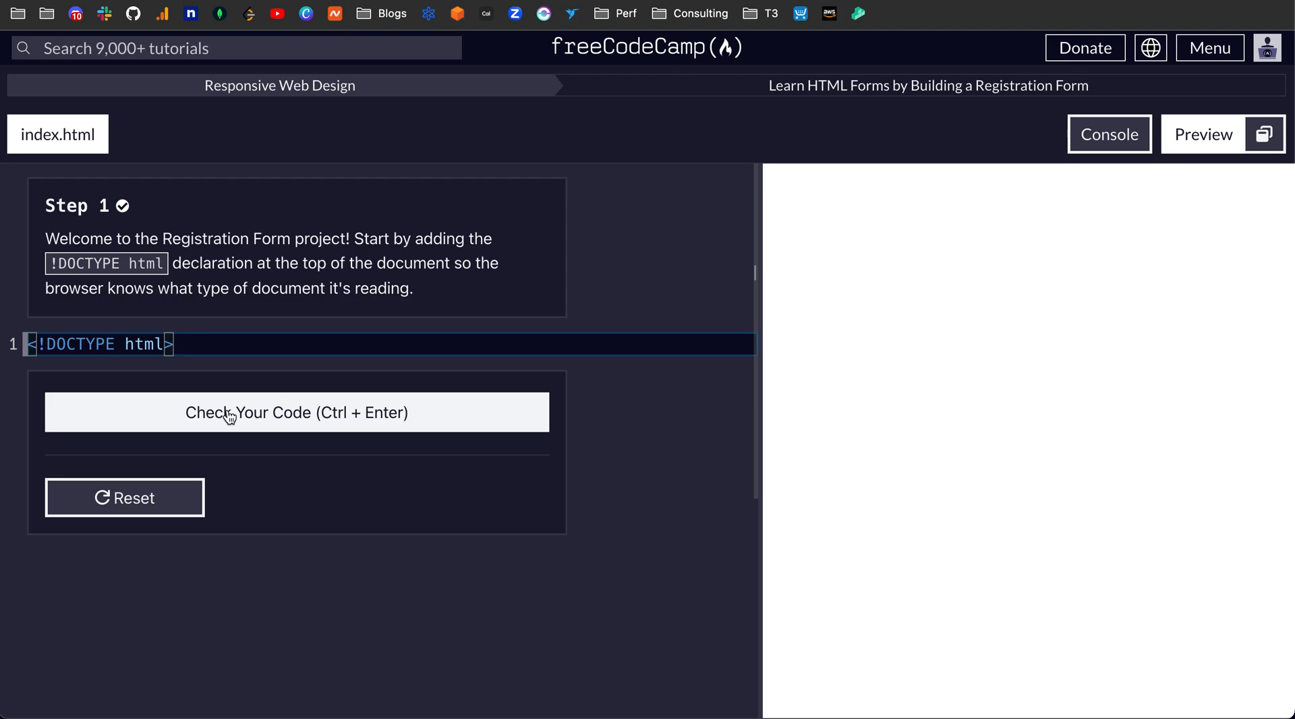
click(296, 412)
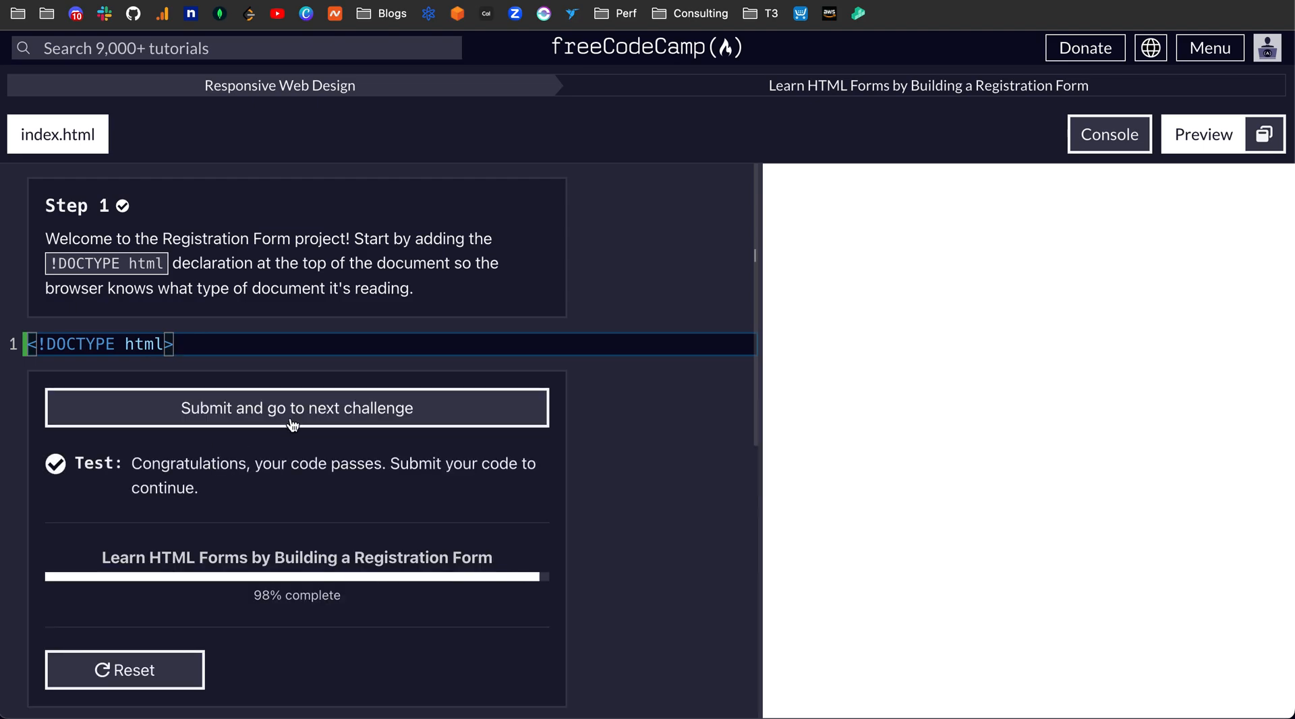
click(296, 407)
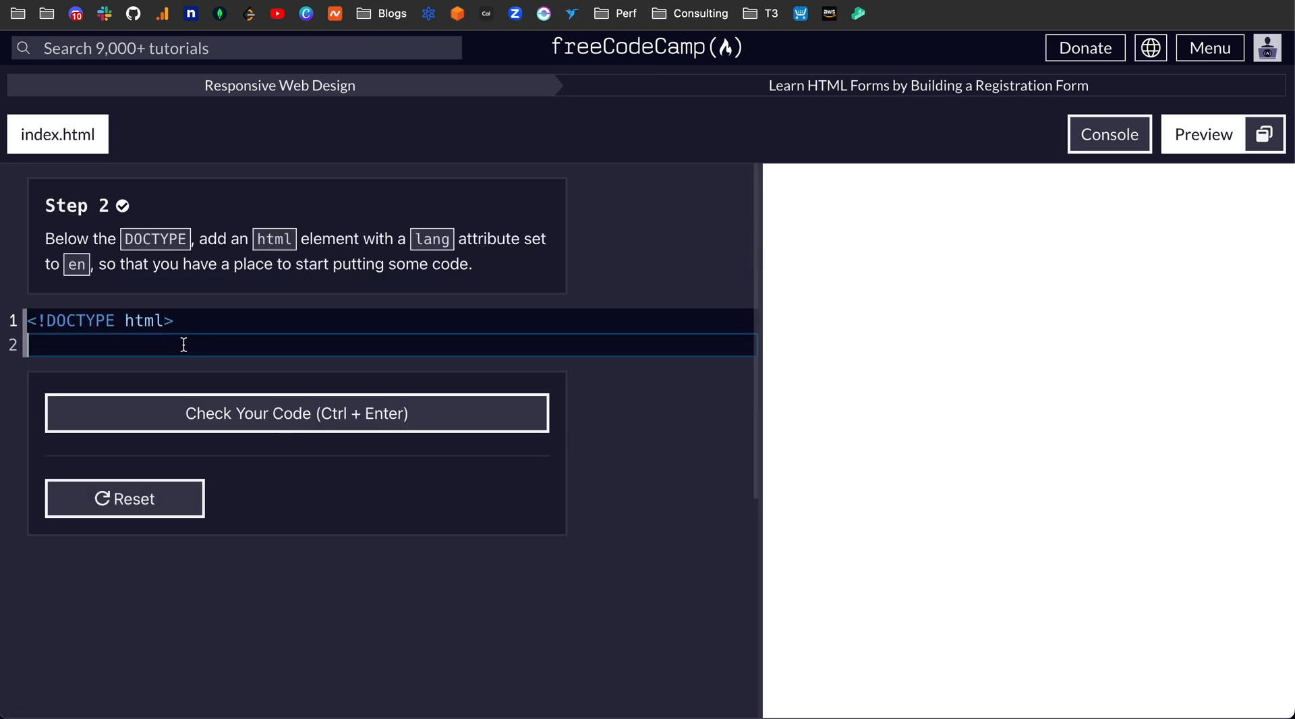
- Add an opening html tag with lang="en" on line 2 and test it
text(<)
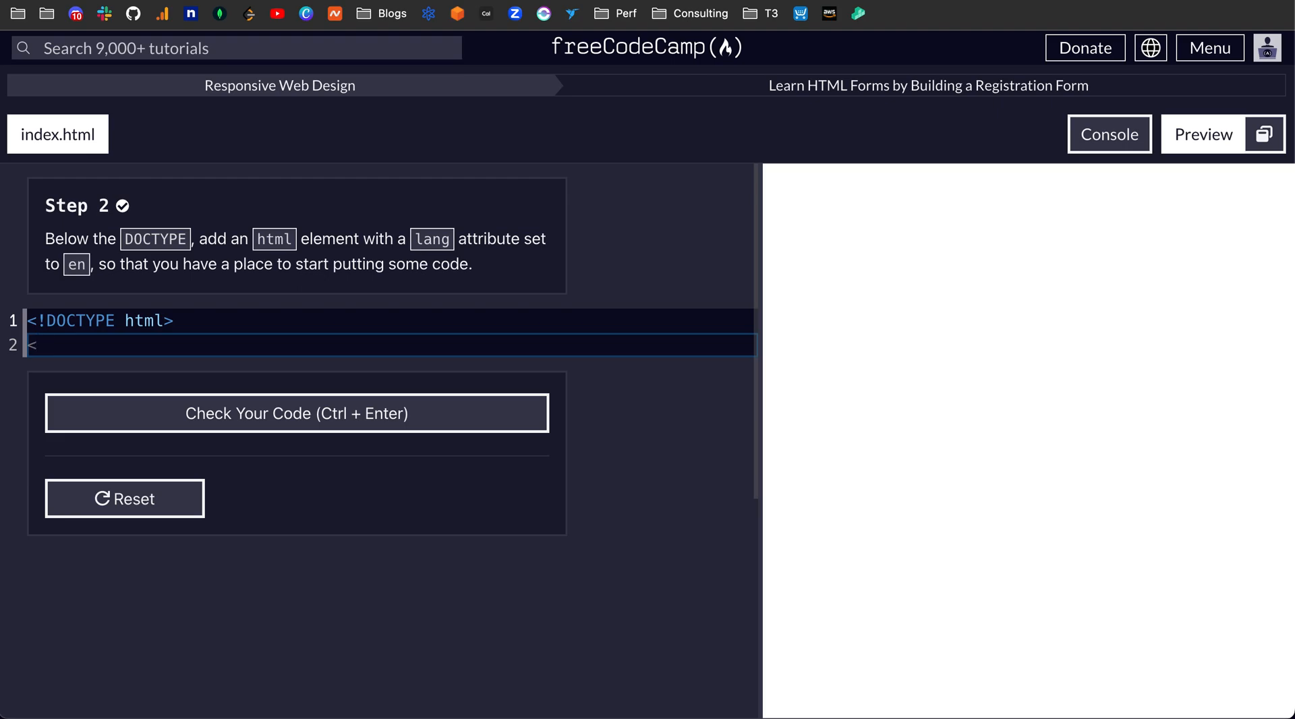
text(html lang=>)
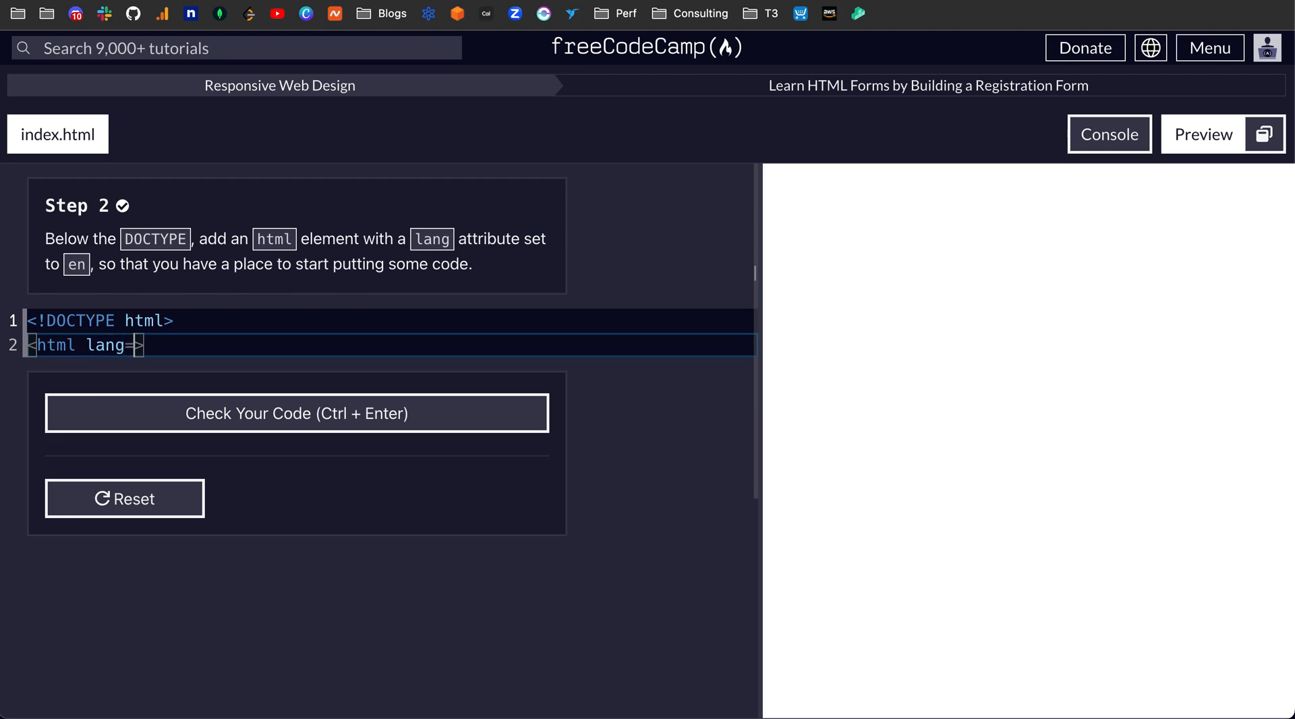
text(:)
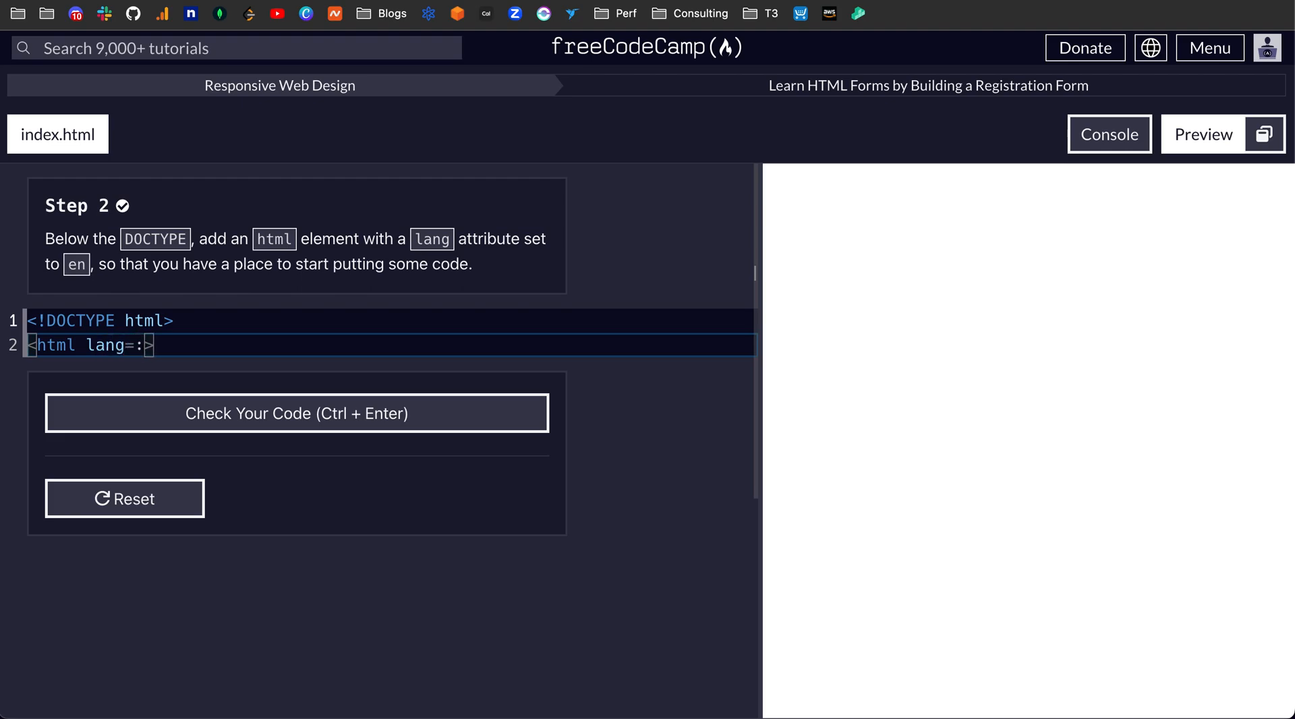
text("en")
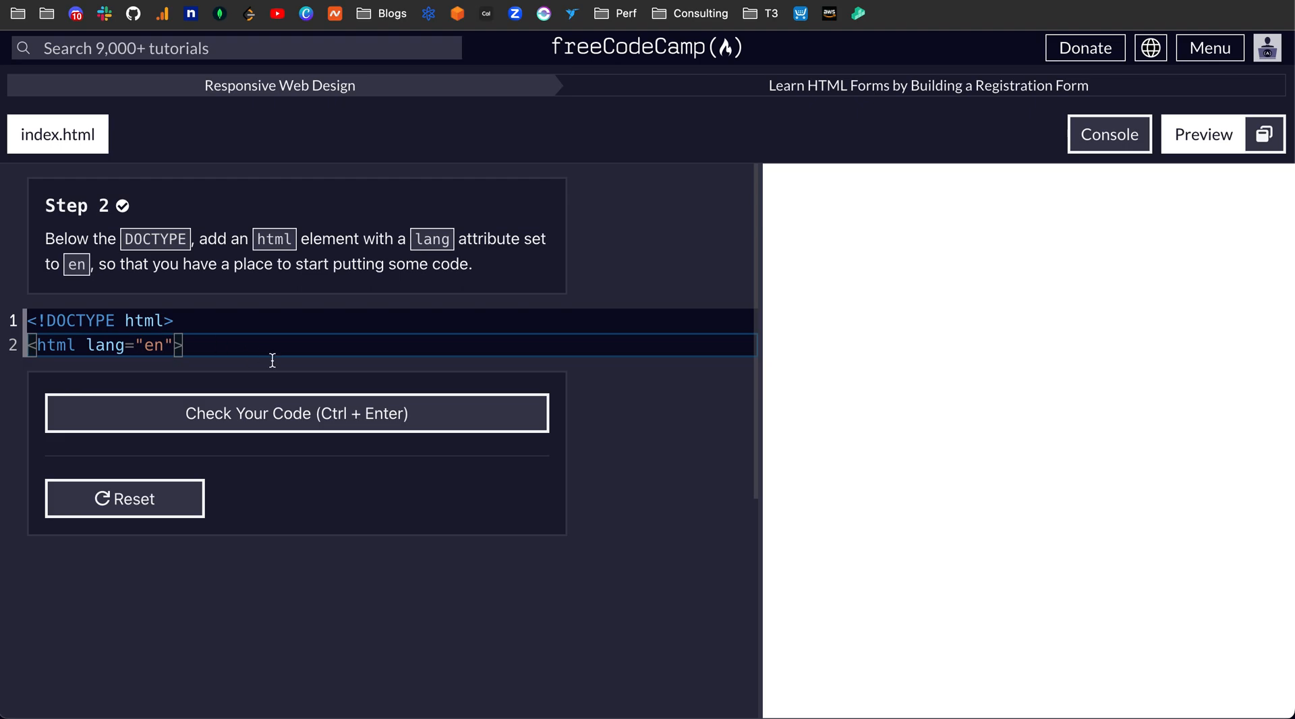
click(296, 413)
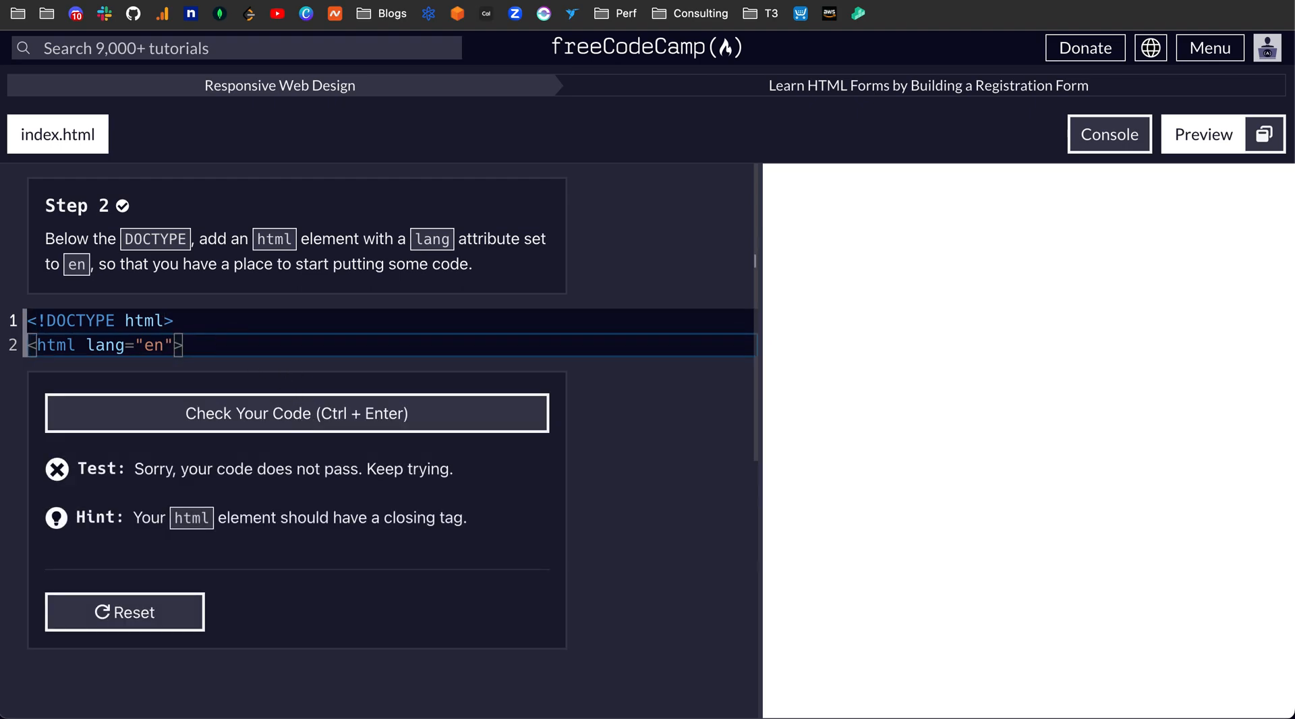
- Add the closing </html> tag, recheck the code, and submit
text(</)
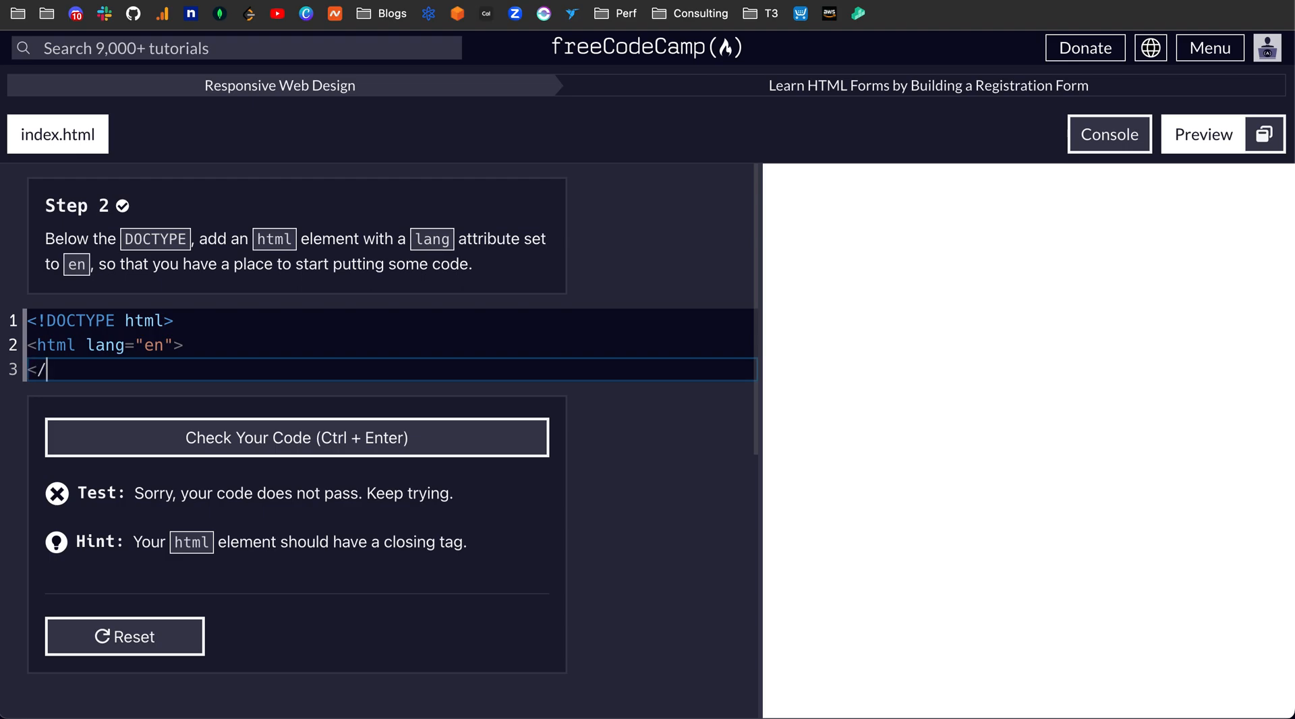
text(html>)
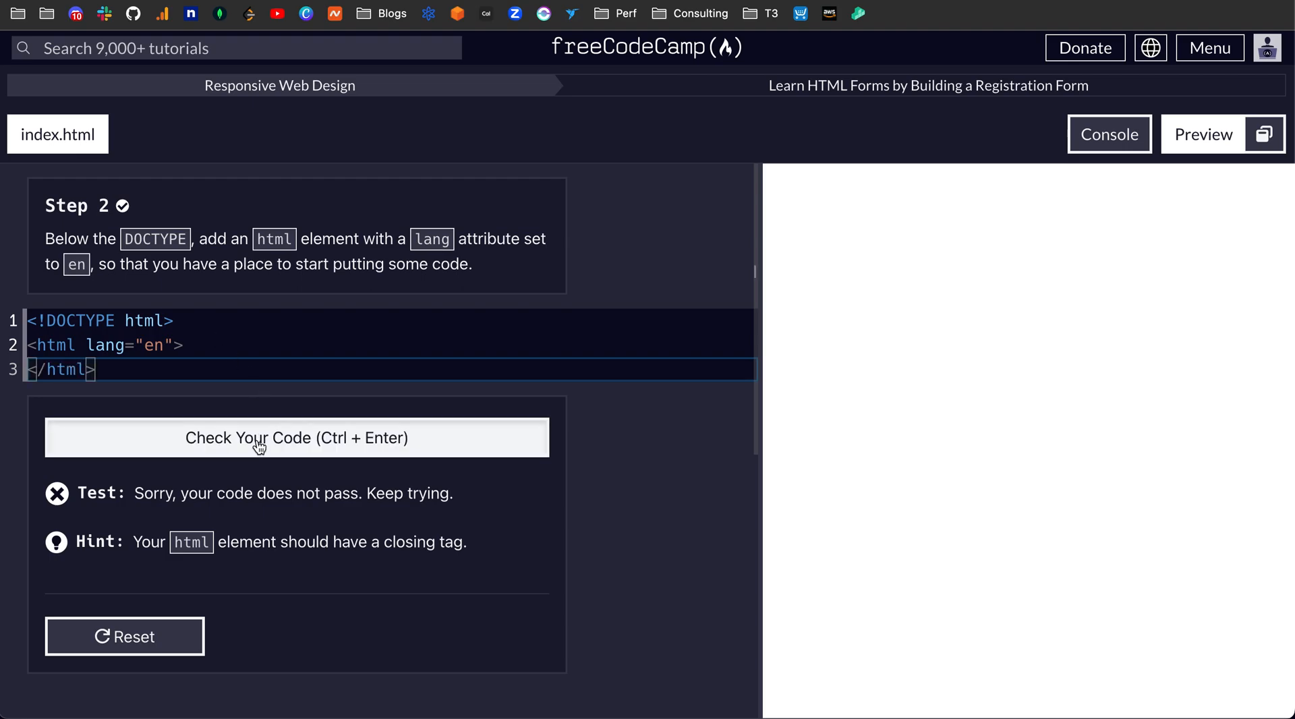
click(296, 438)
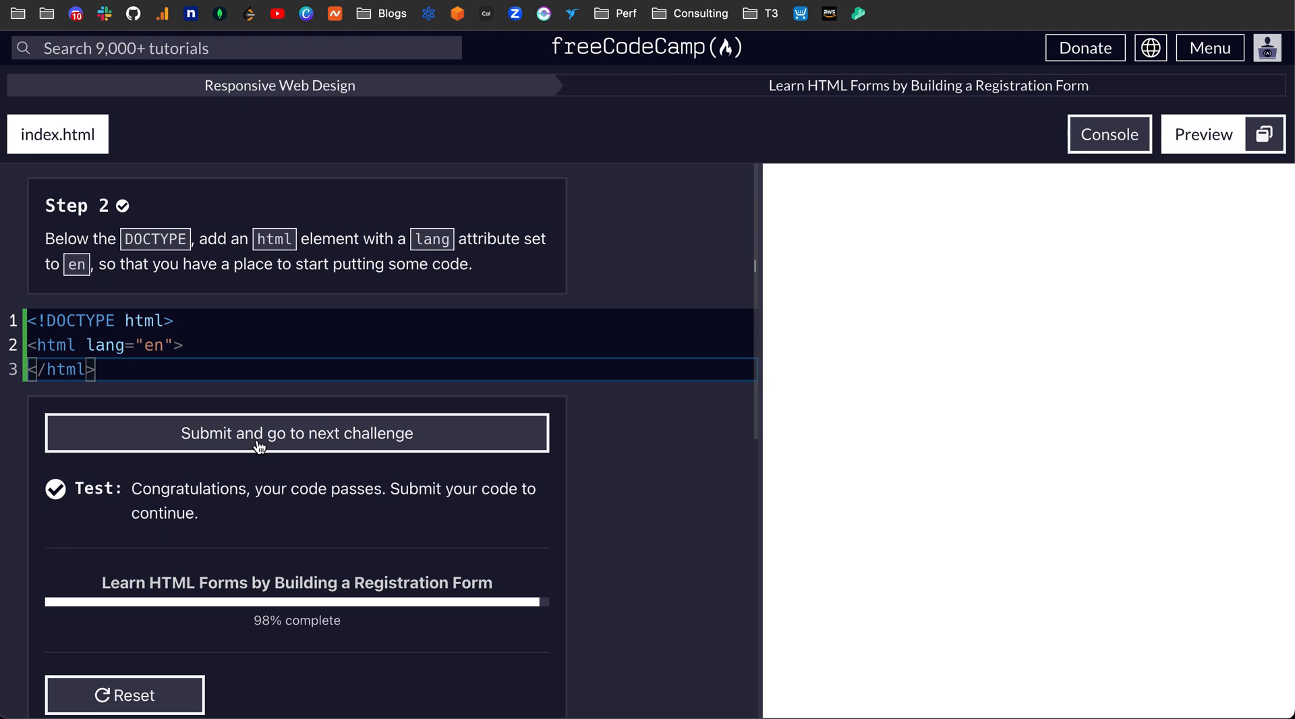
click(297, 432)
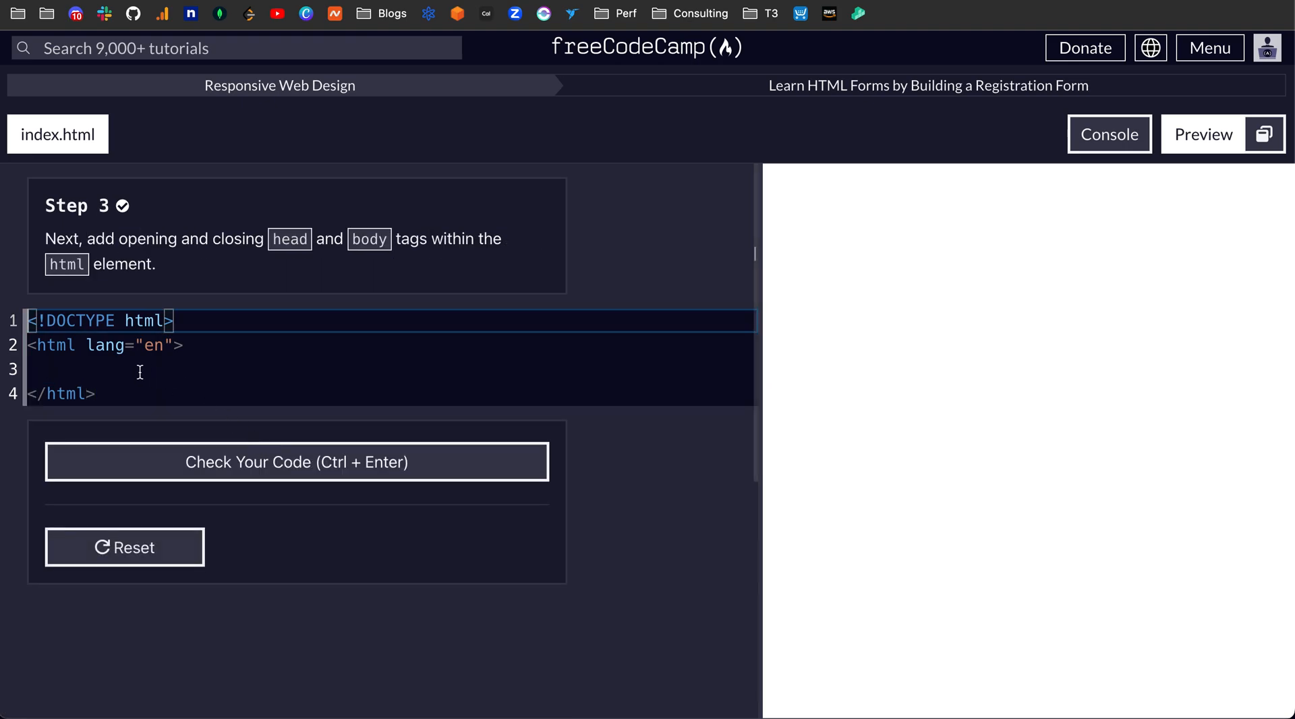
- Add a head tag pair and rename the duplicate pair to body tags
click(141, 370)
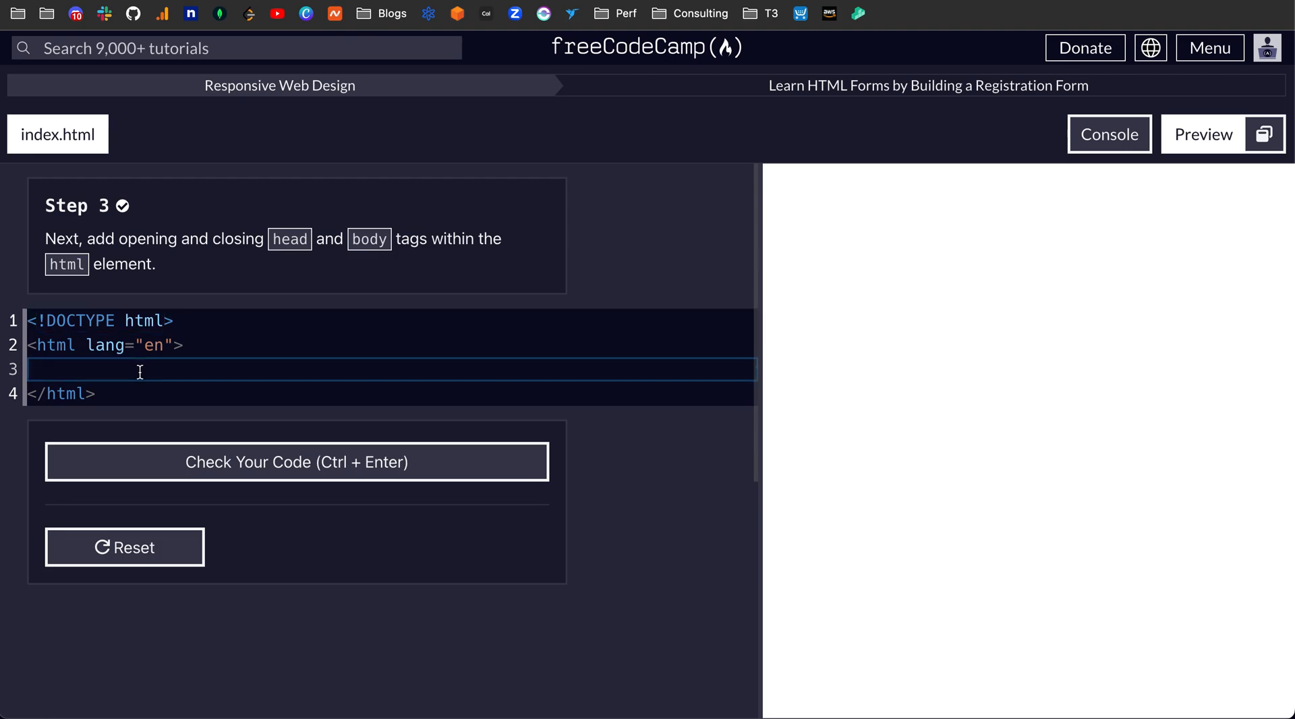
text(<>)
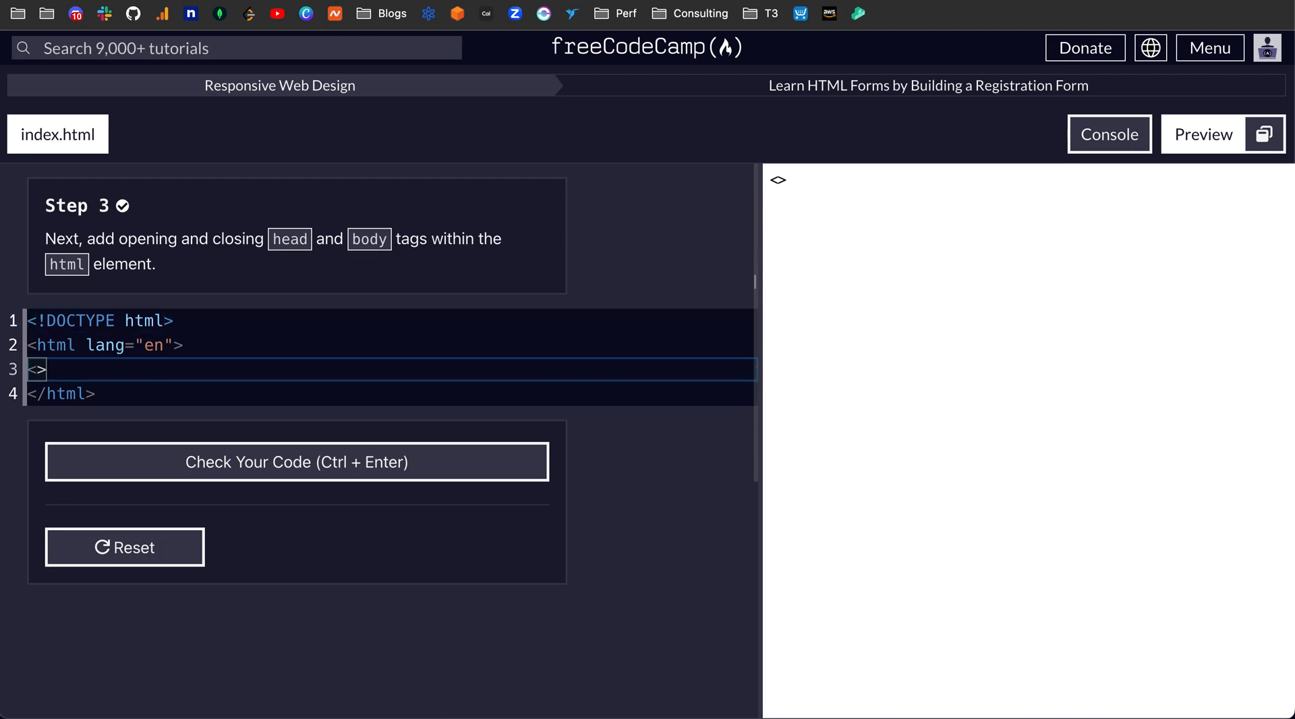
text(head)
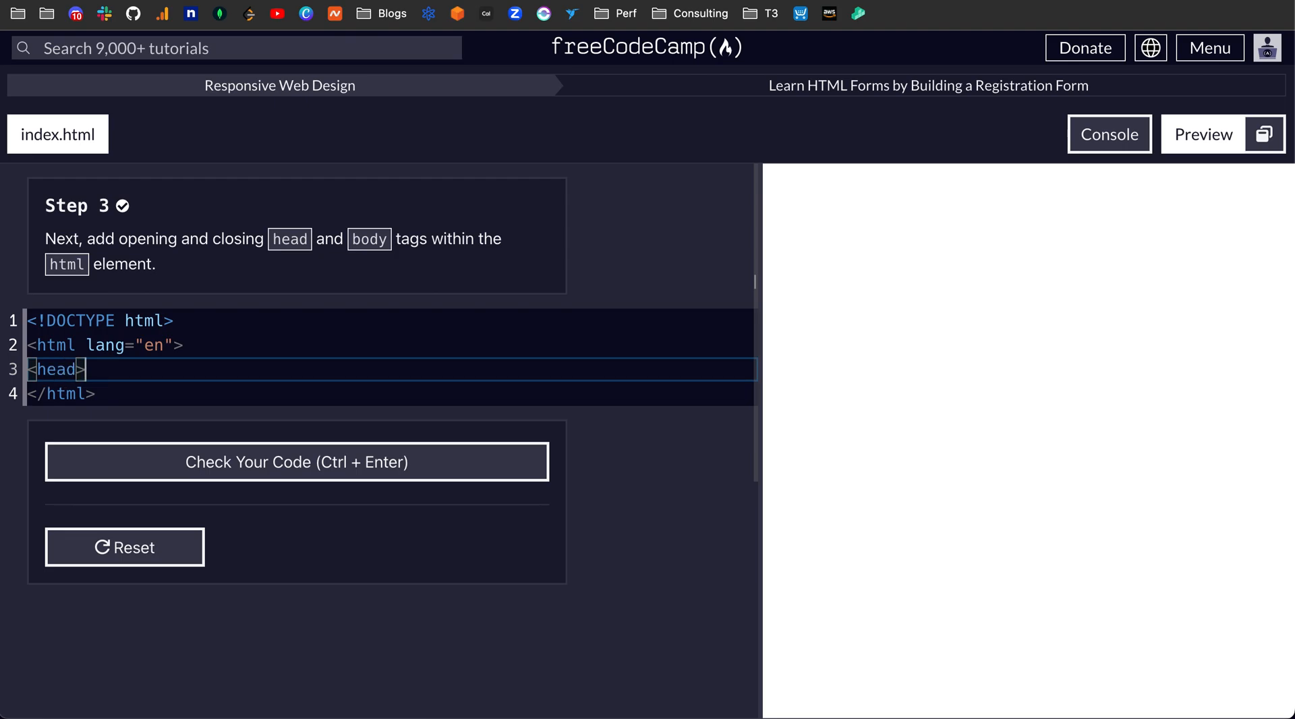
text(</head>)
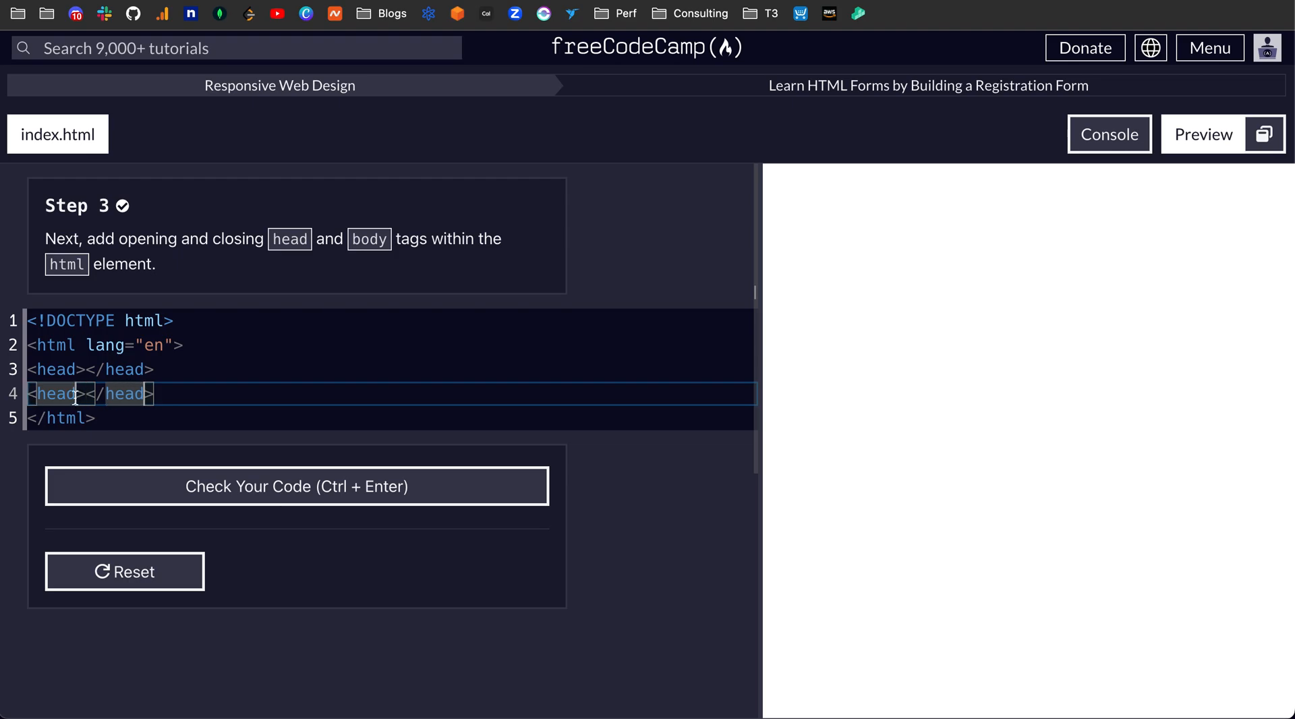
key(Backspace)
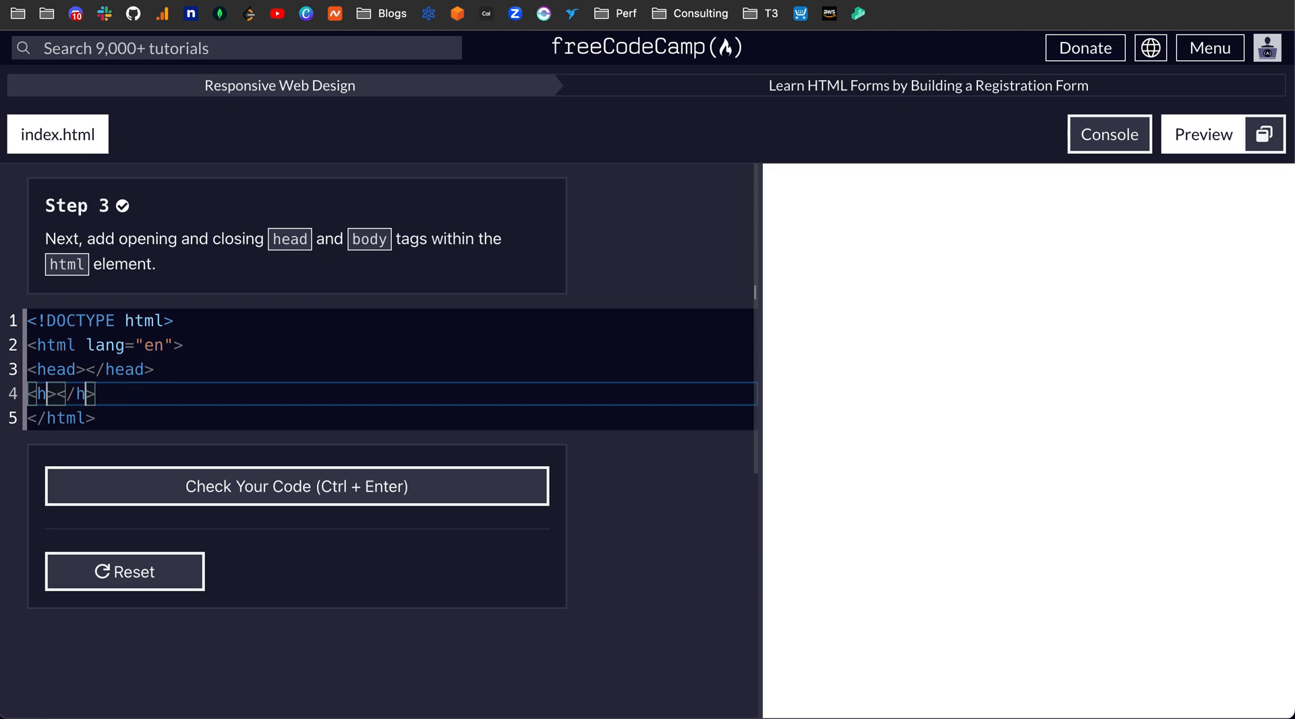
key(Backspace)
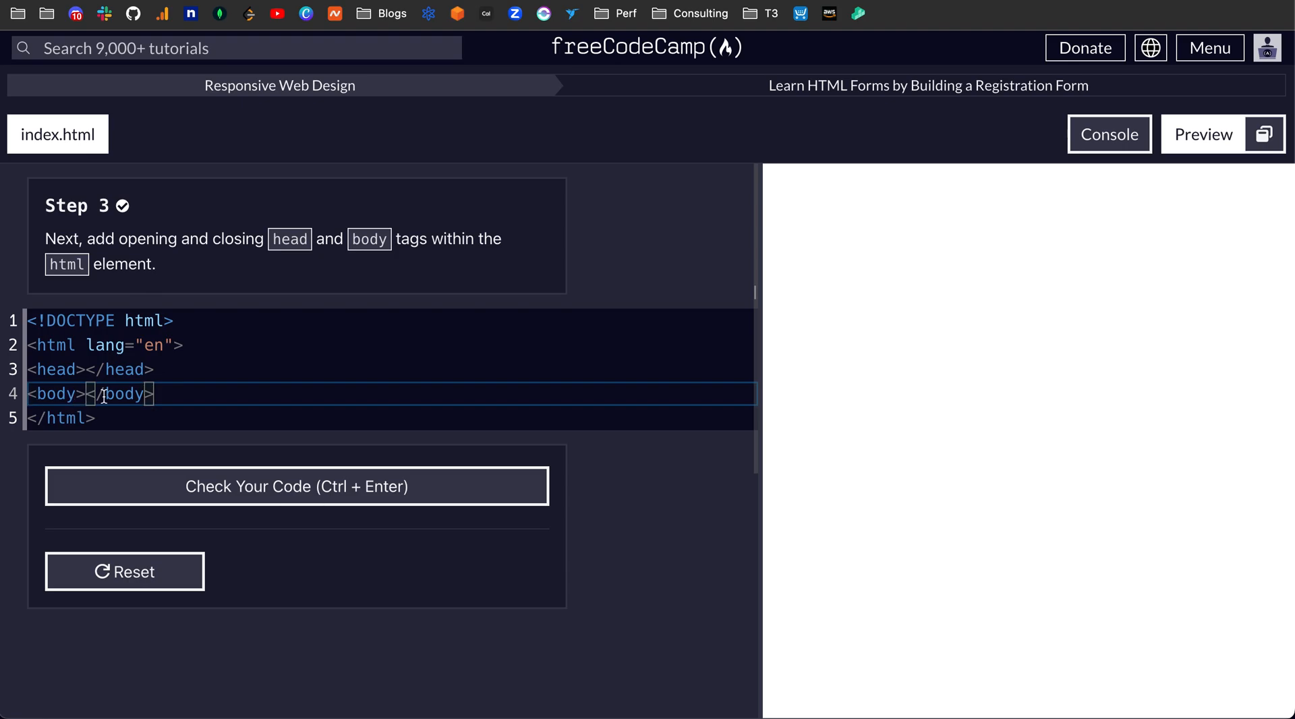
click(91, 369)
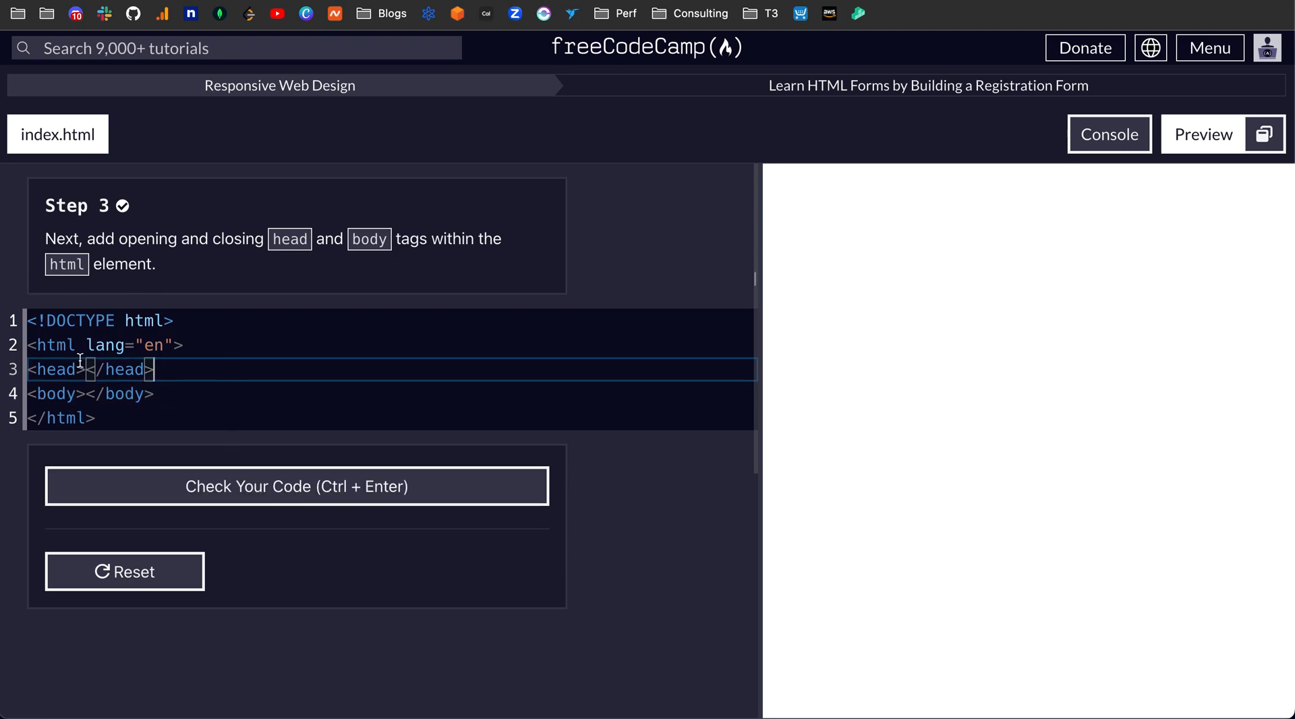
- Check and submit the Step 3 head and body code
click(295, 486)
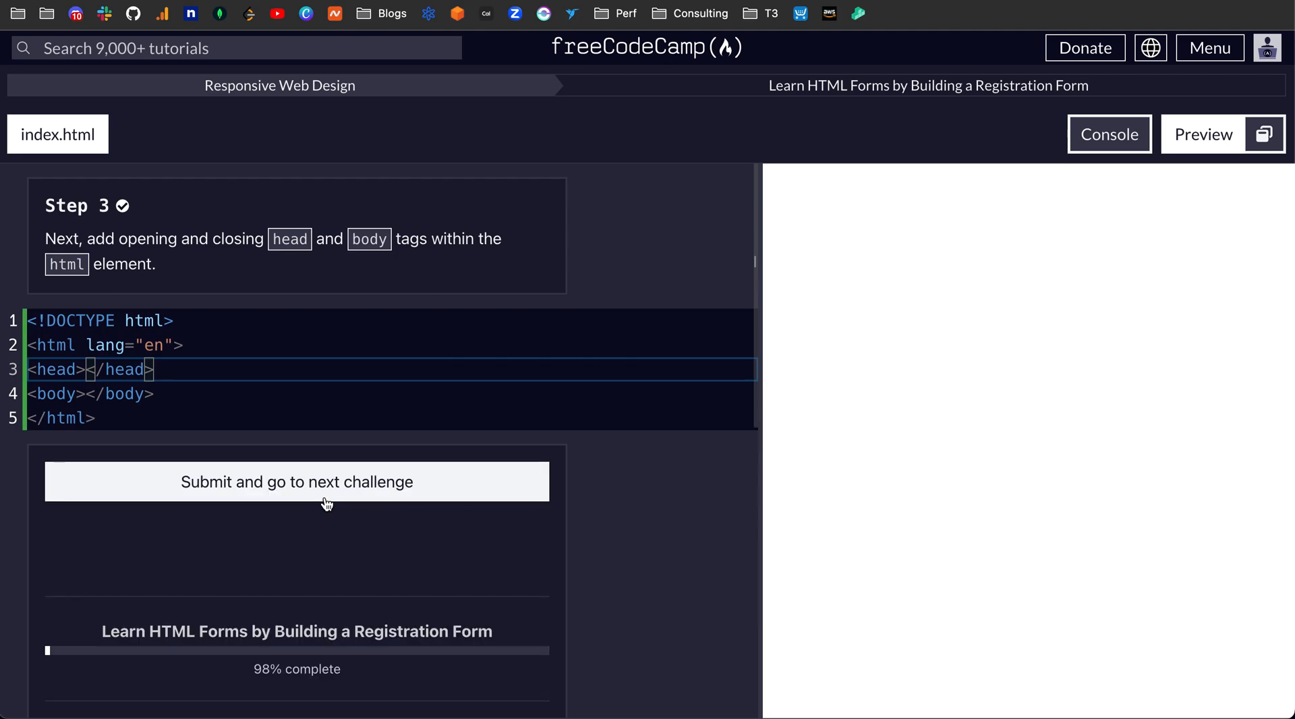
click(295, 481)
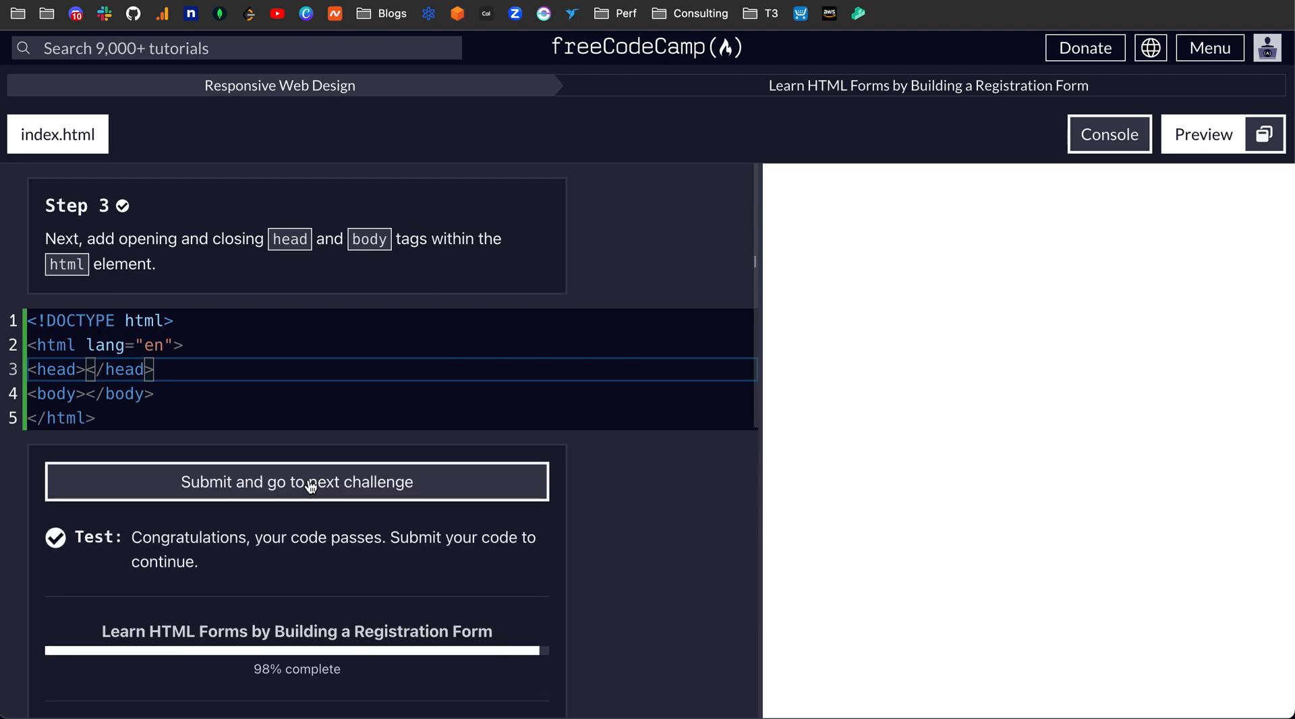
click(296, 482)
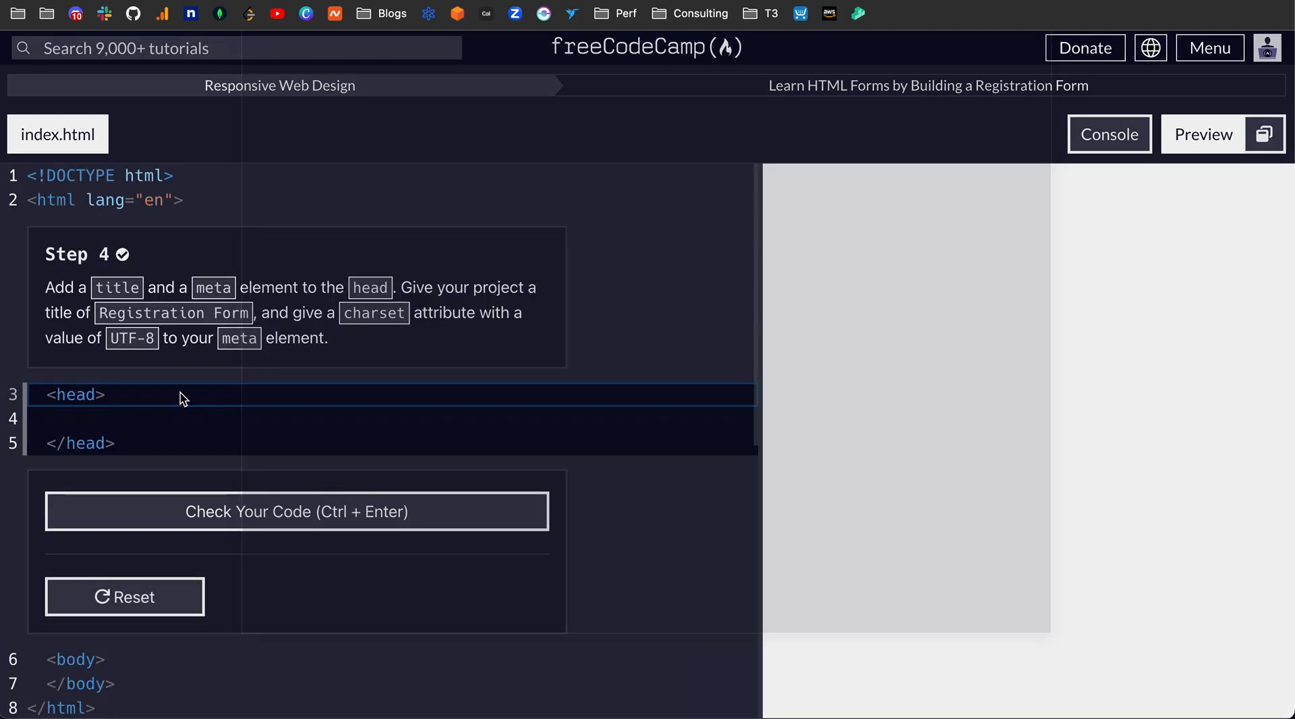
- Dismiss the donation popup with Ask me later
click(1085, 47)
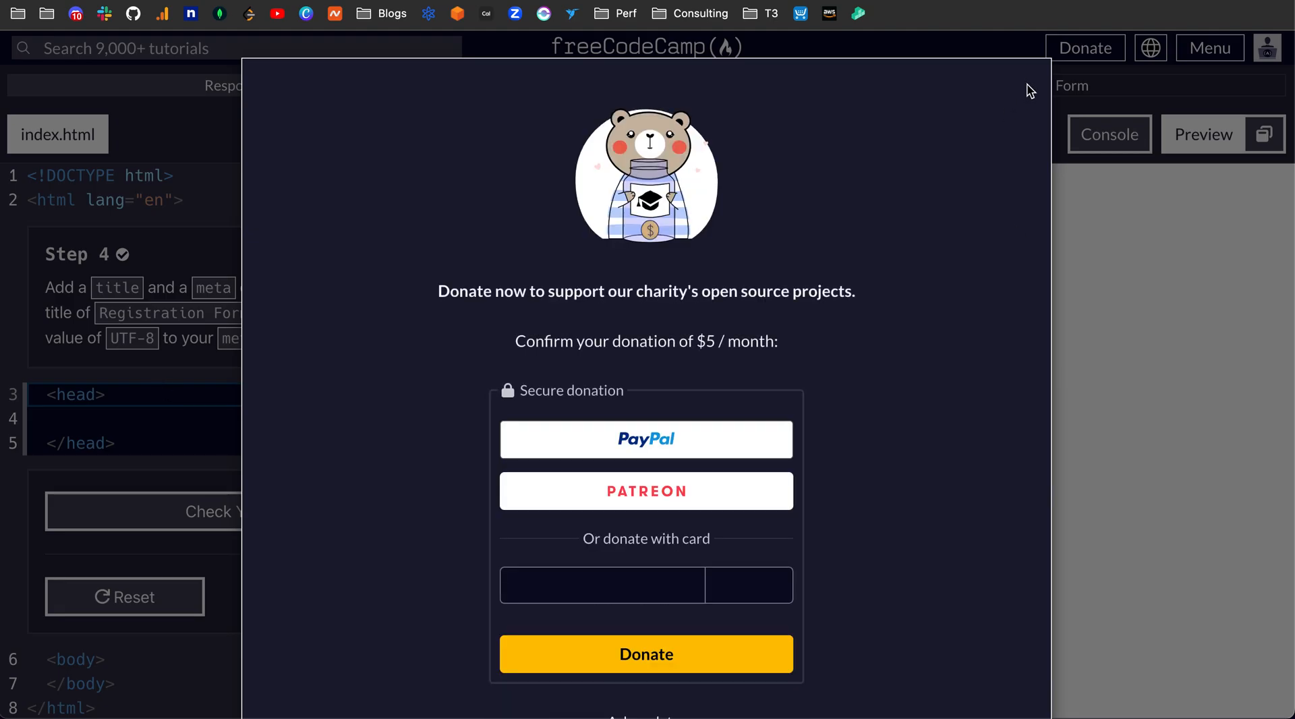
scroll(down, 3)
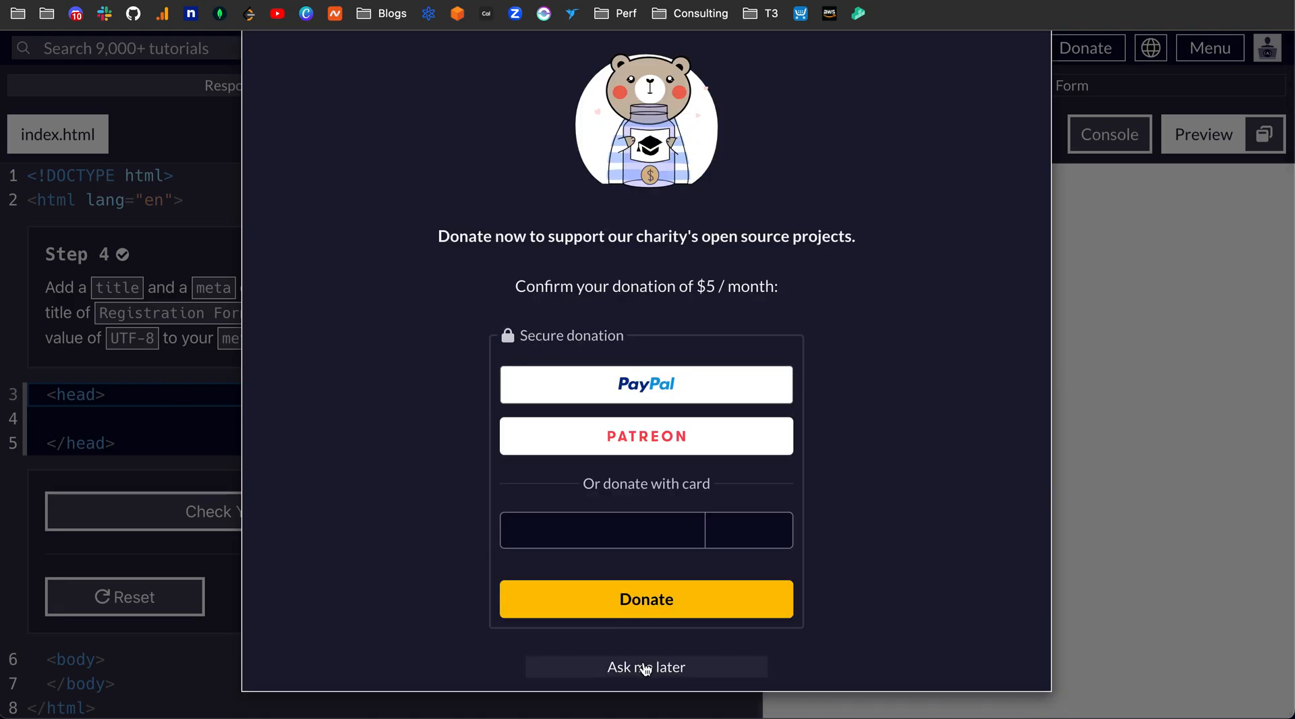
click(647, 668)
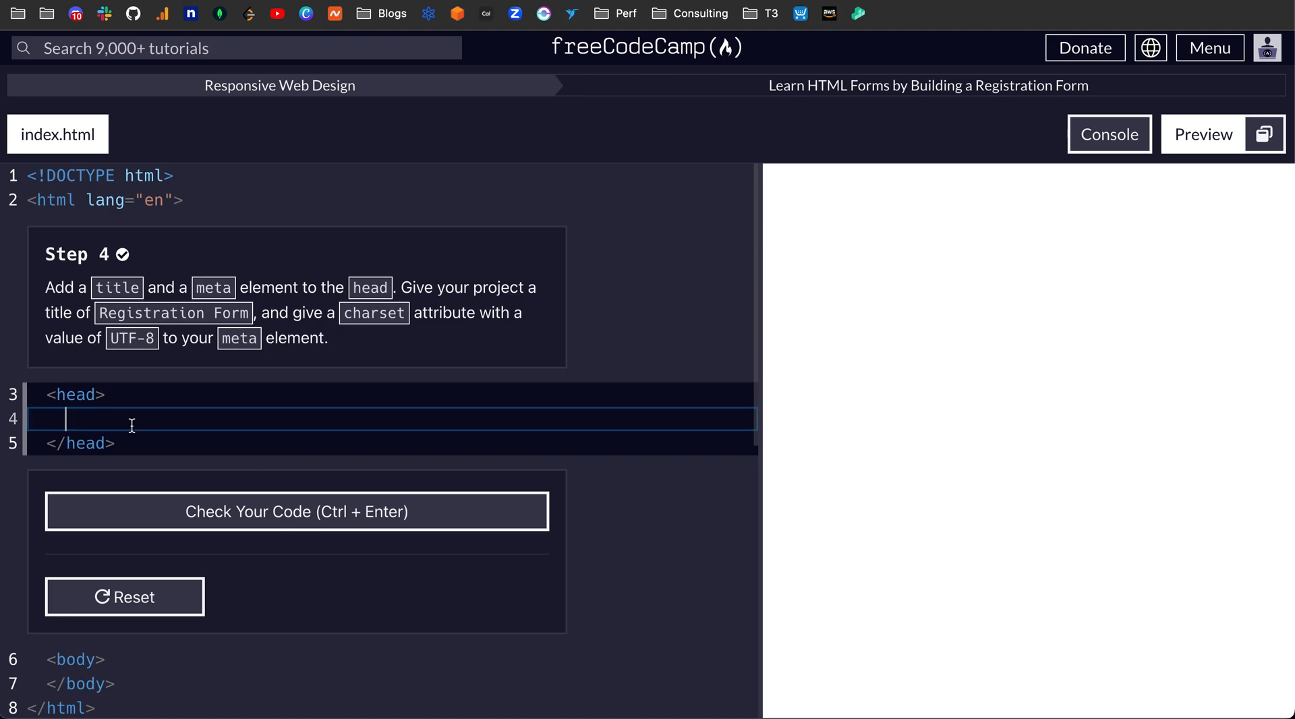
- Add a title reading 'Registration Form' to the head
text(<></>)
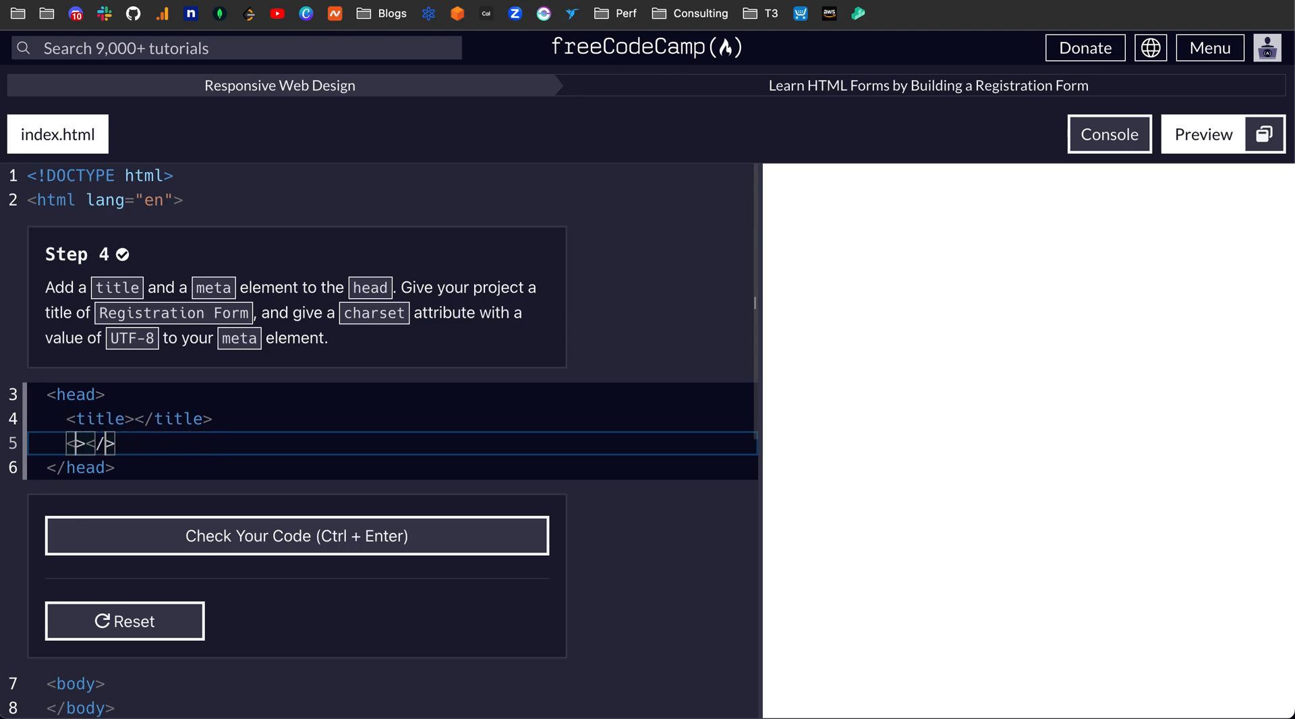
text(meta)
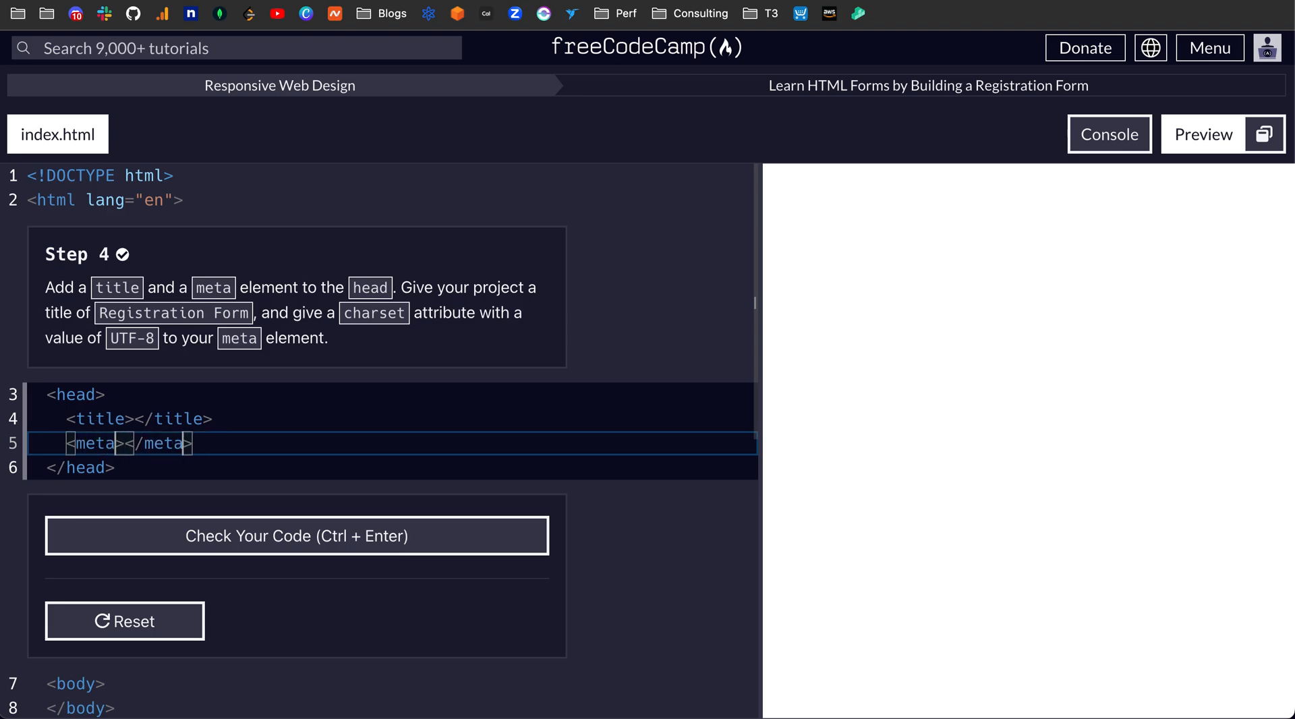
click(124, 419)
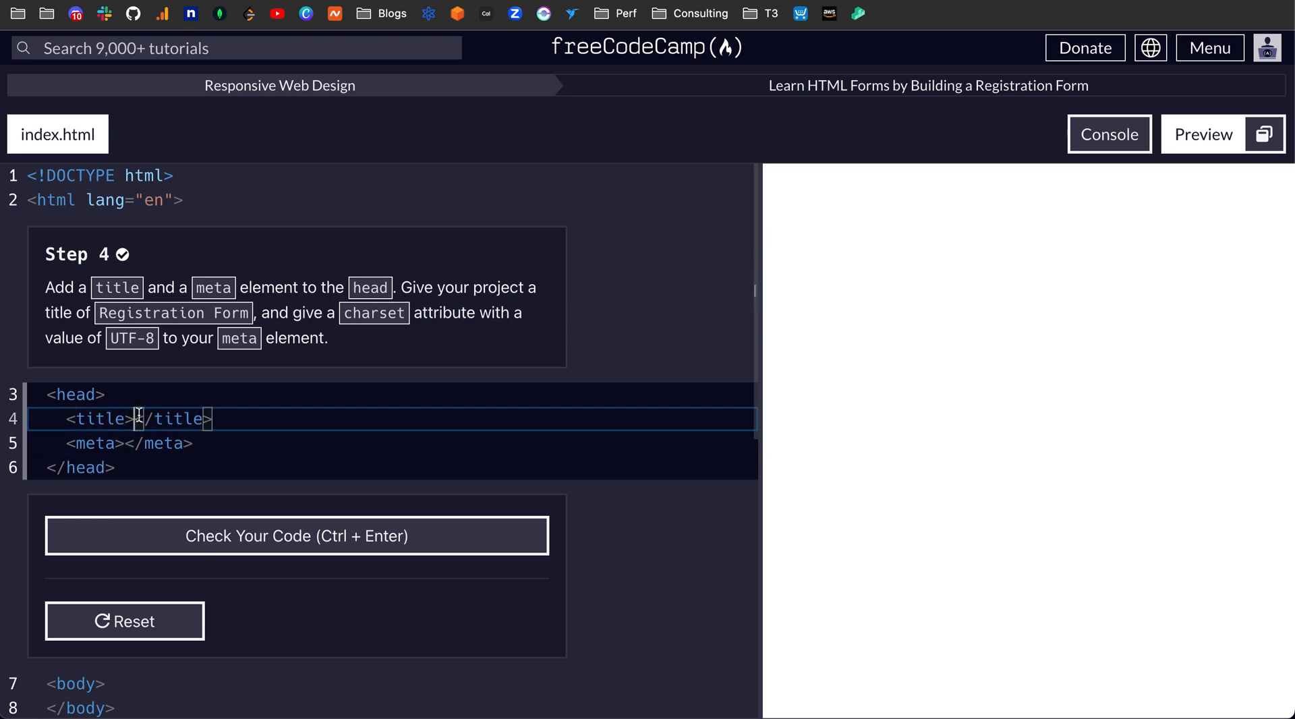
text(Registration F)
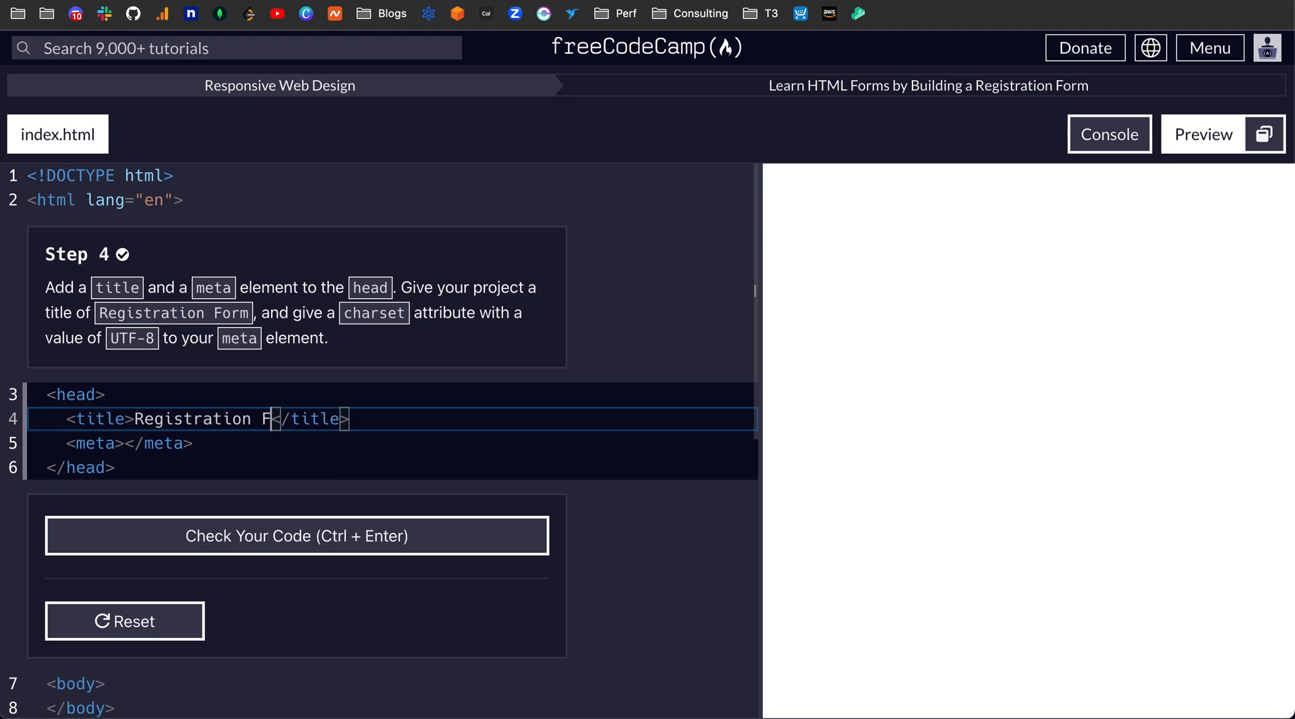
text(orm)
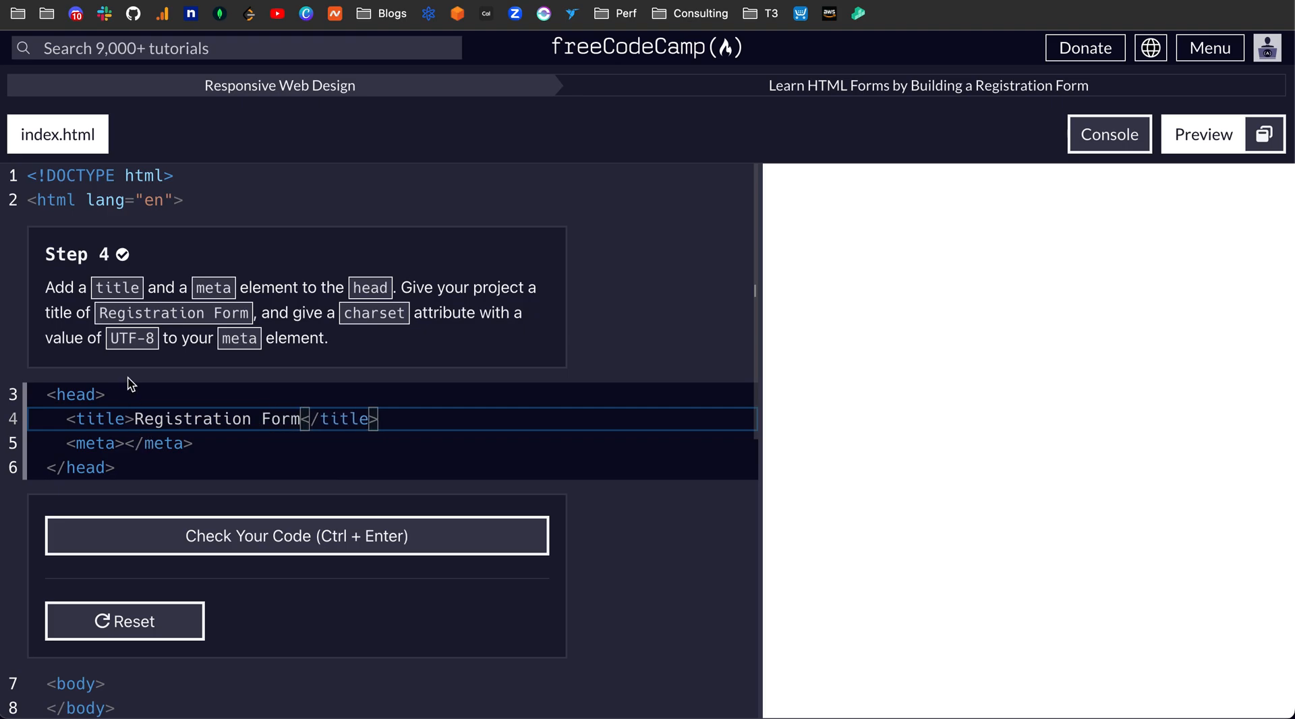
mouse_move(112, 443)
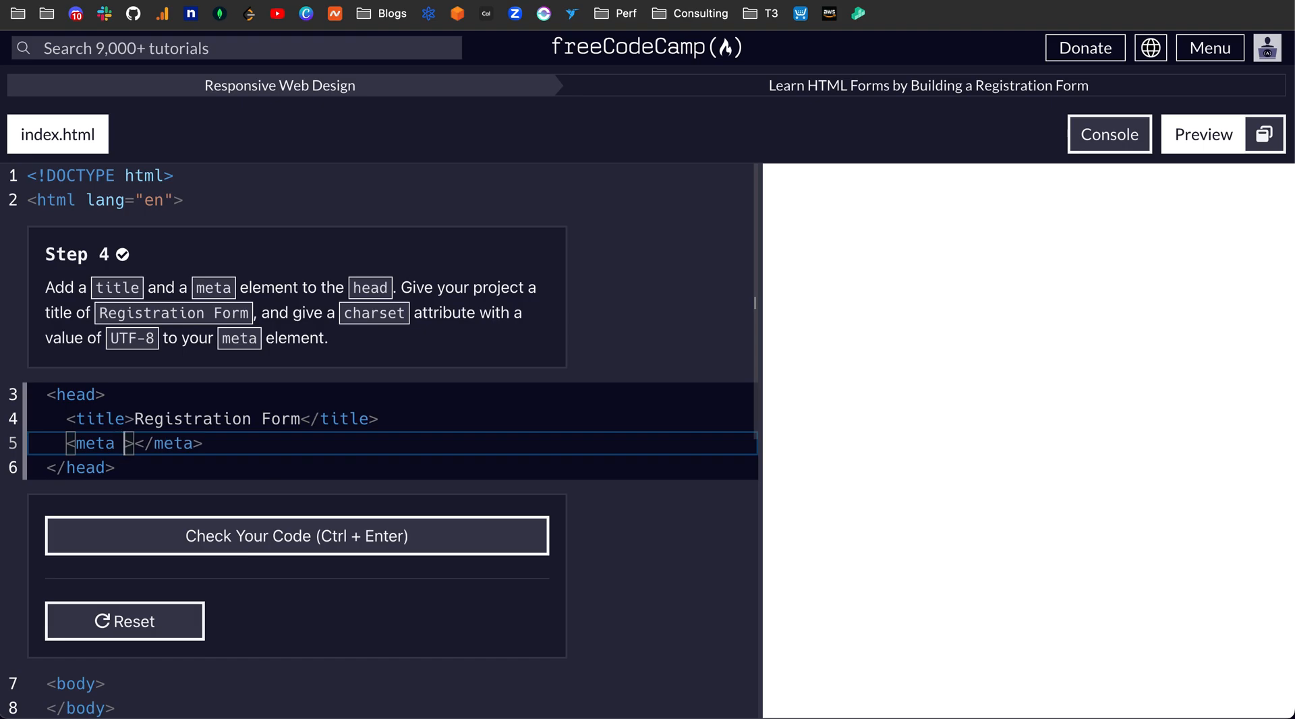
- Add a meta element with charset UTF-8 and run the Step 4 check
text(charset="")
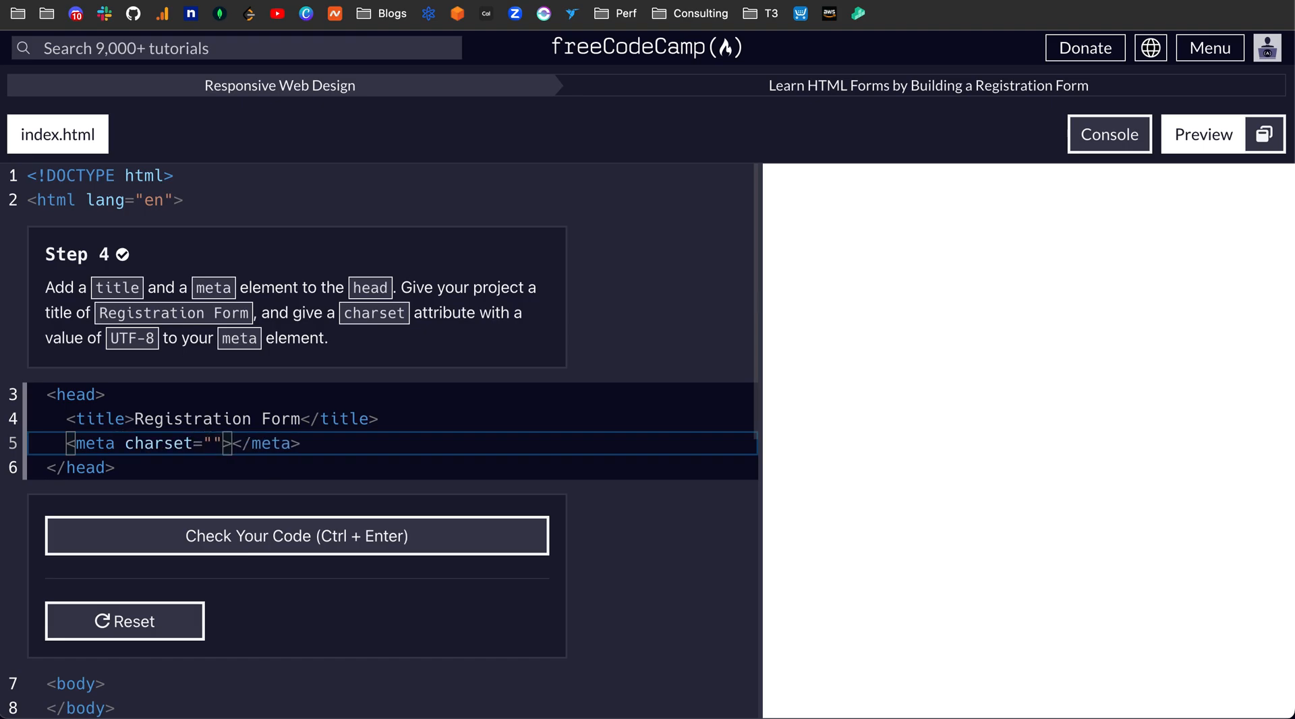
text(HTF)
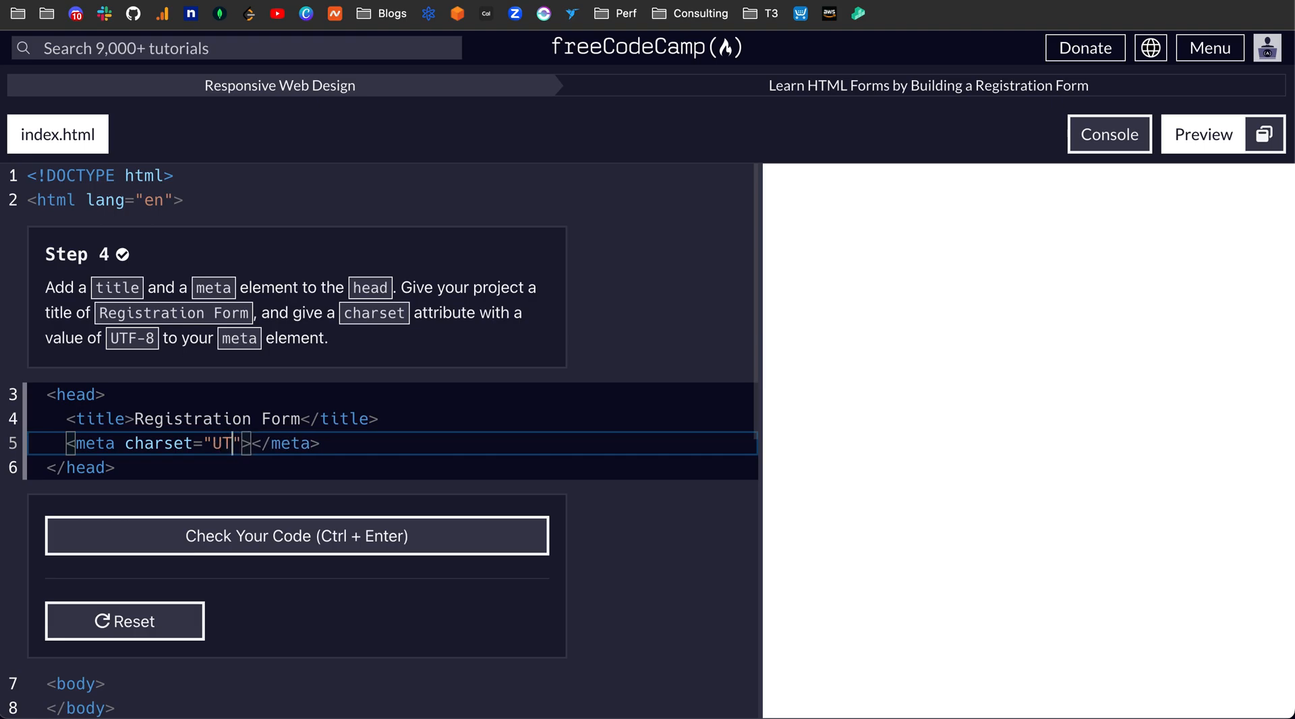
text(F-8)
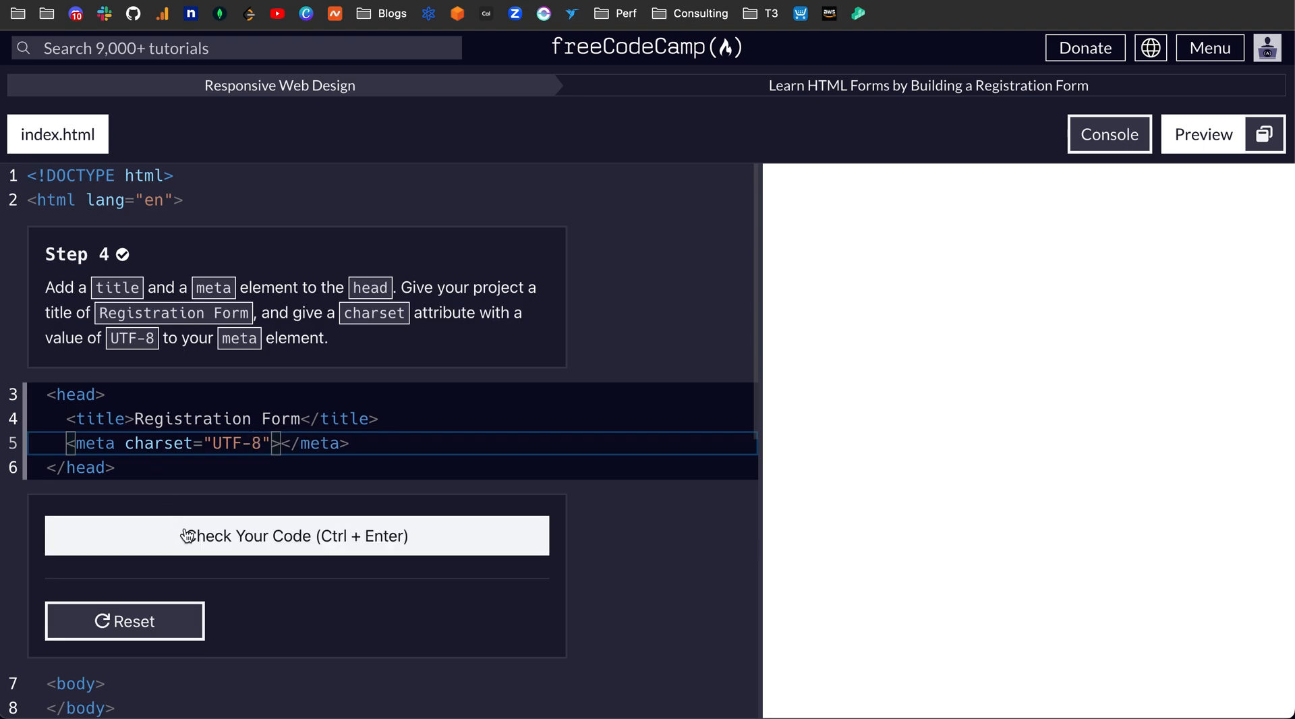
click(296, 535)
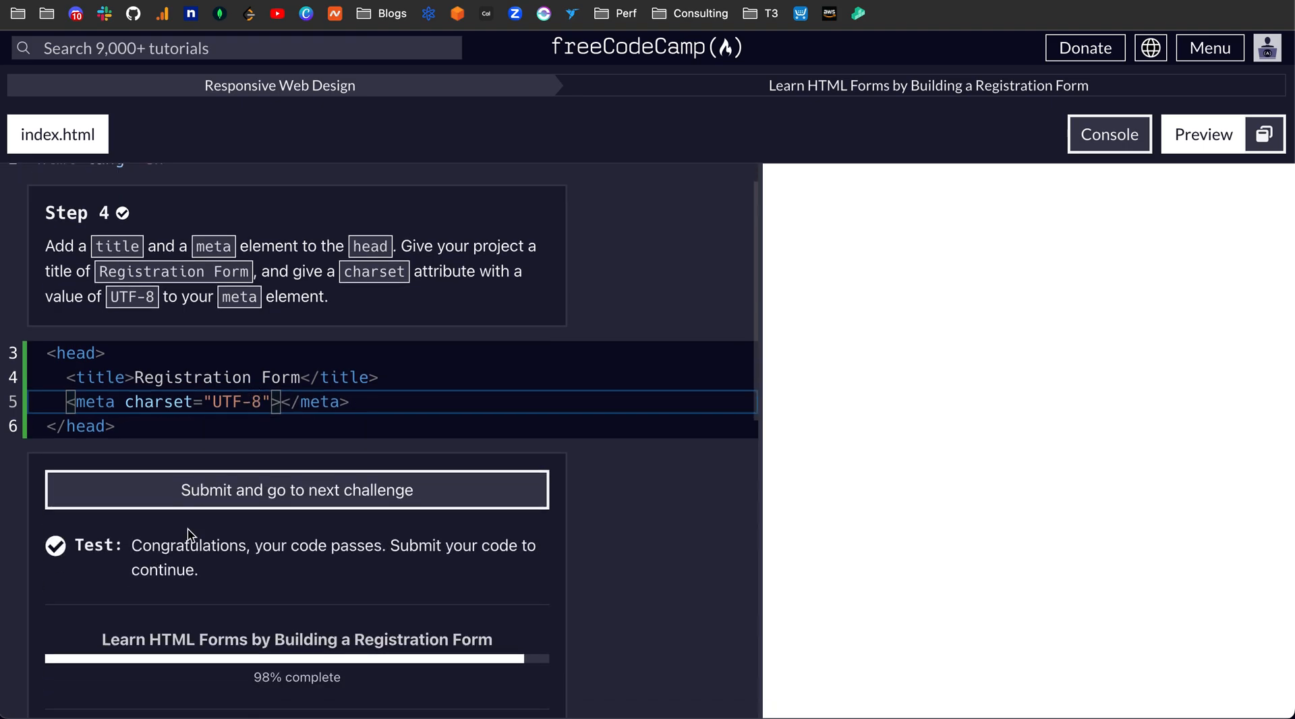
- Submit the passing Step 4 code
scroll(down, 3)
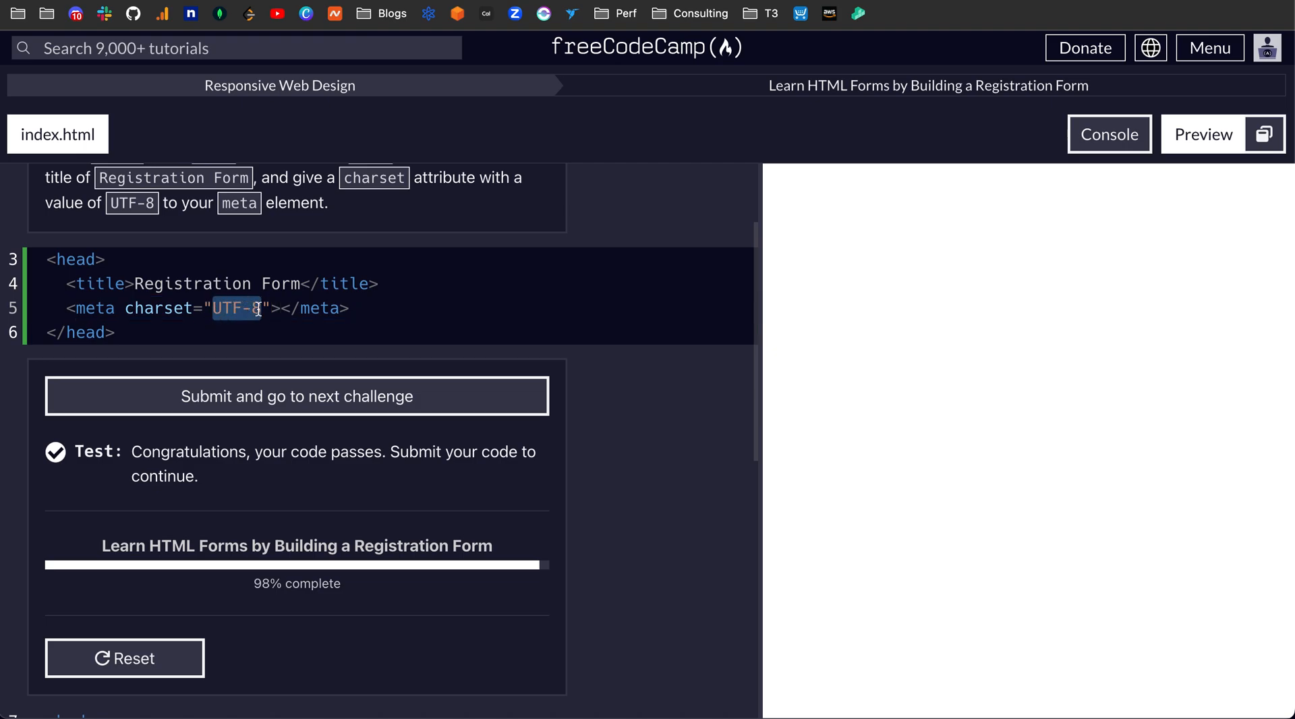
mouse_move(282, 373)
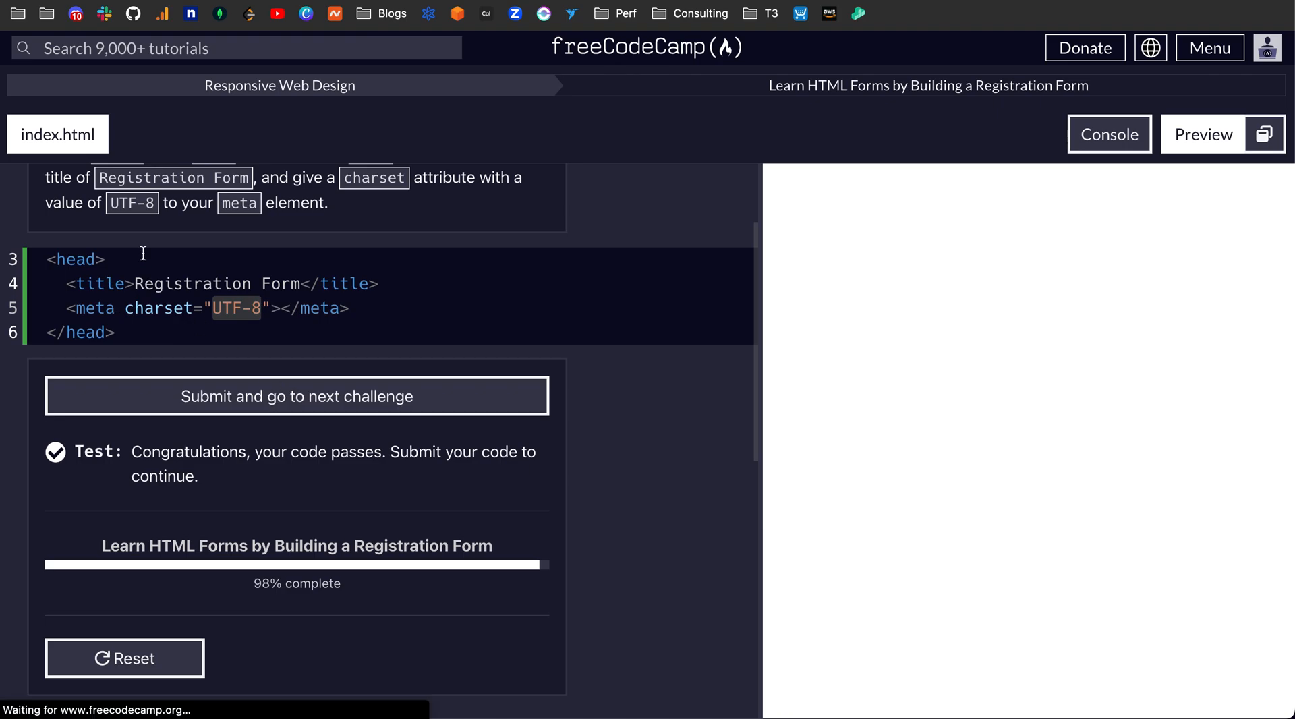
click(295, 395)
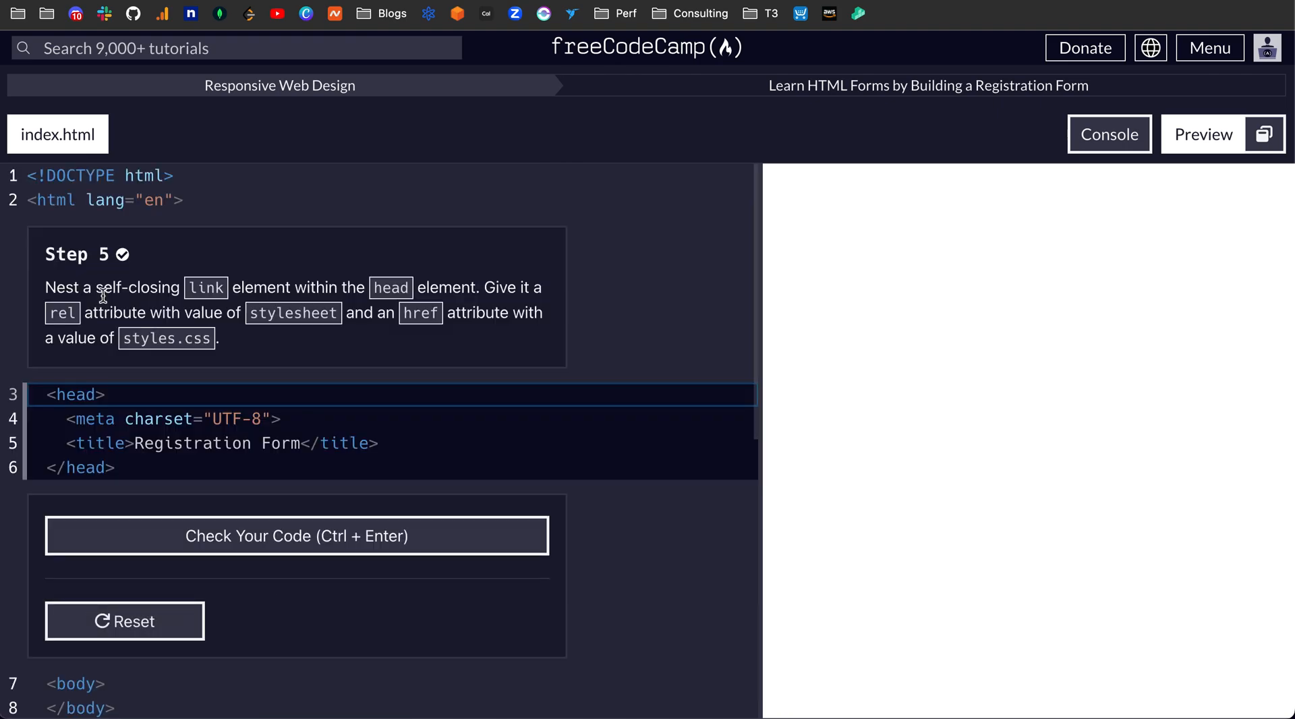
- Add a self-closing link with rel stylesheet and href styles.css to the head
scroll(up, 3)
text(<link)
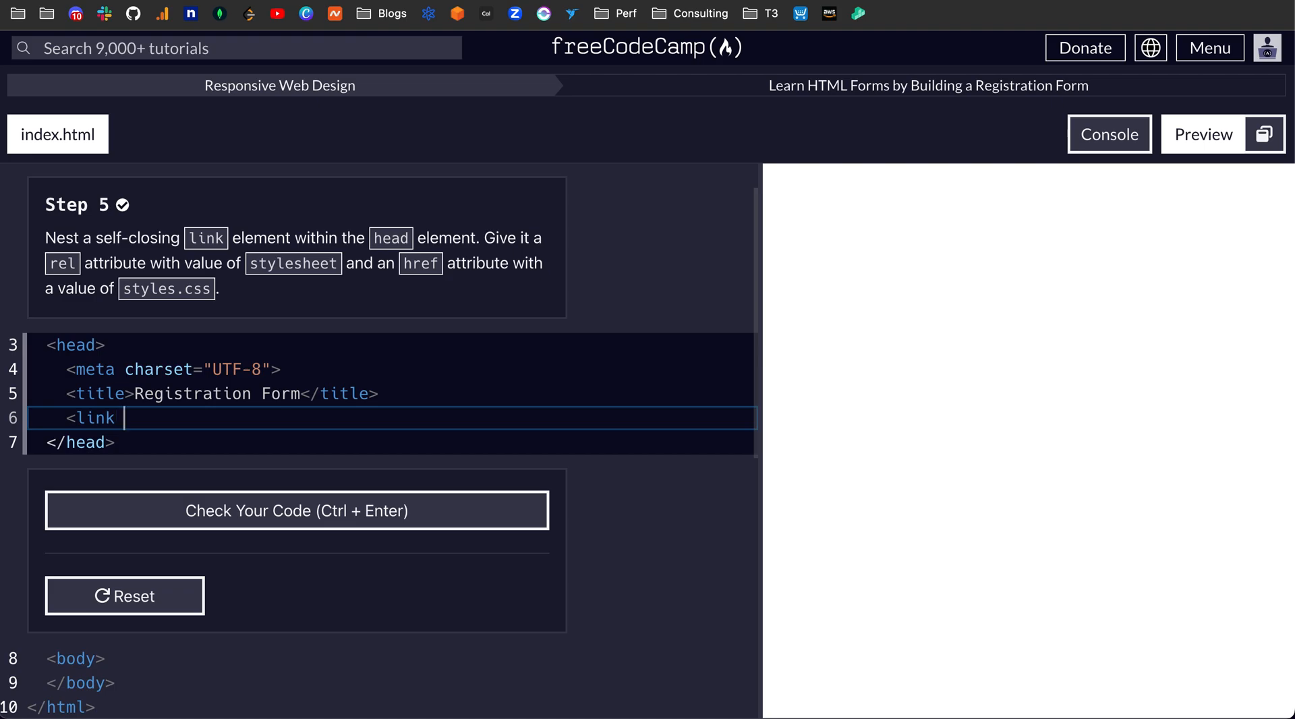
text(/>)
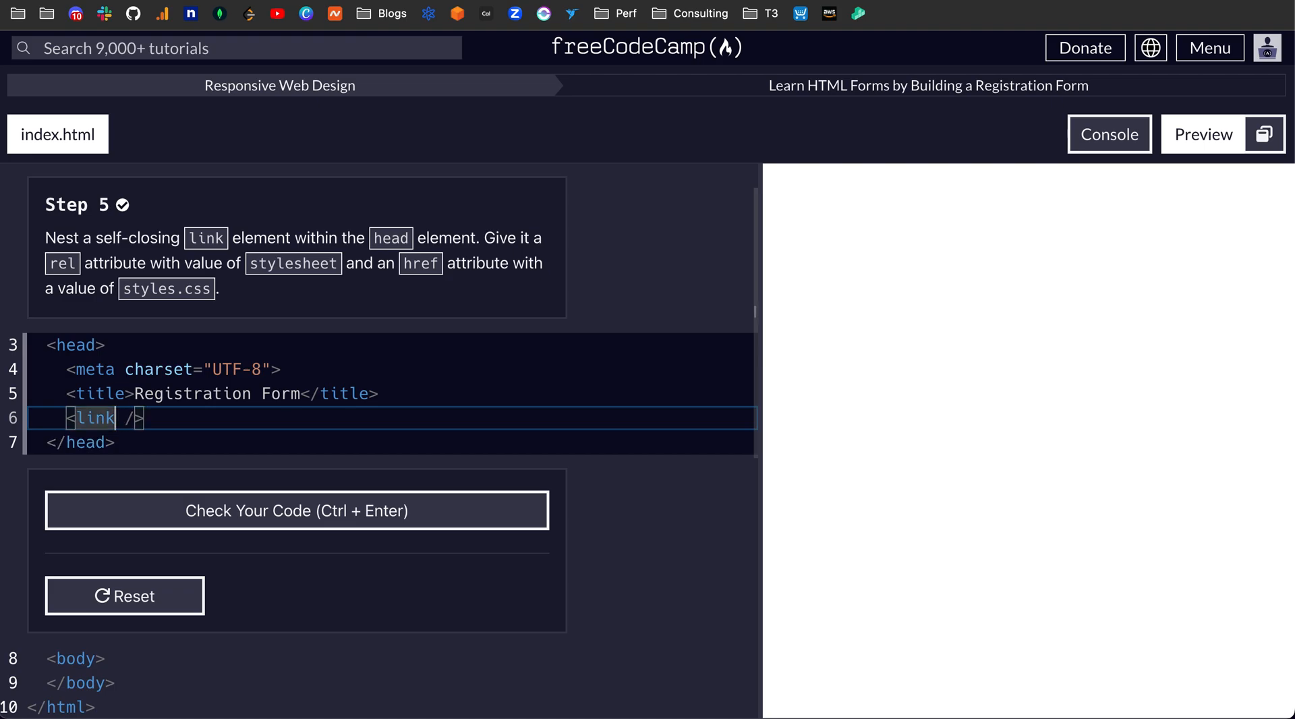
text(rel)
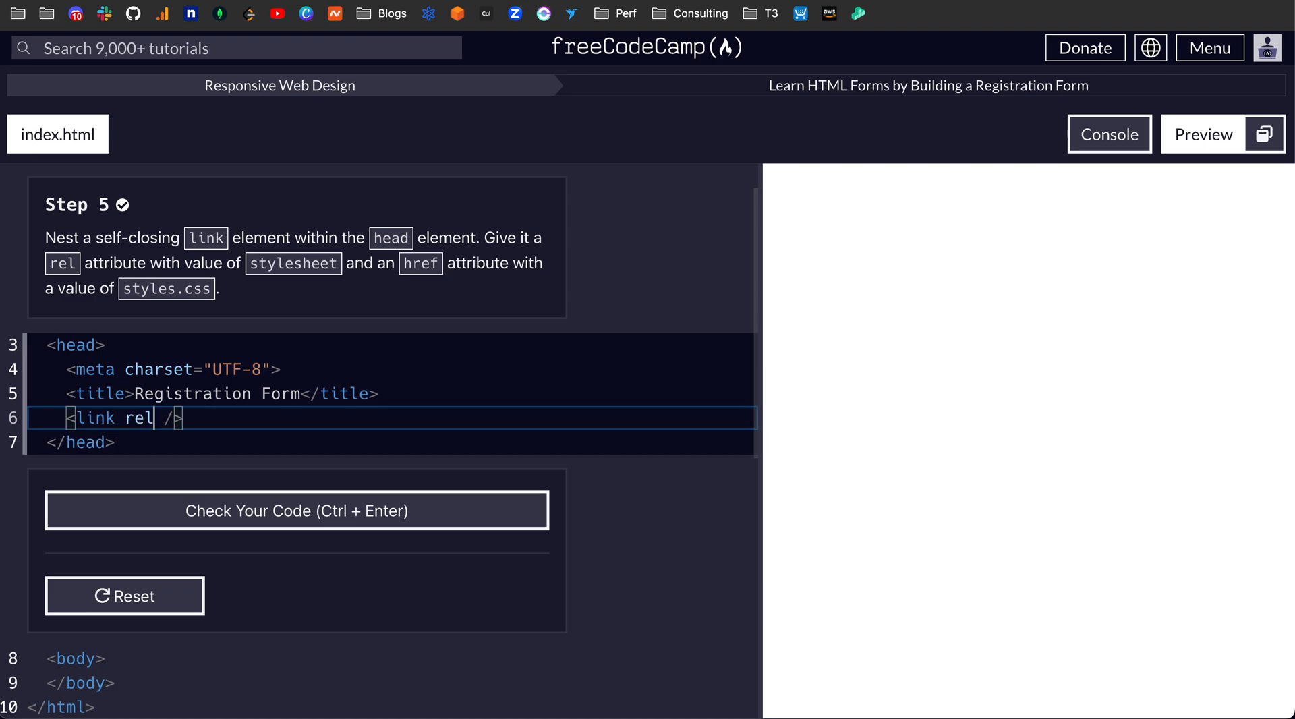
text(="")
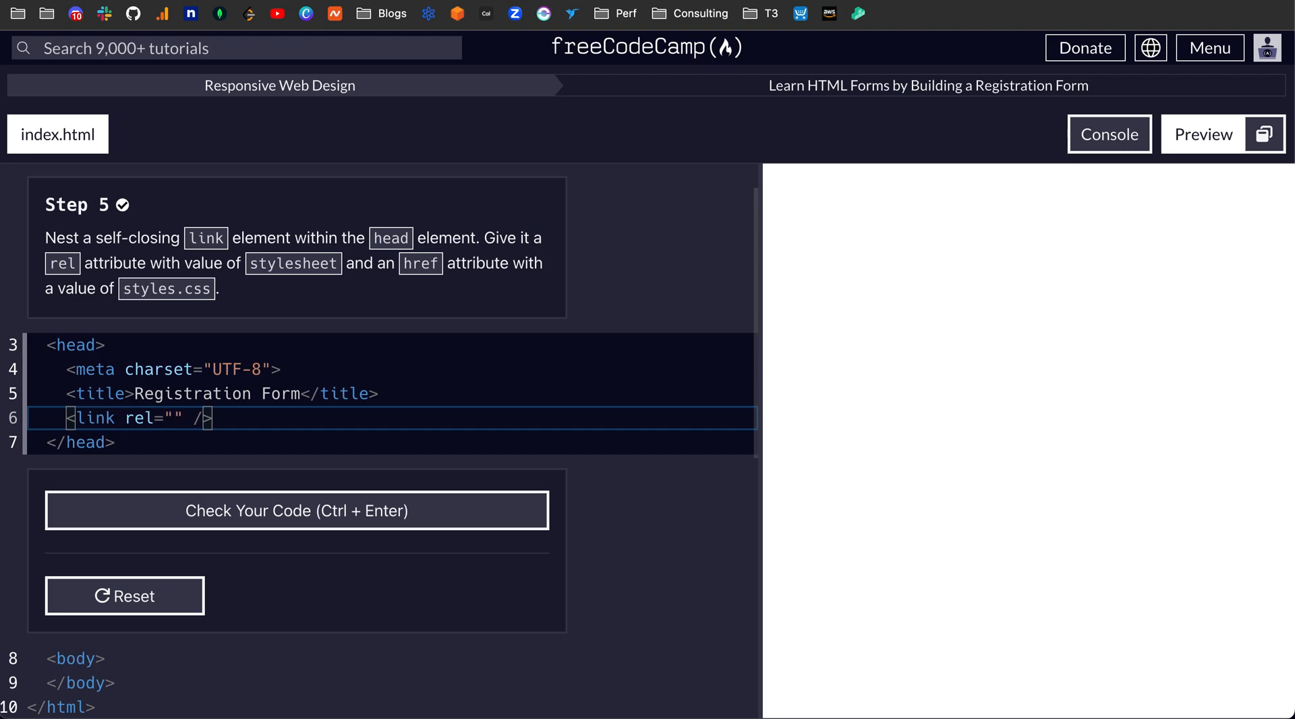
text(stylesheet)
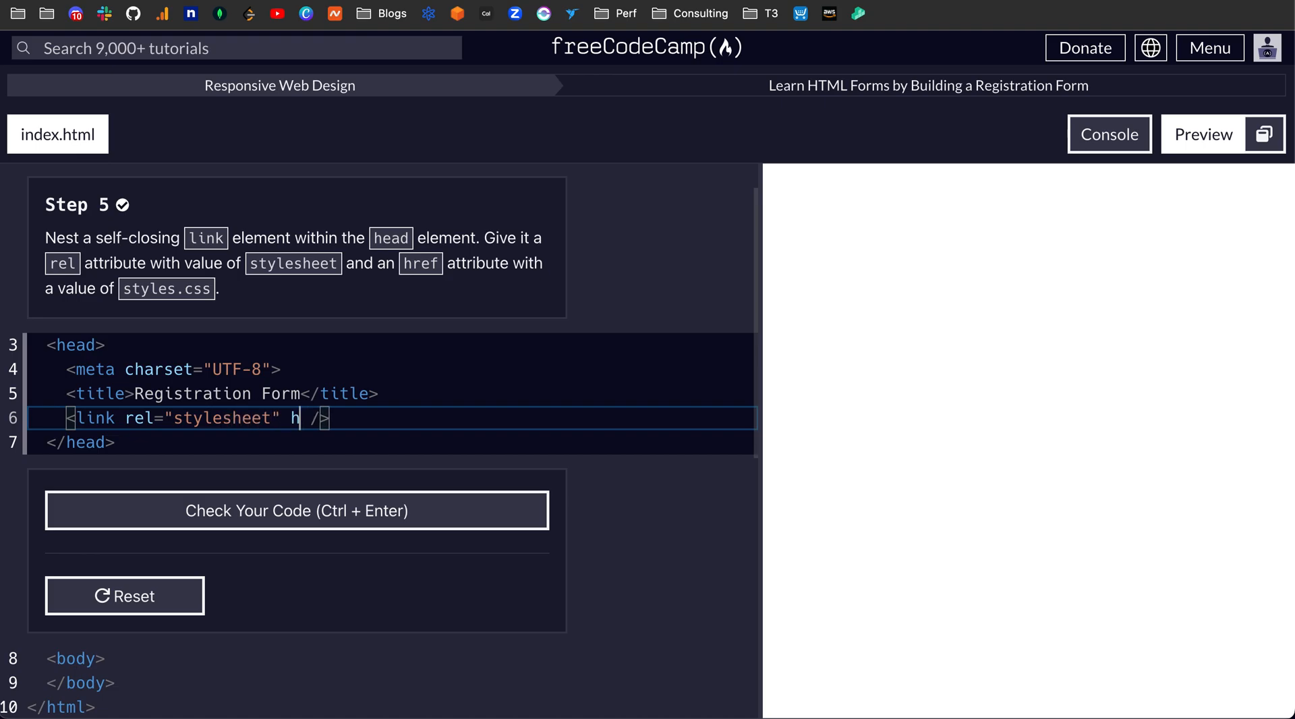
text(ref="")
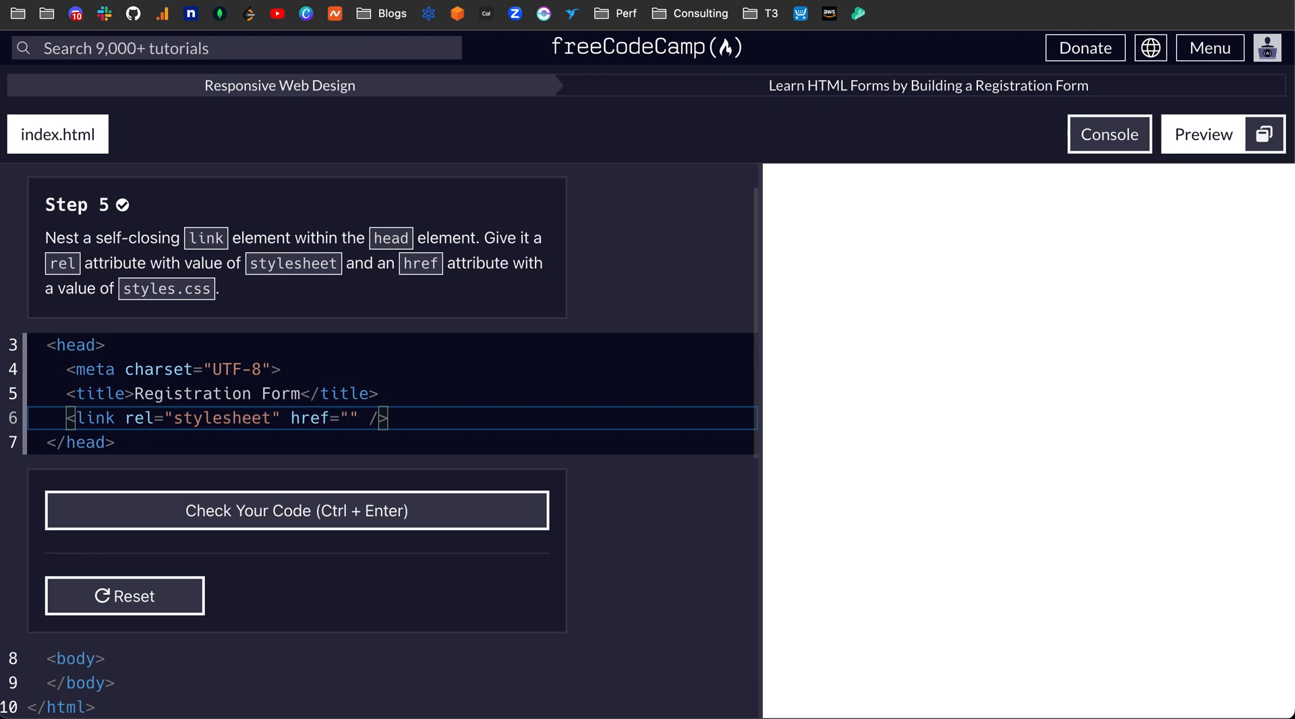
text(styles.css)
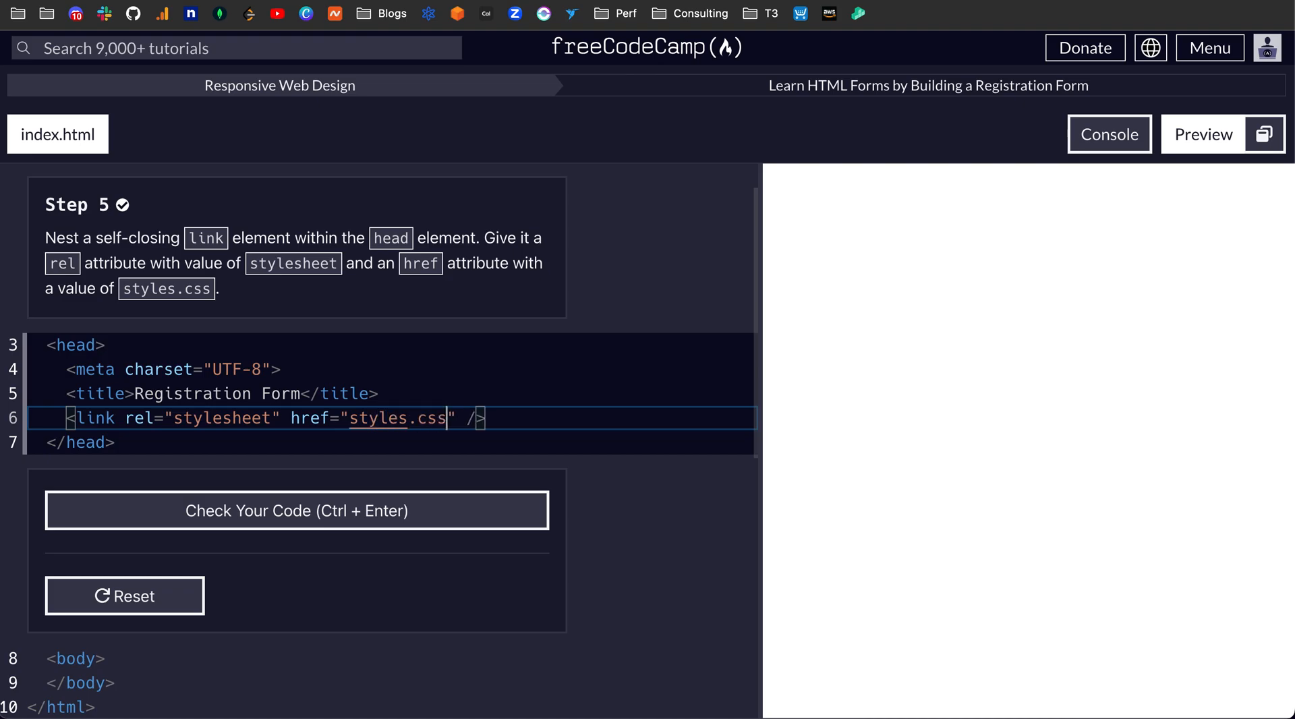
- Check and submit the Step 5 stylesheet link
click(295, 510)
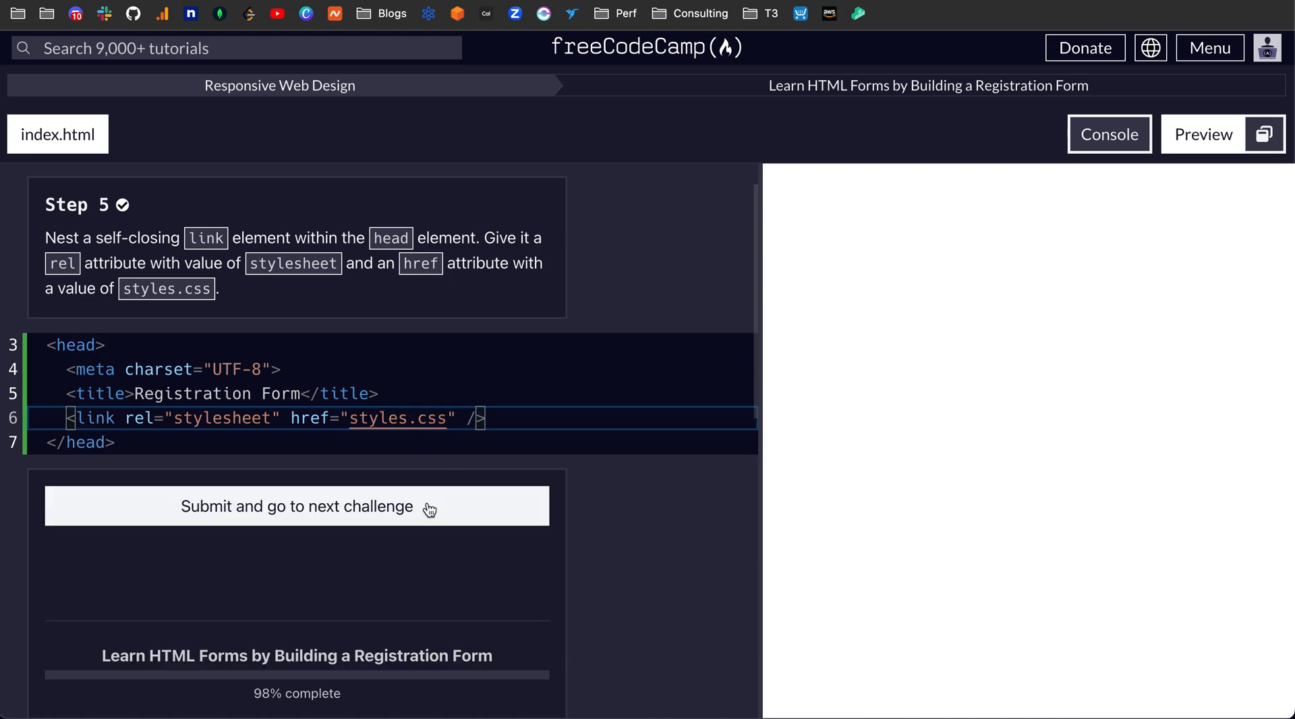
click(295, 506)
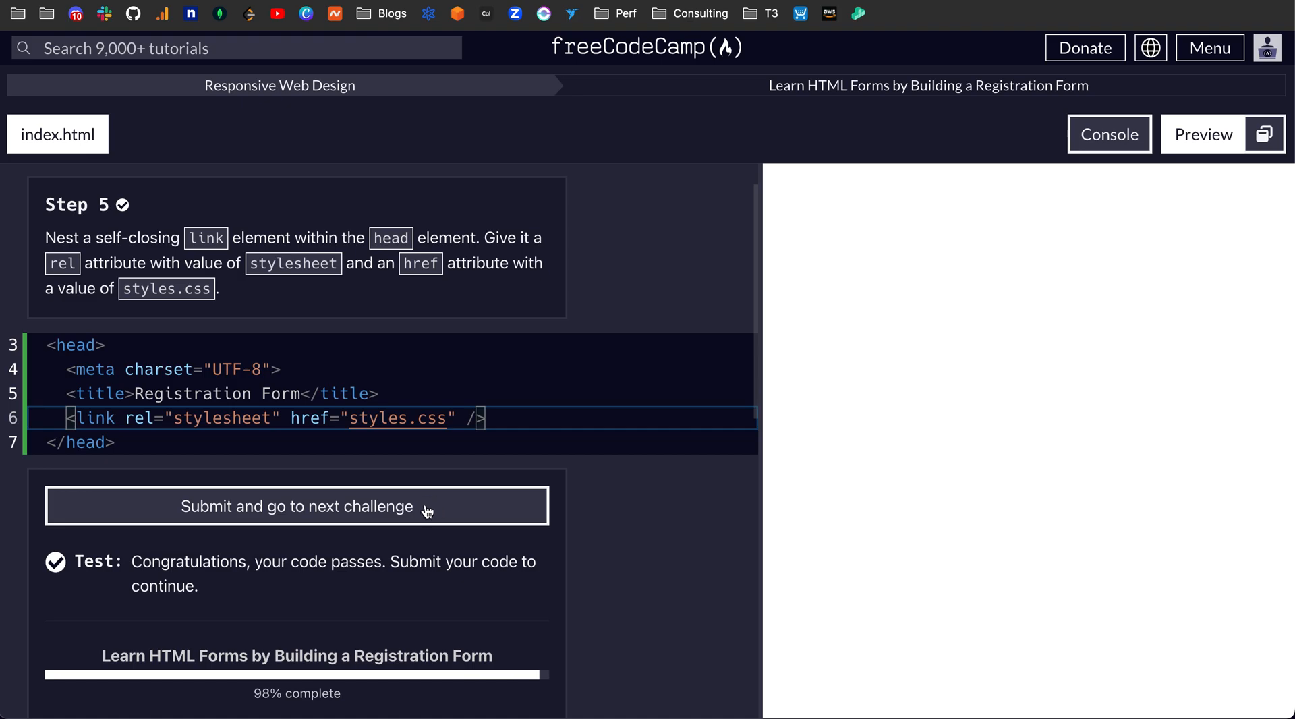
click(297, 506)
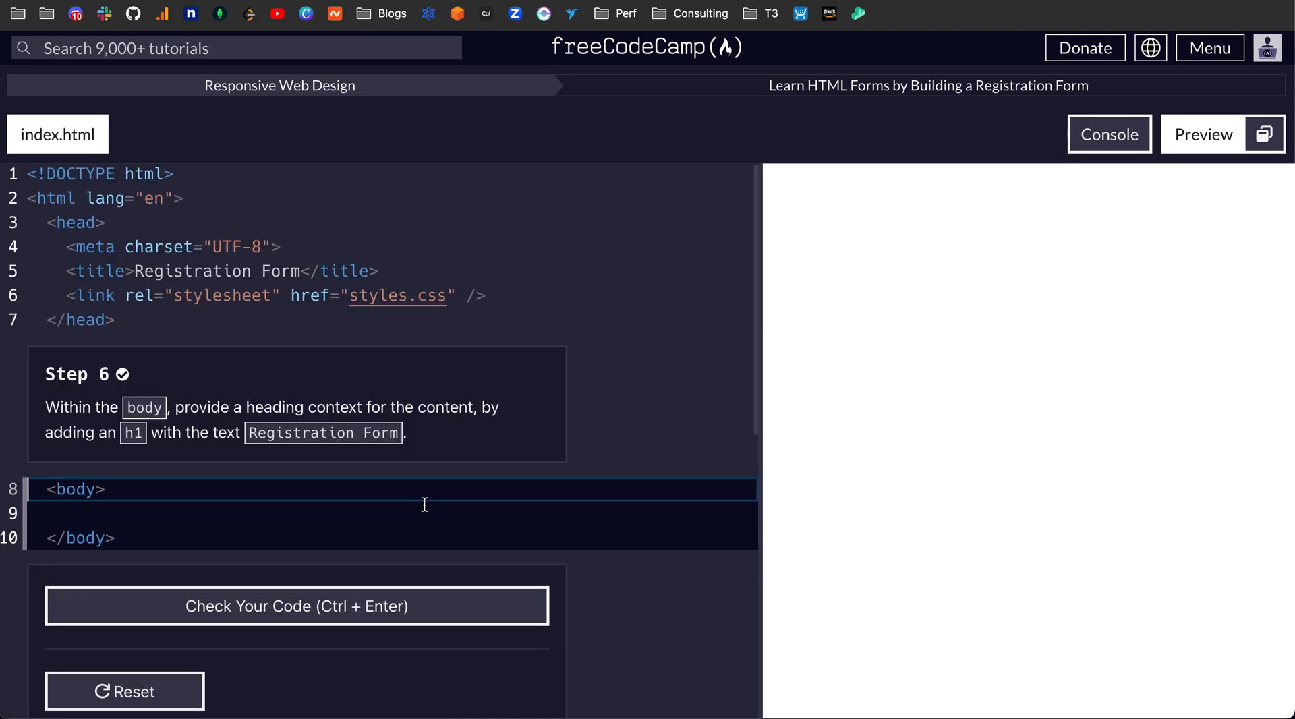
- Add an h1 reading 'Registration Form' inside the body, check it, and submit
scroll(down, 3)
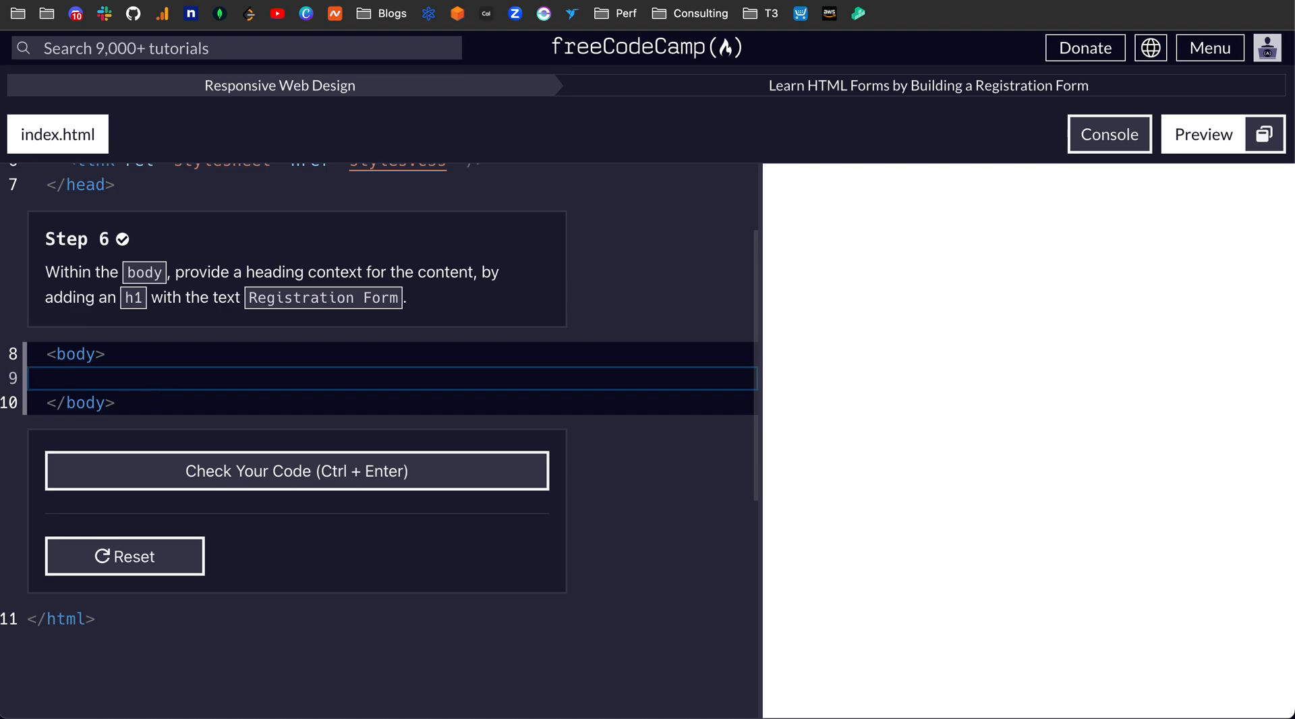
text(<h)
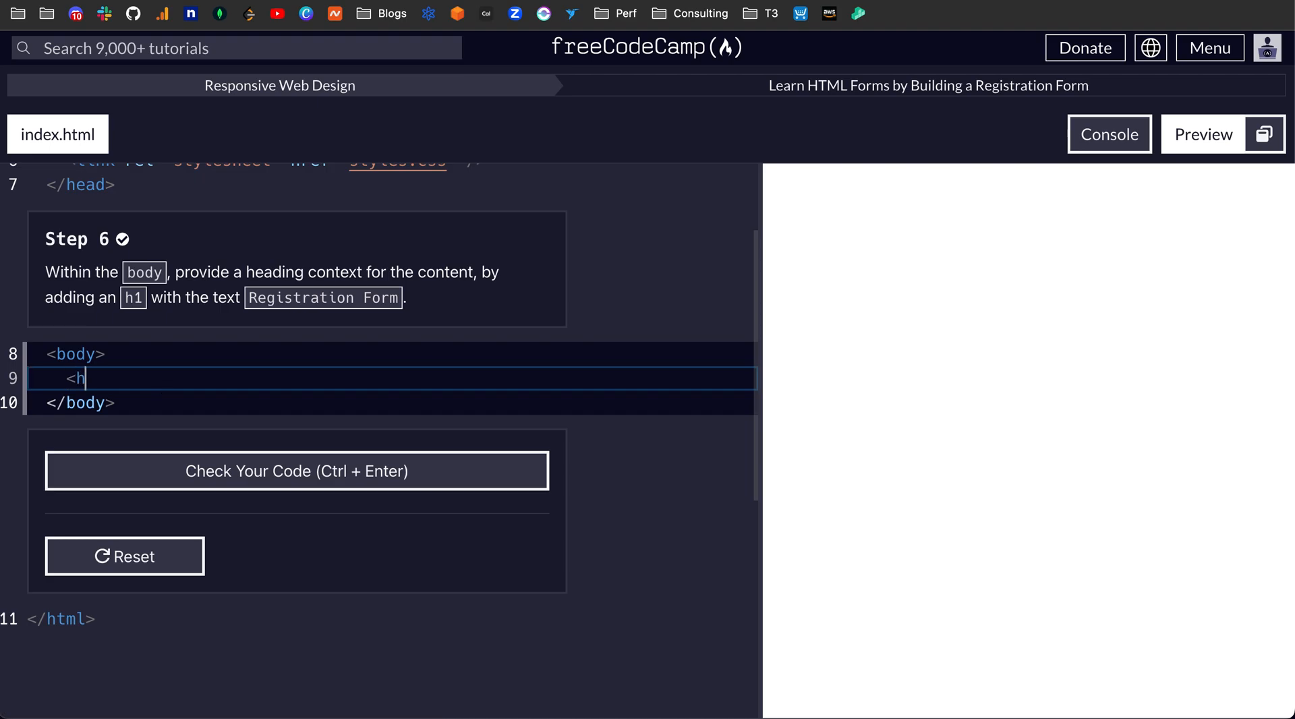
text(1></h1>)
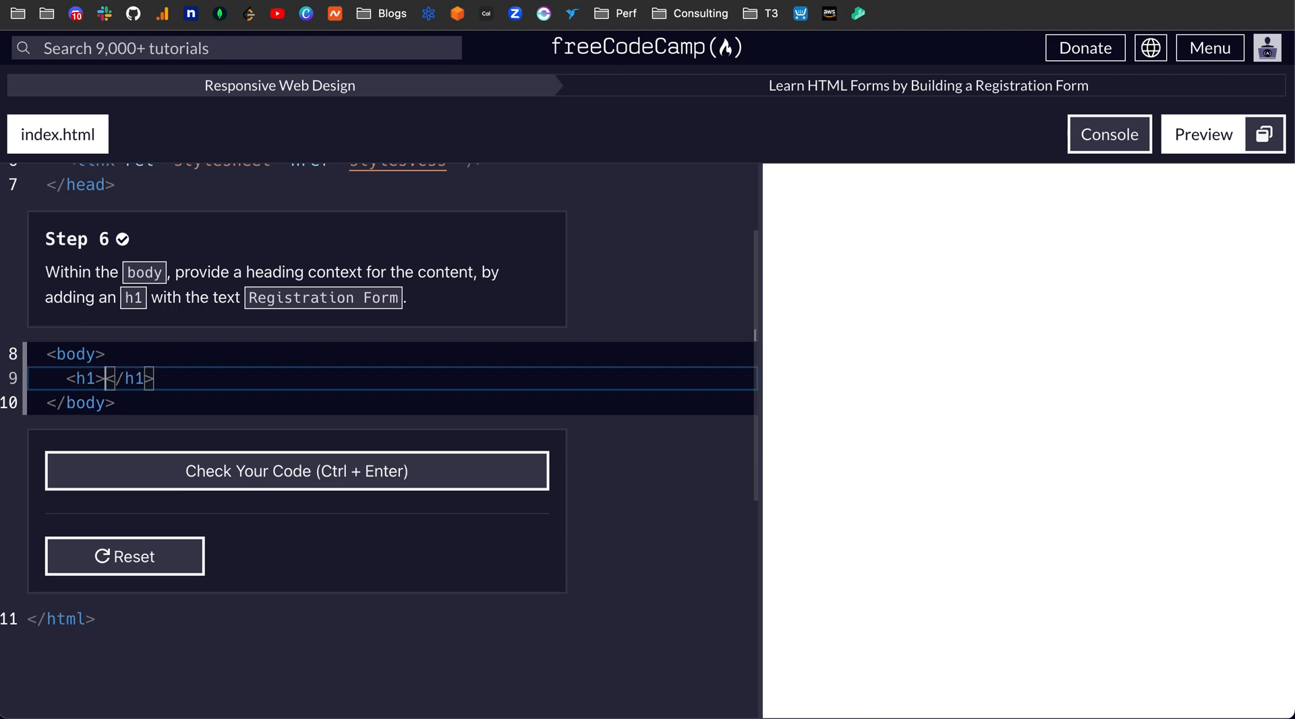
text(Registration Form)
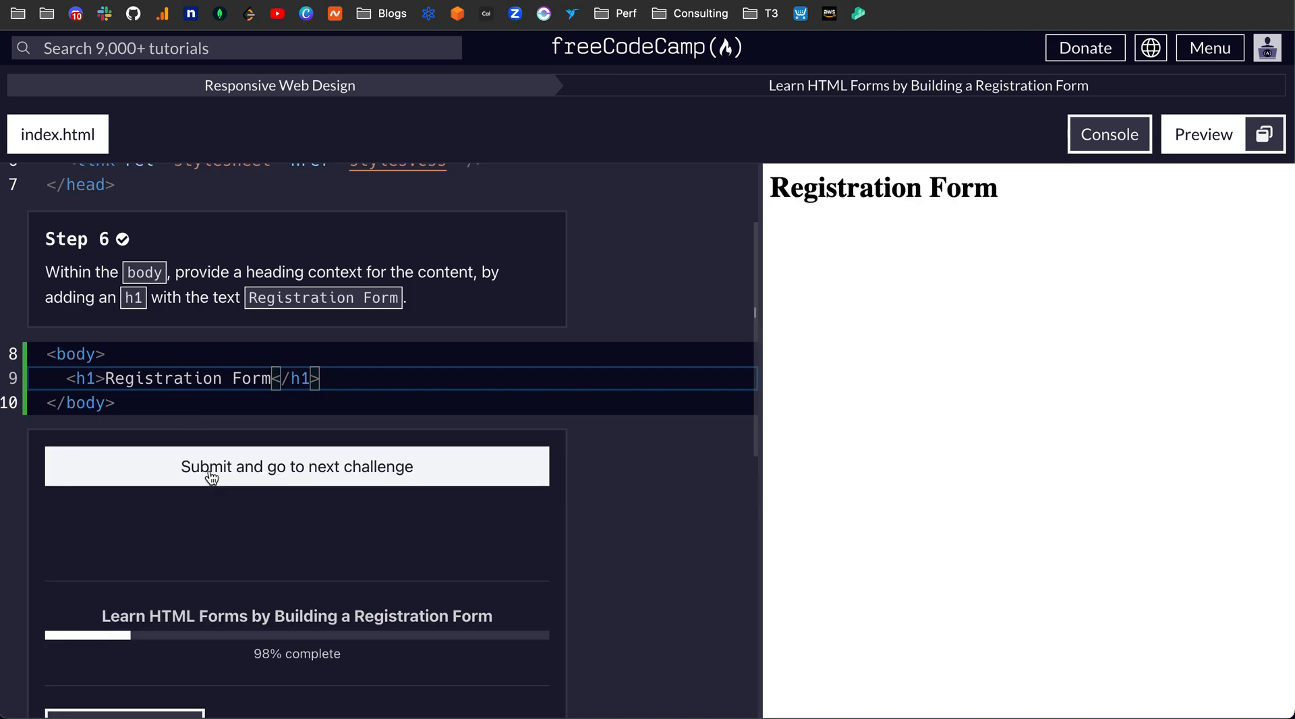
click(297, 465)
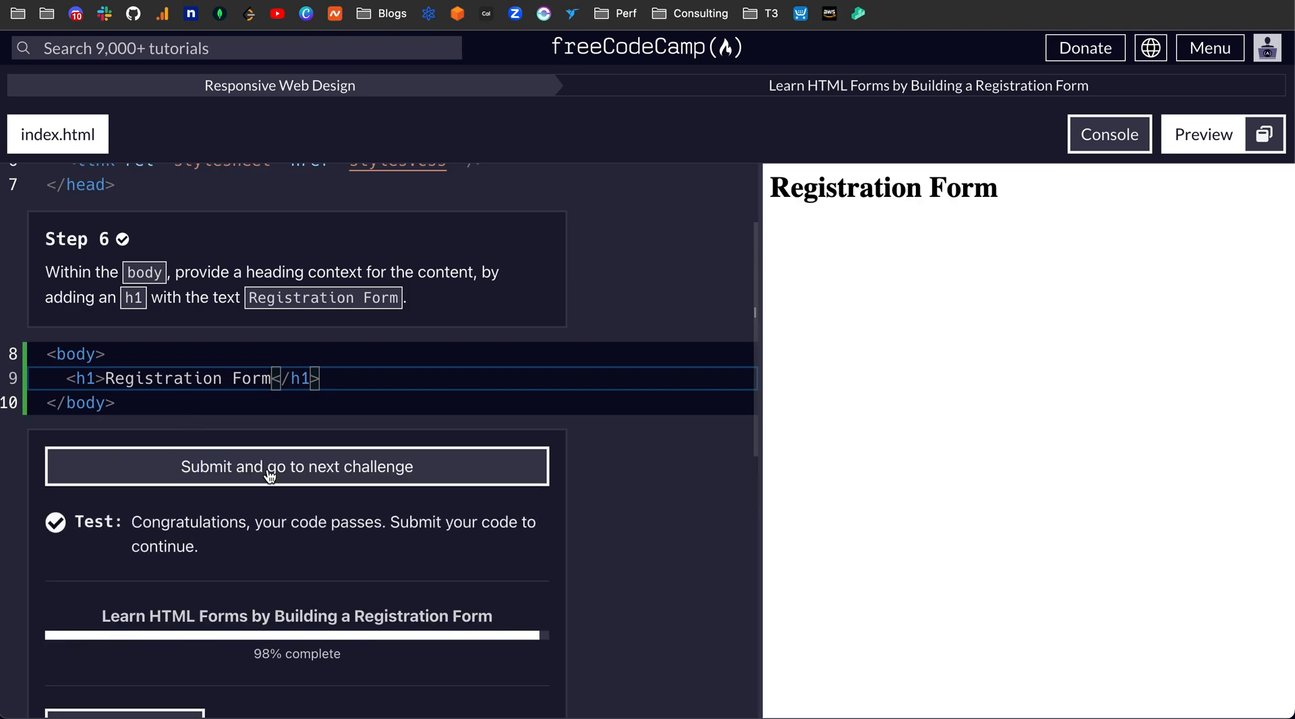
click(296, 467)
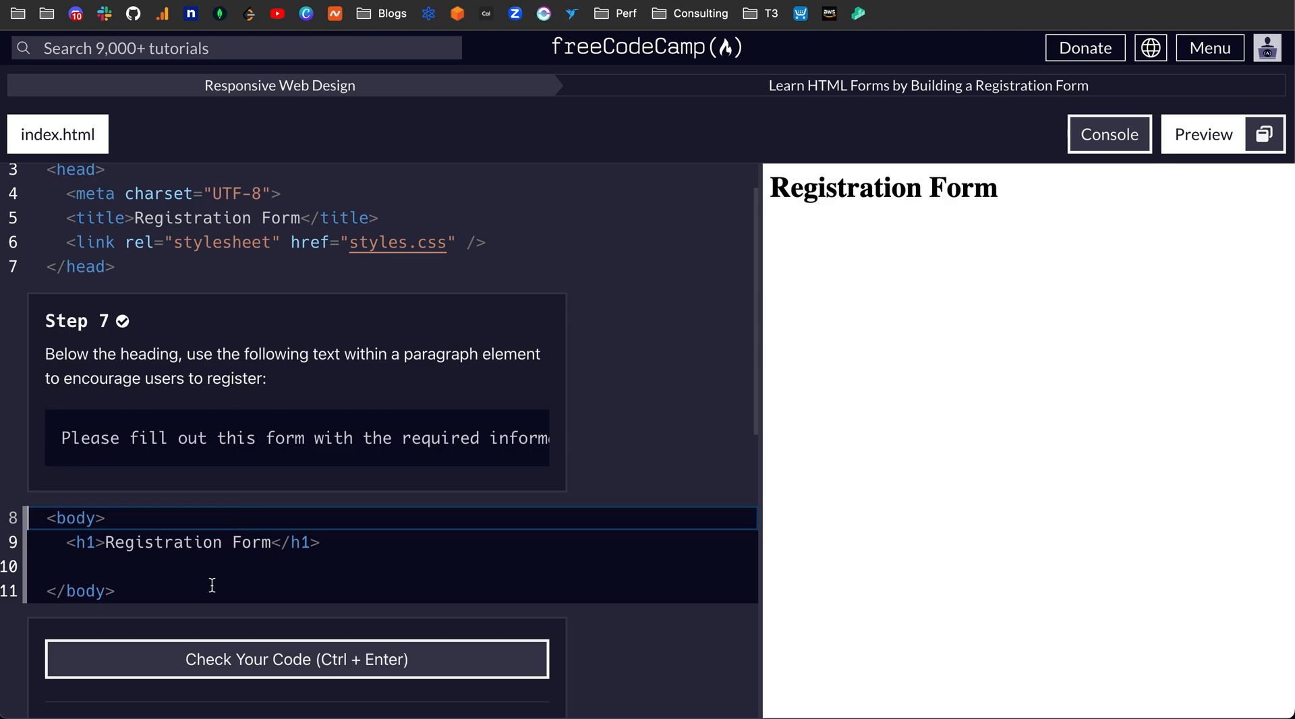
- Add a paragraph 'Please fill out this form with the required information', check, and submit
click(207, 568)
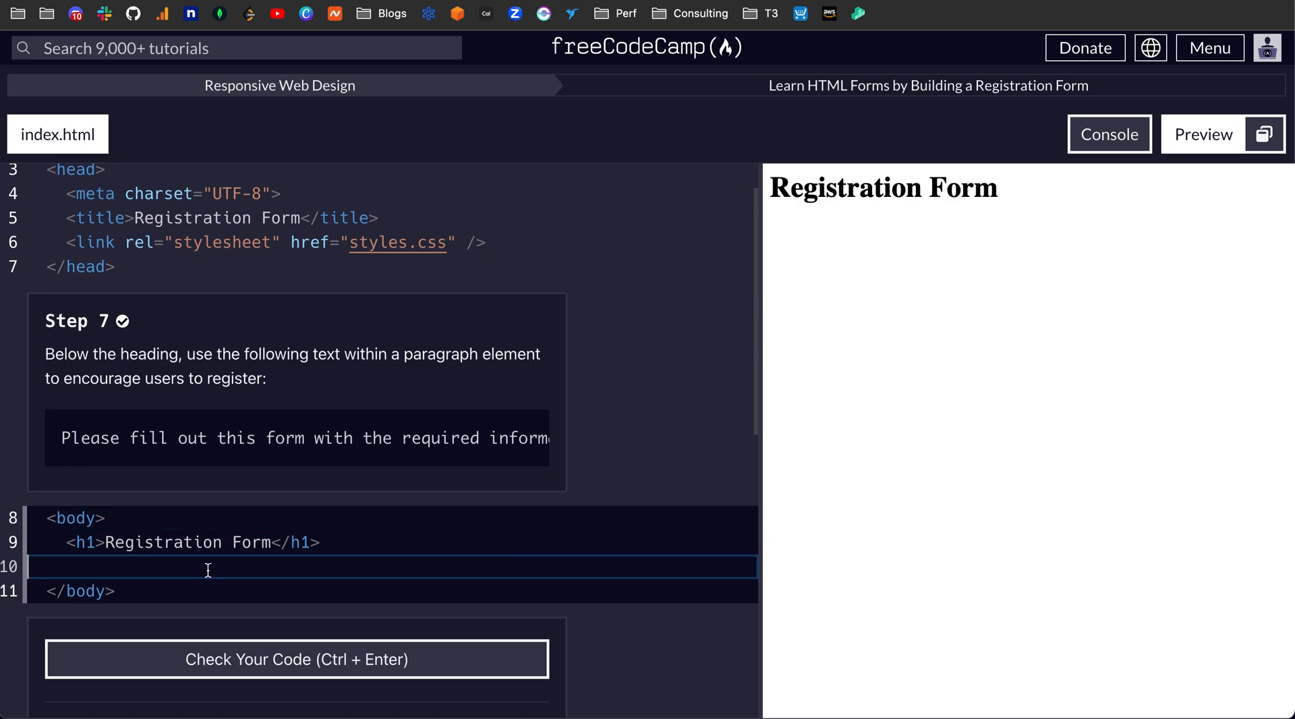
mouse_move(174, 443)
text(<p></p>)
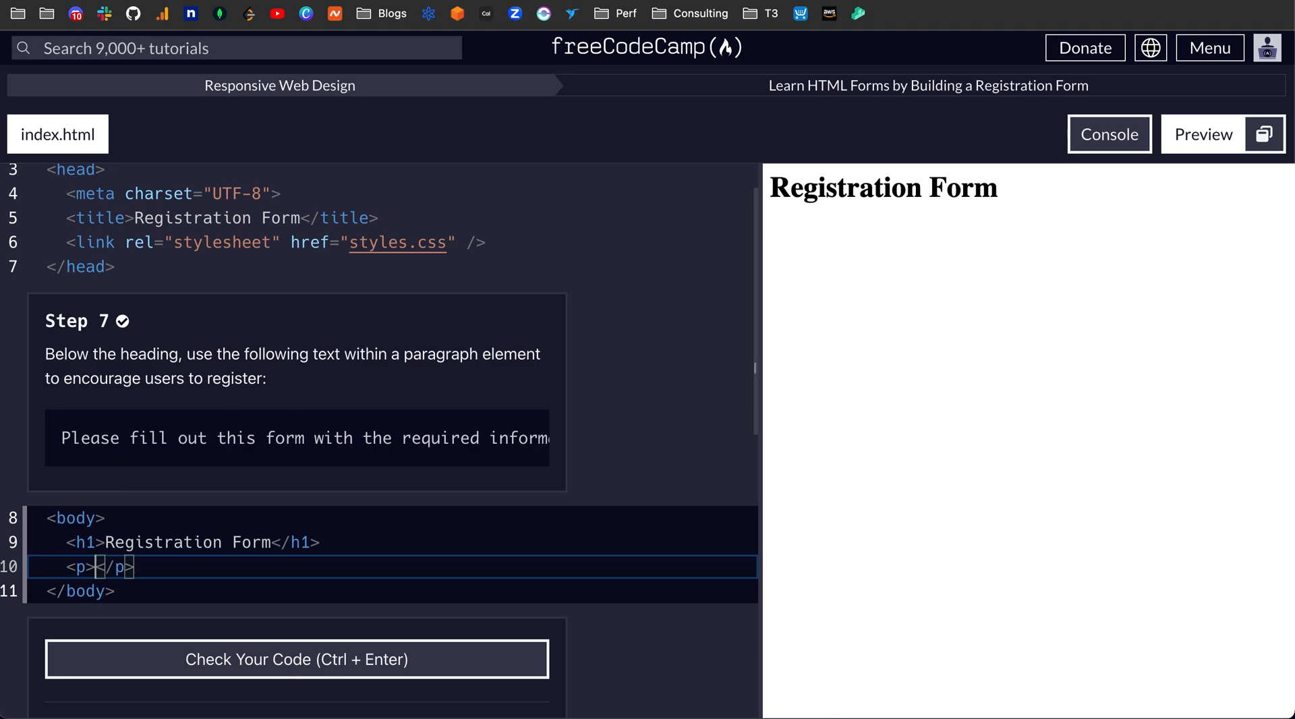
text(Please fill out this form with the required information)
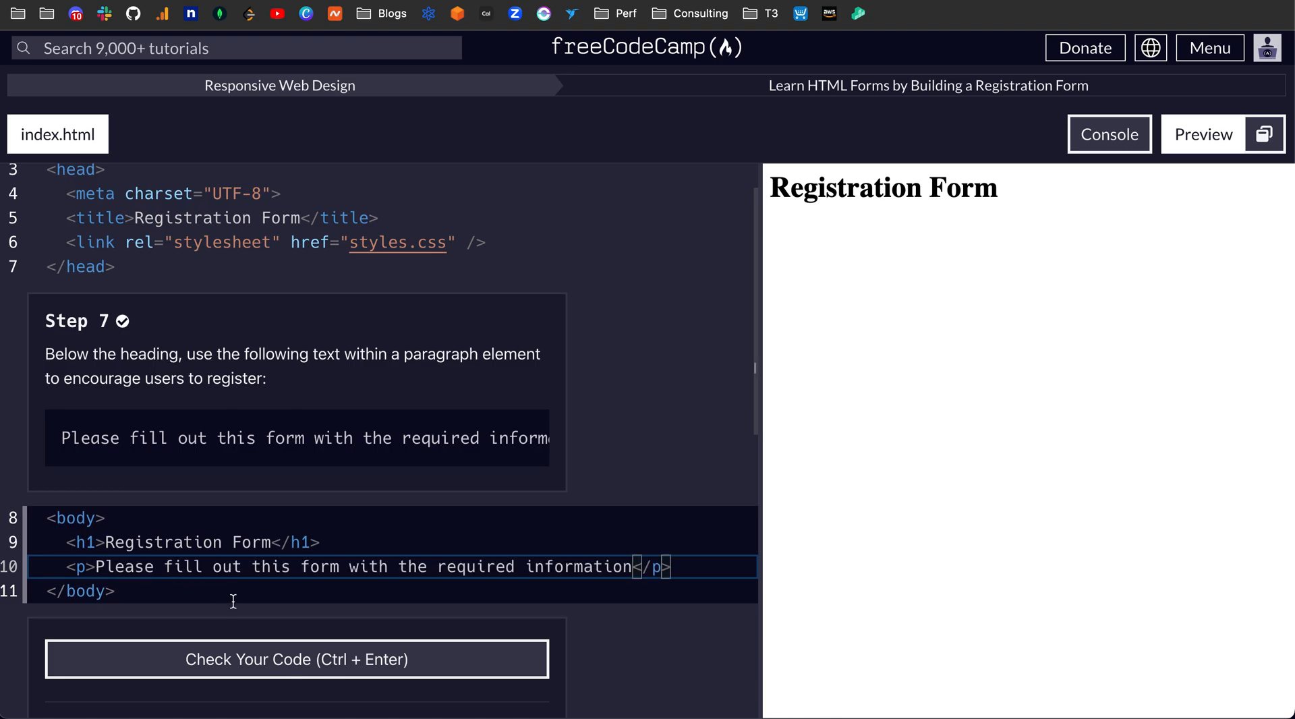
click(296, 660)
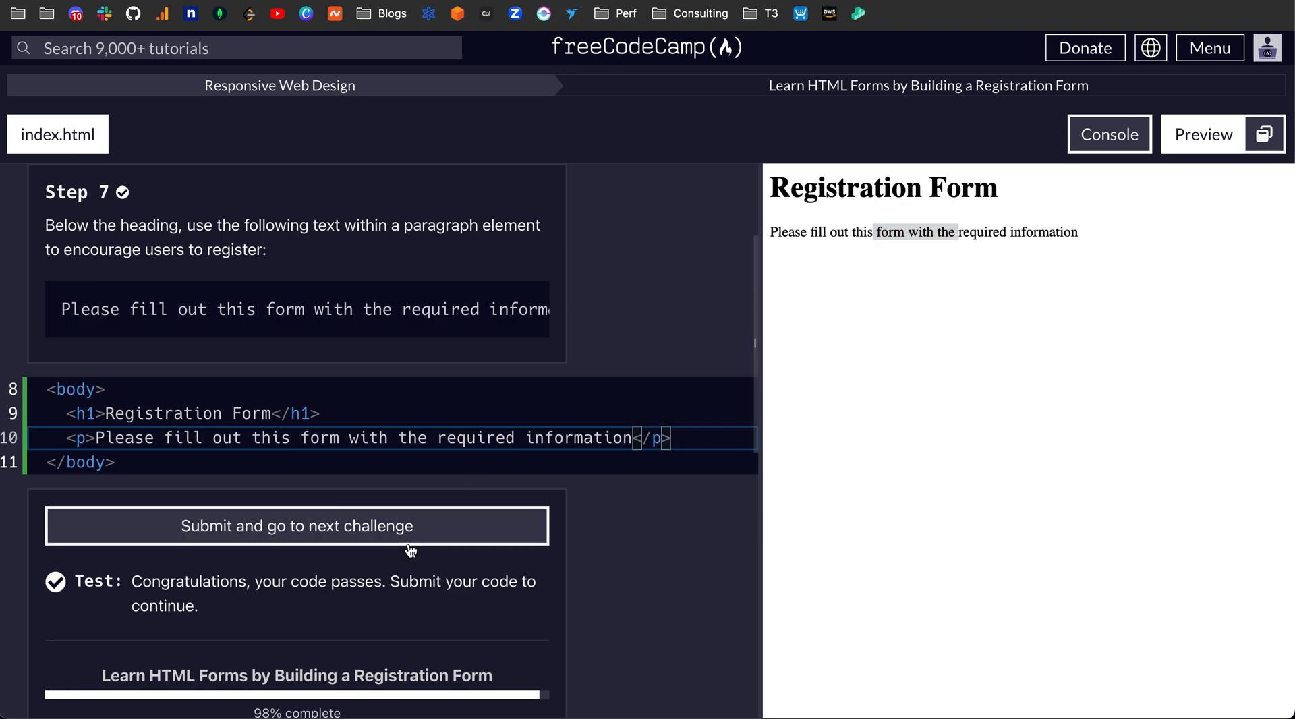
click(296, 524)
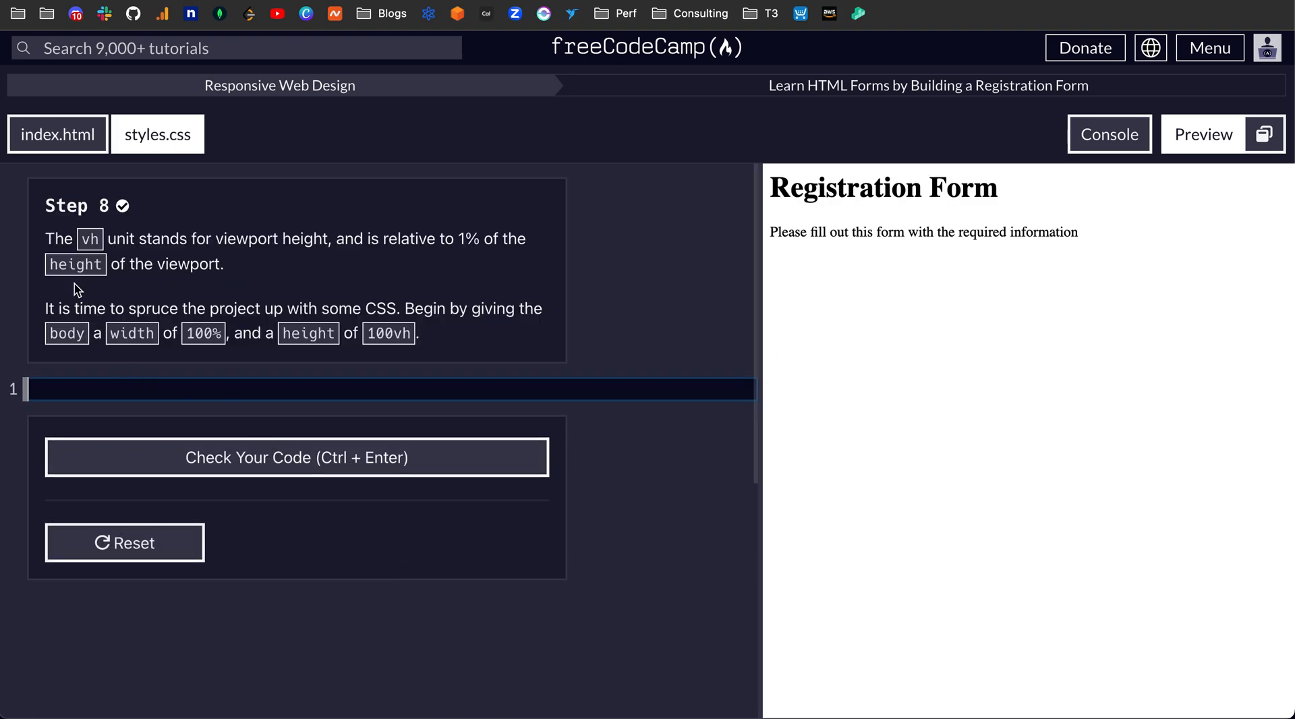
mouse_move(173, 203)
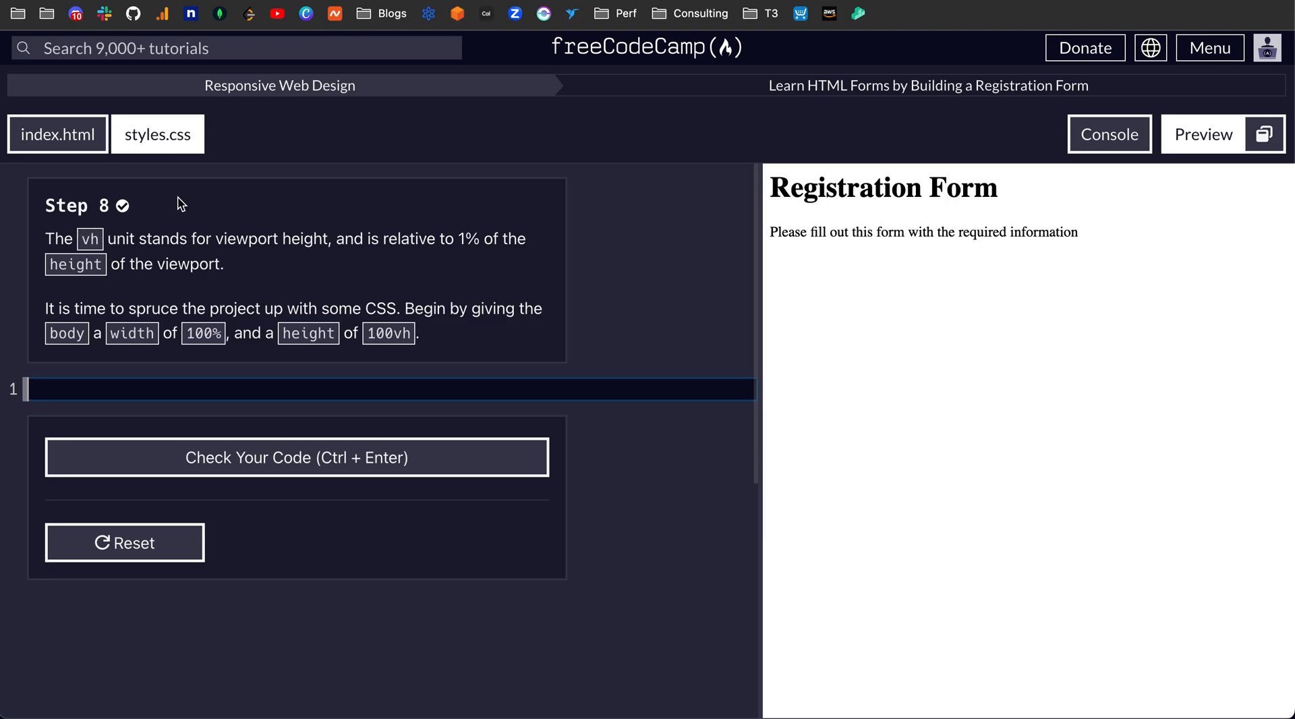
mouse_move(360, 243)
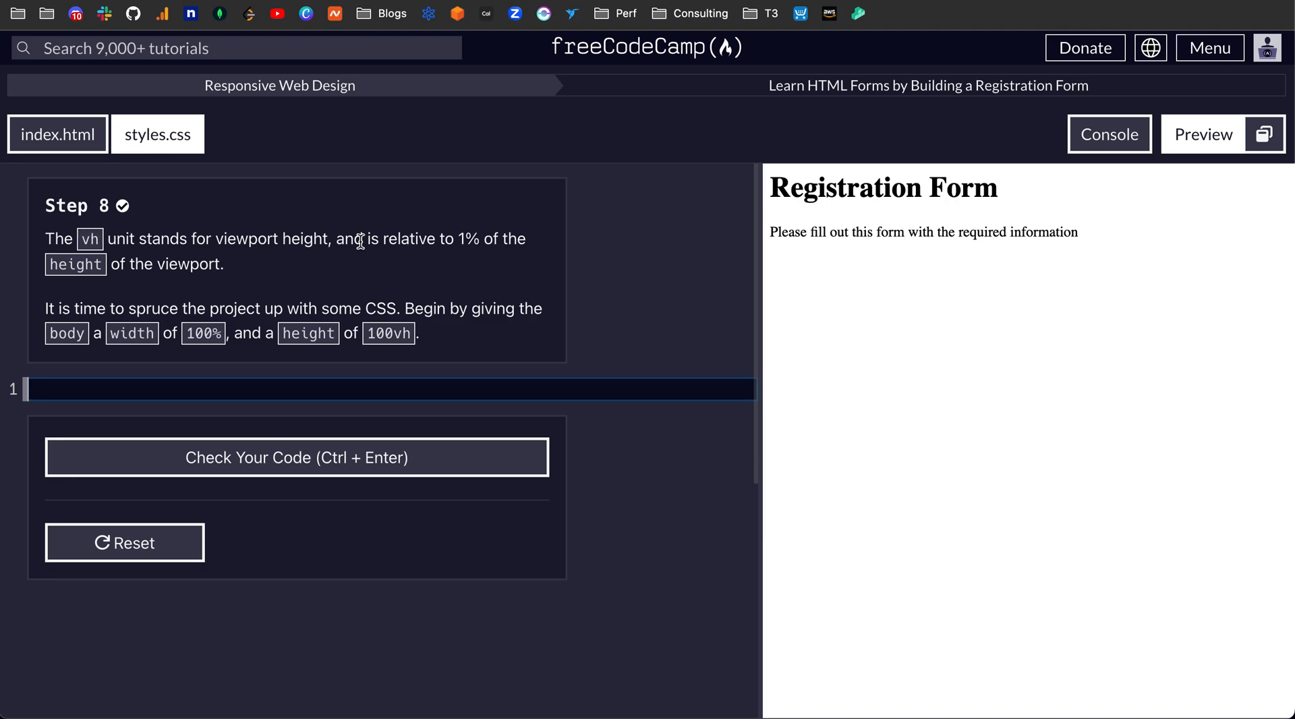
mouse_move(809, 406)
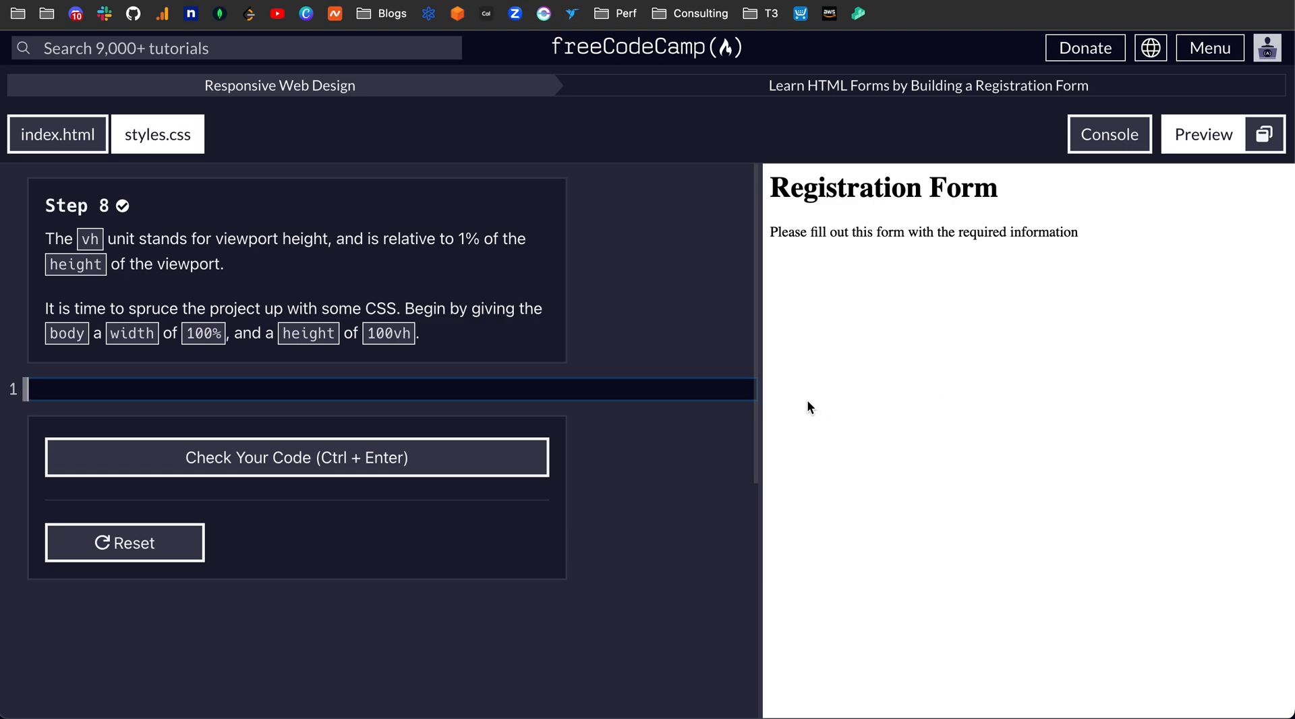
mouse_move(809, 350)
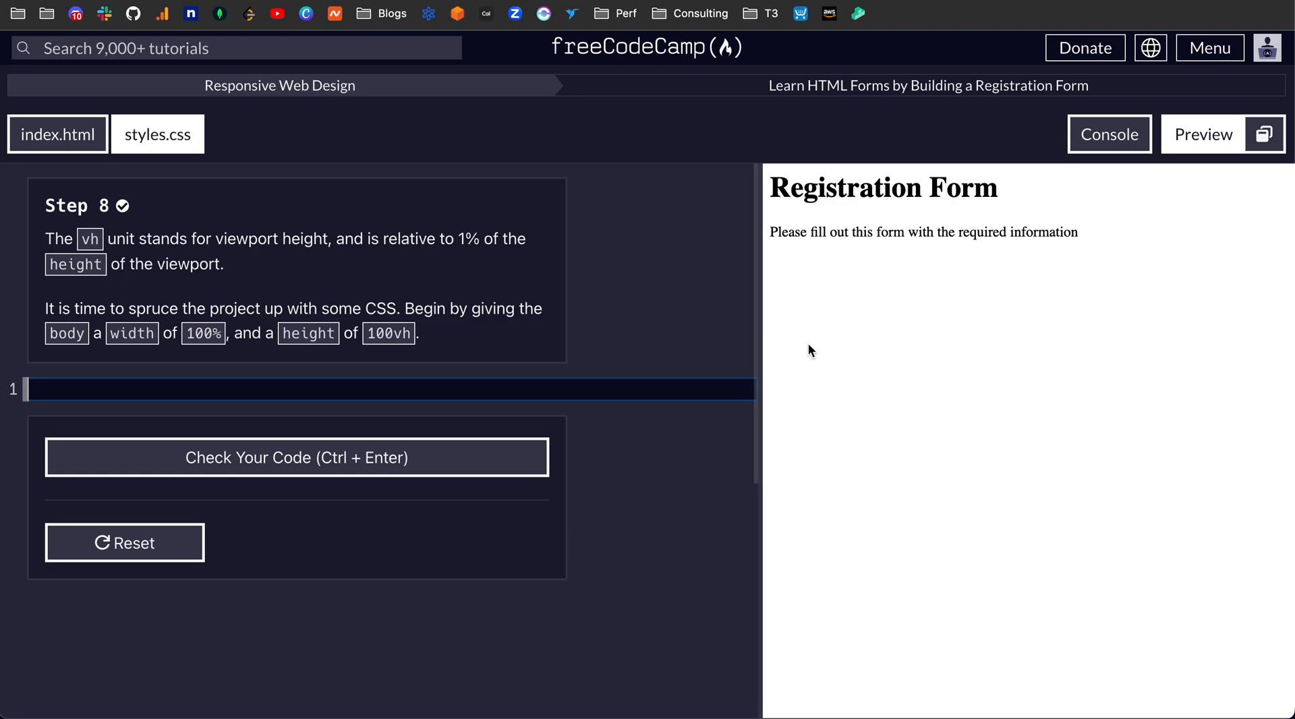
mouse_move(821, 192)
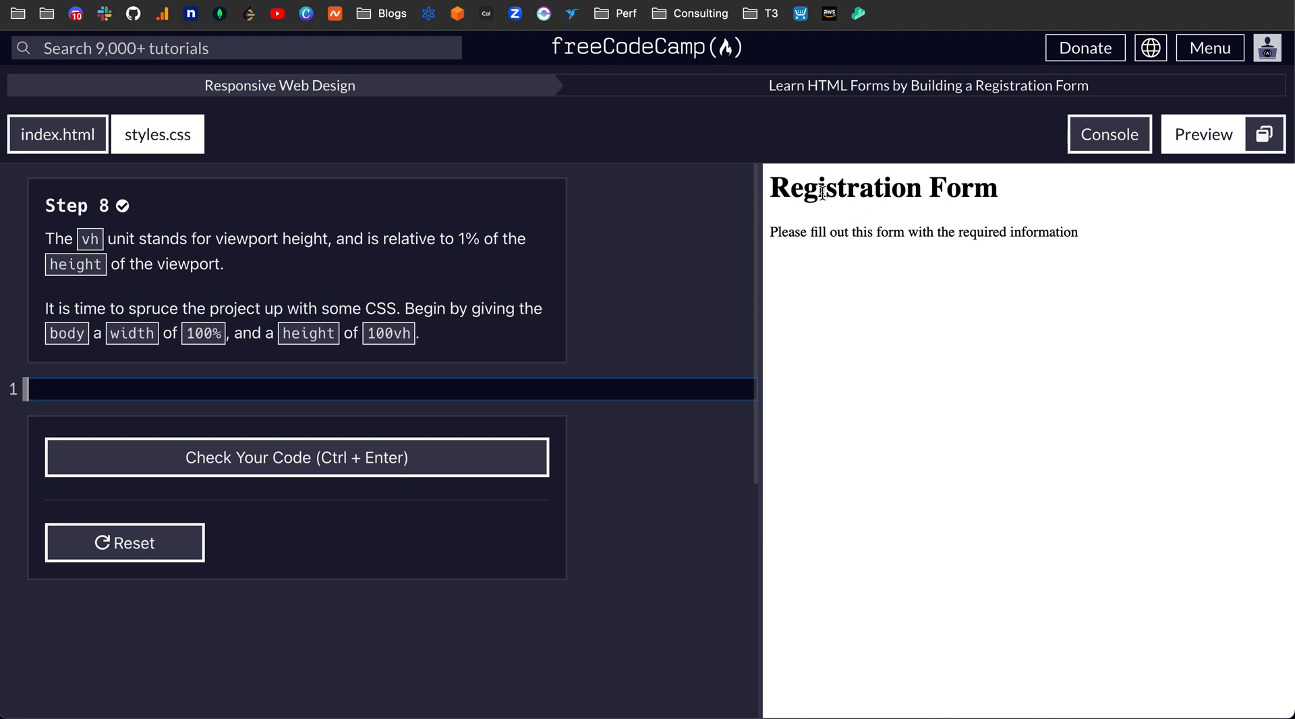
mouse_move(915, 539)
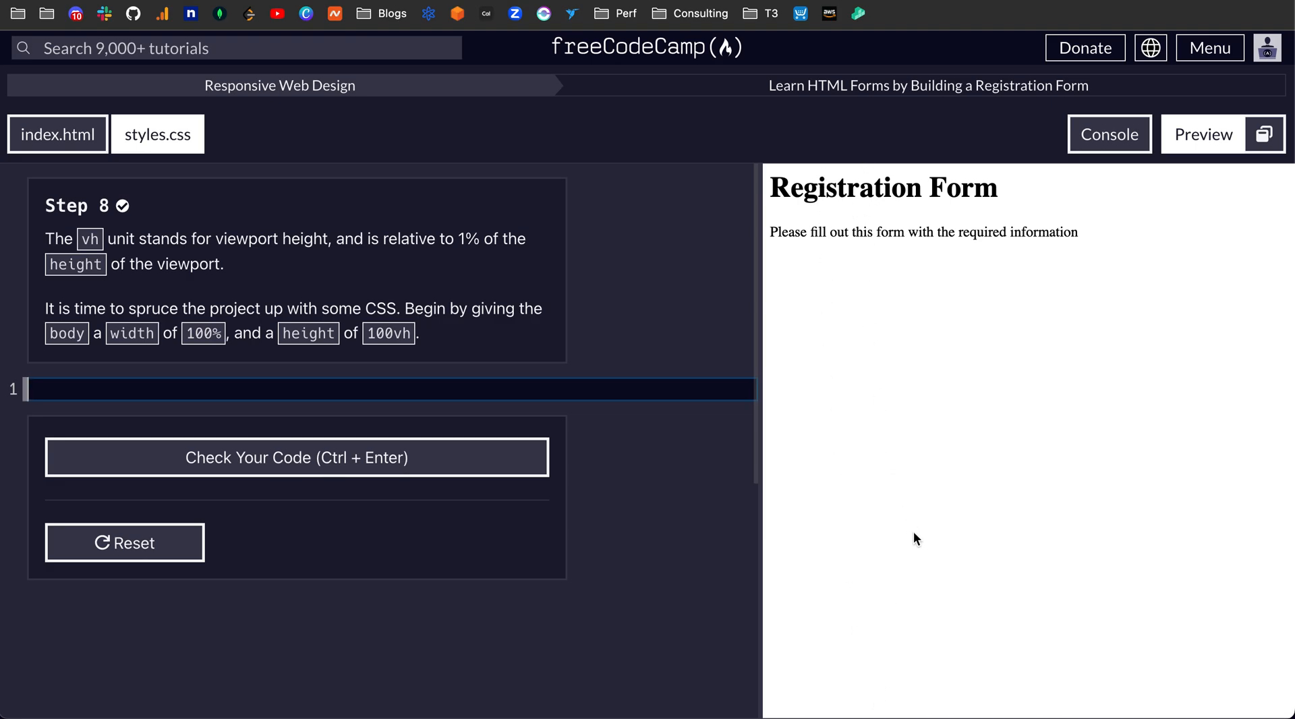
mouse_move(430, 436)
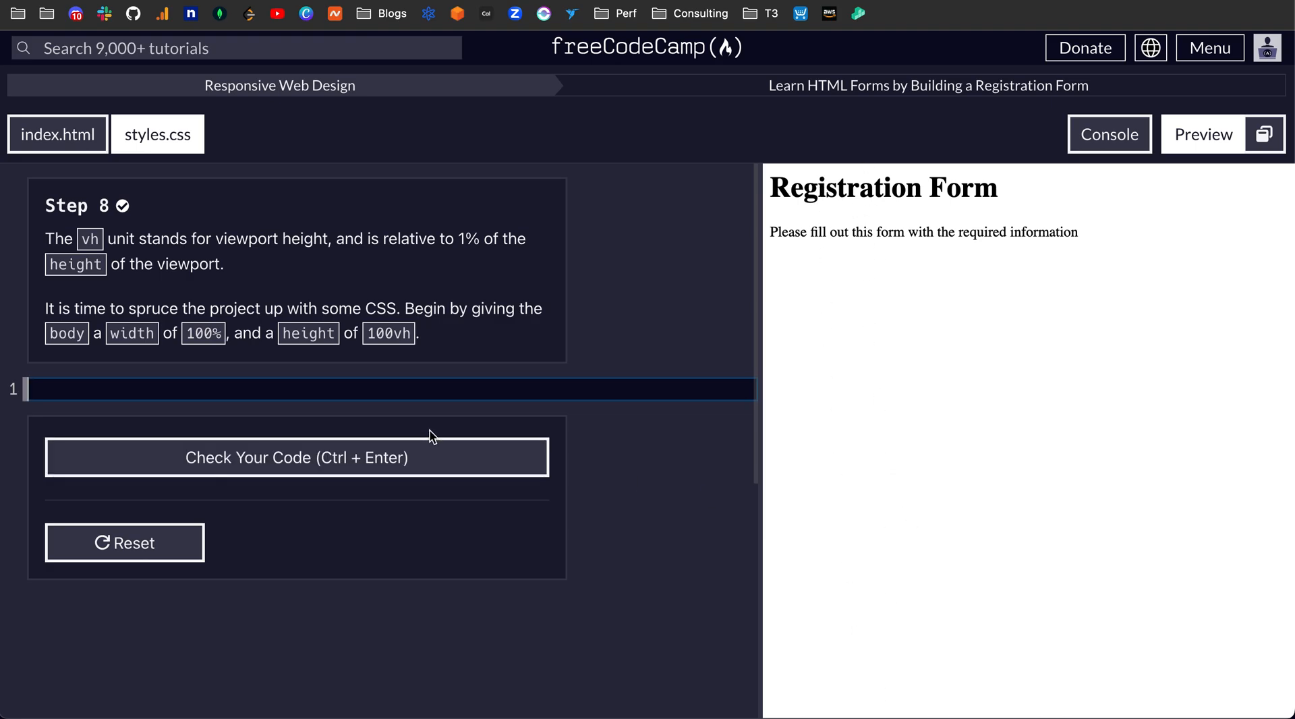
mouse_move(180, 308)
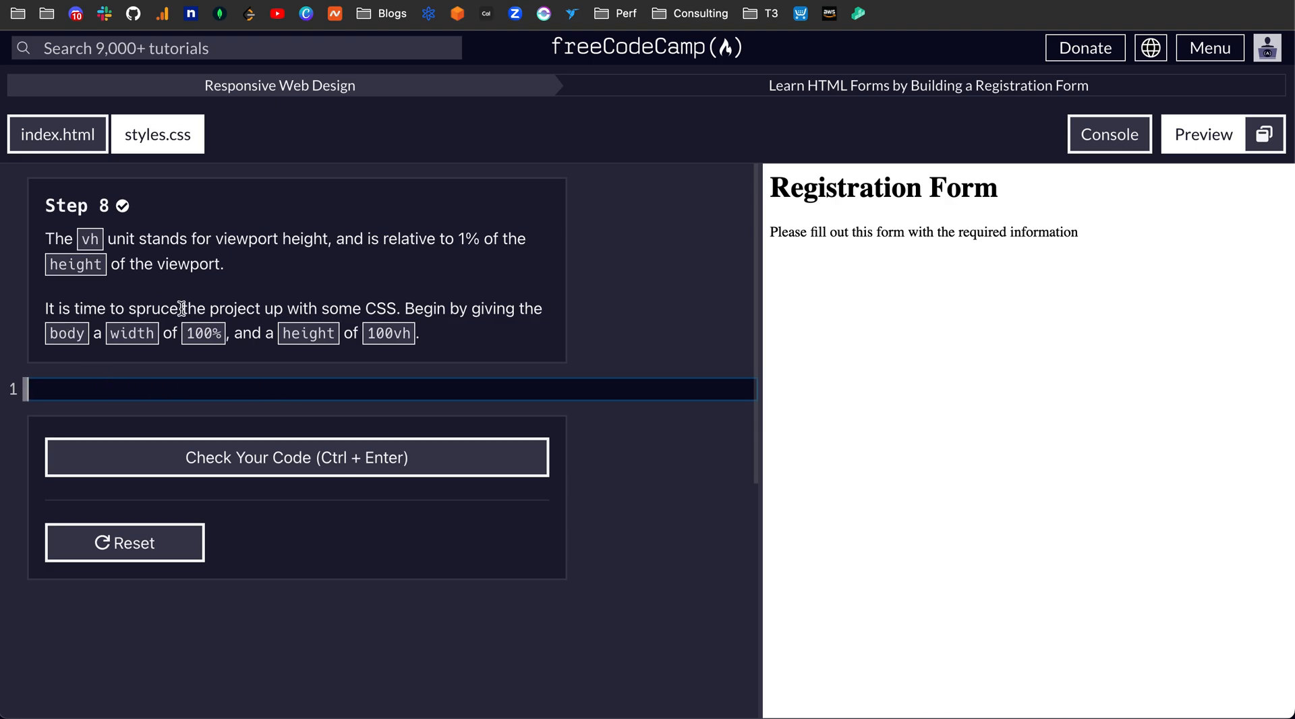
mouse_move(157, 133)
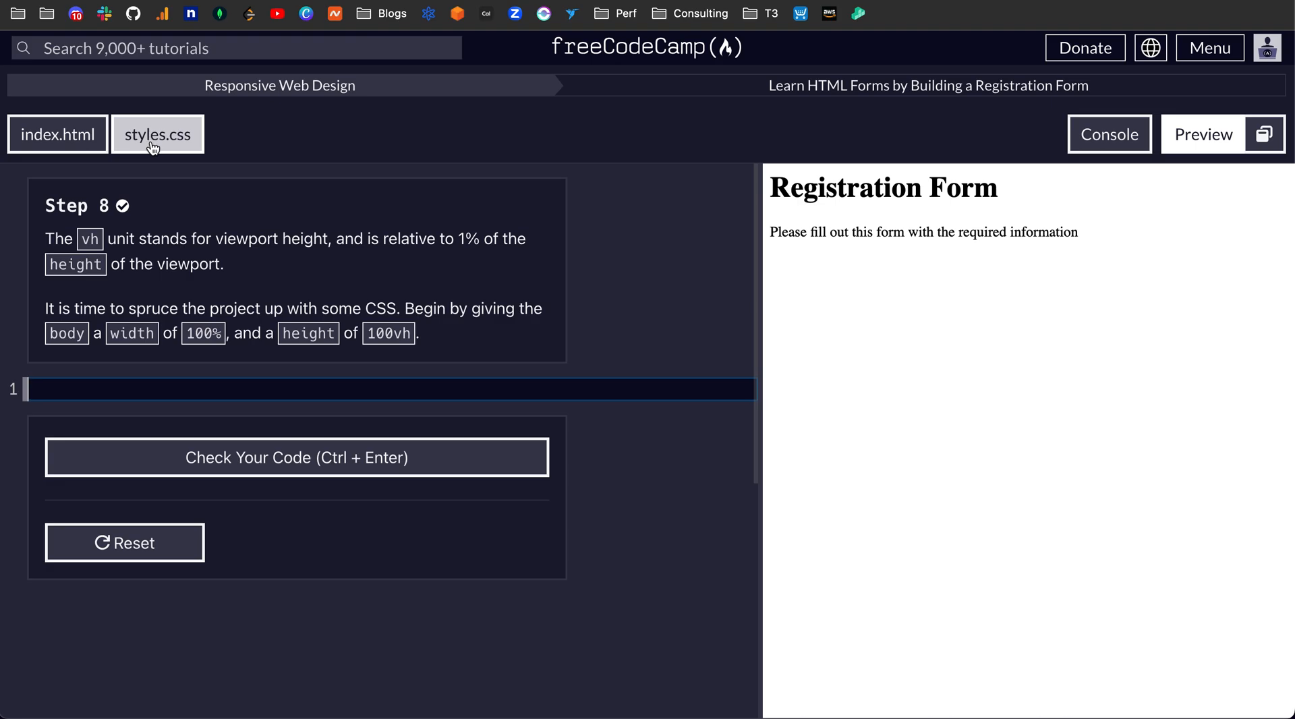
mouse_move(131, 334)
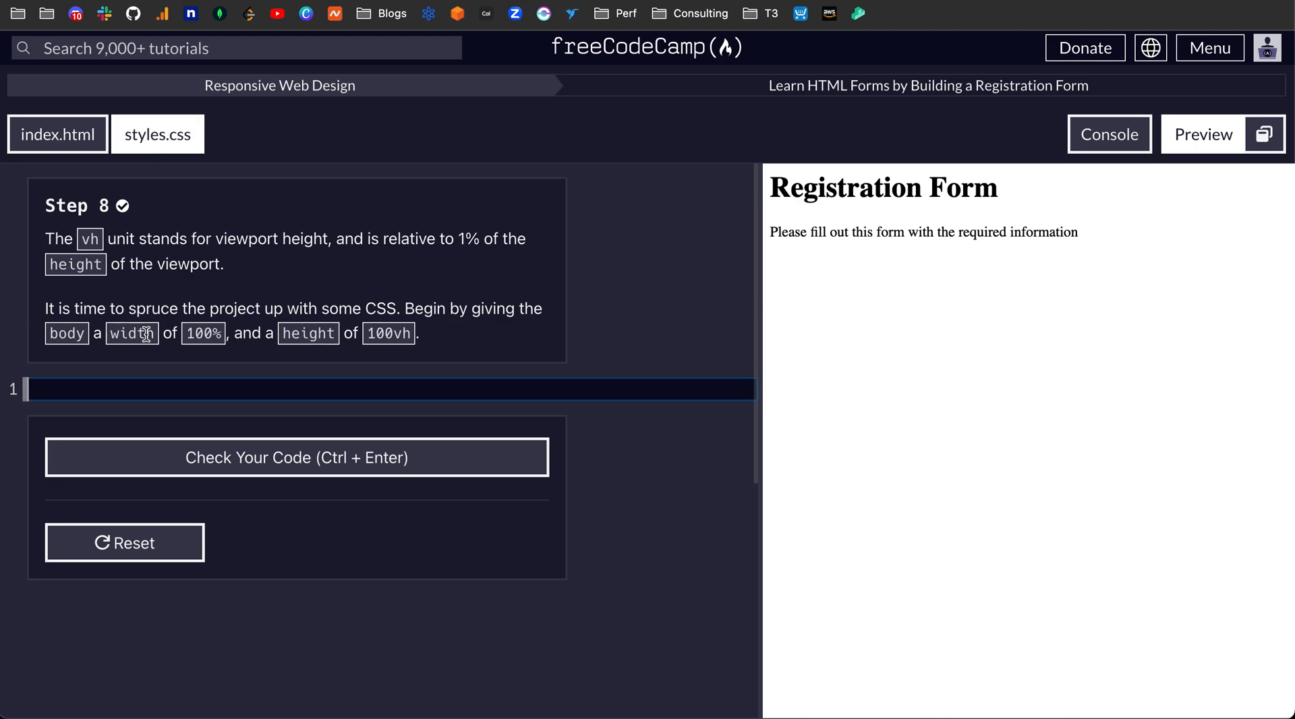
- Write body { width: 100%; height: 100vh; } in styles.css, check it, and submit
text(body {)
text(wid)
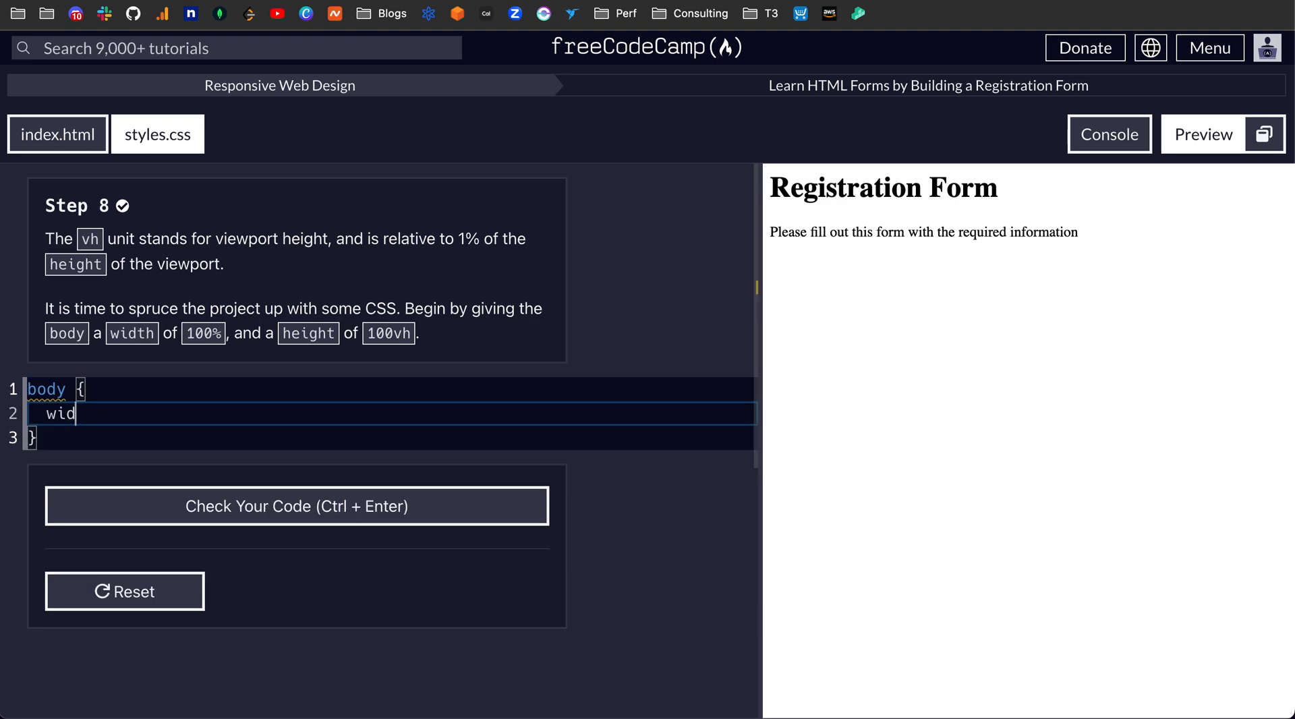
text(th: 100%)
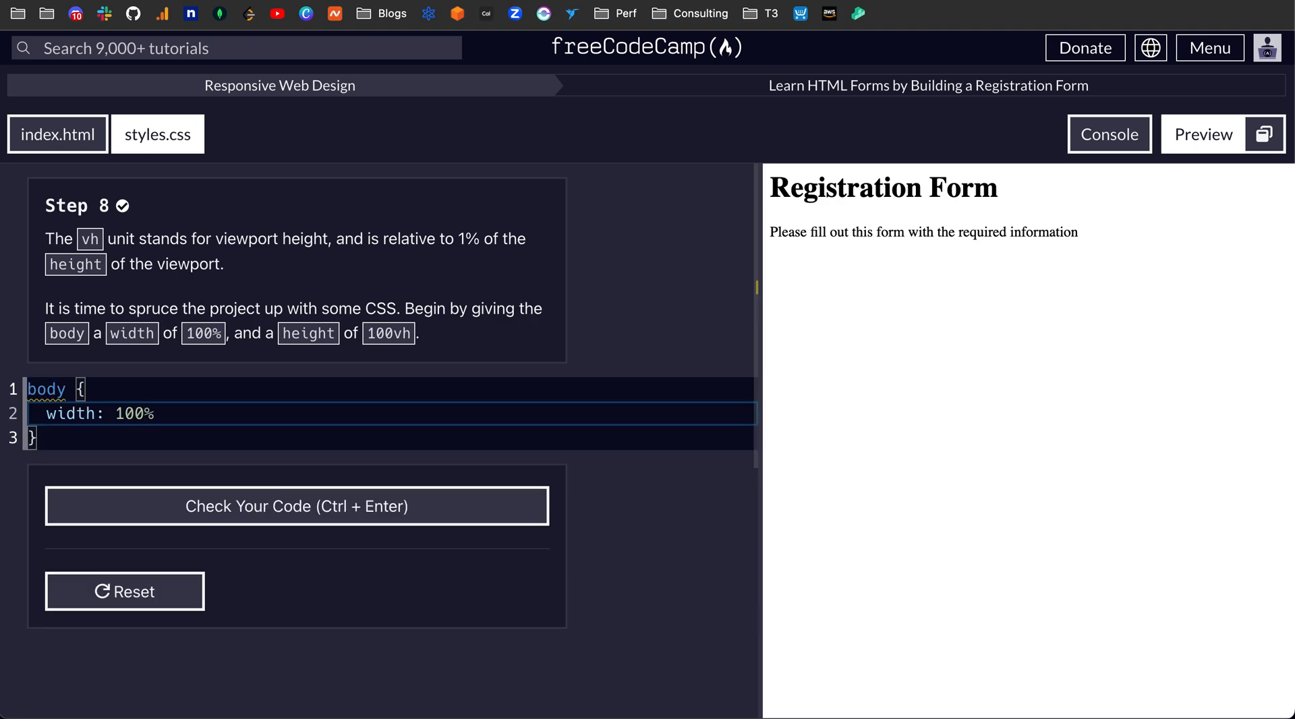
text(;)
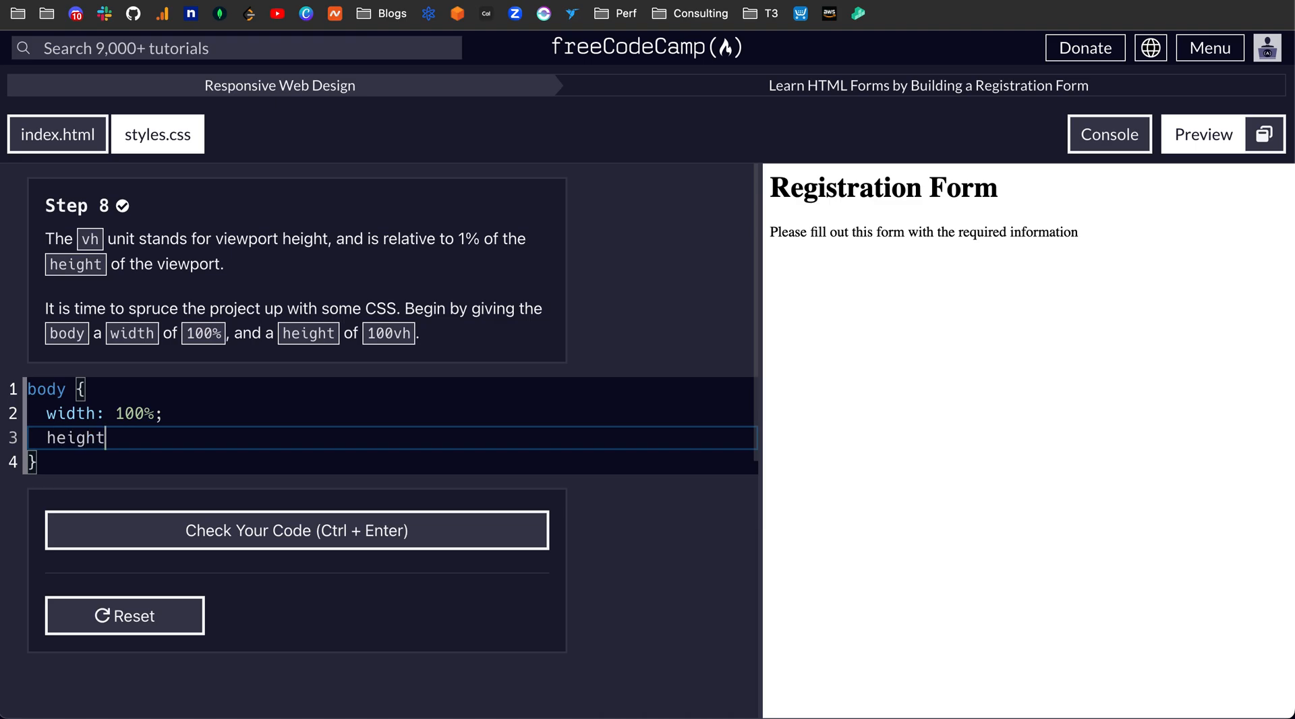
text(: 100vh;)
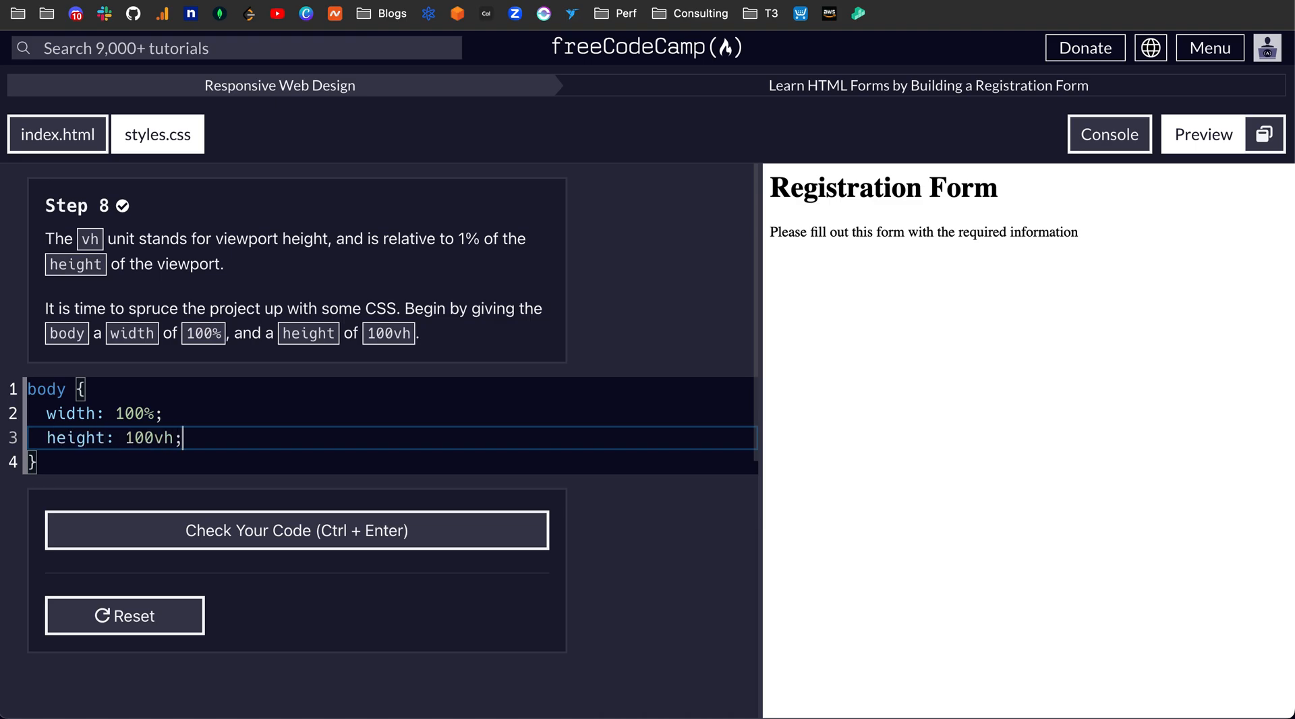
click(295, 530)
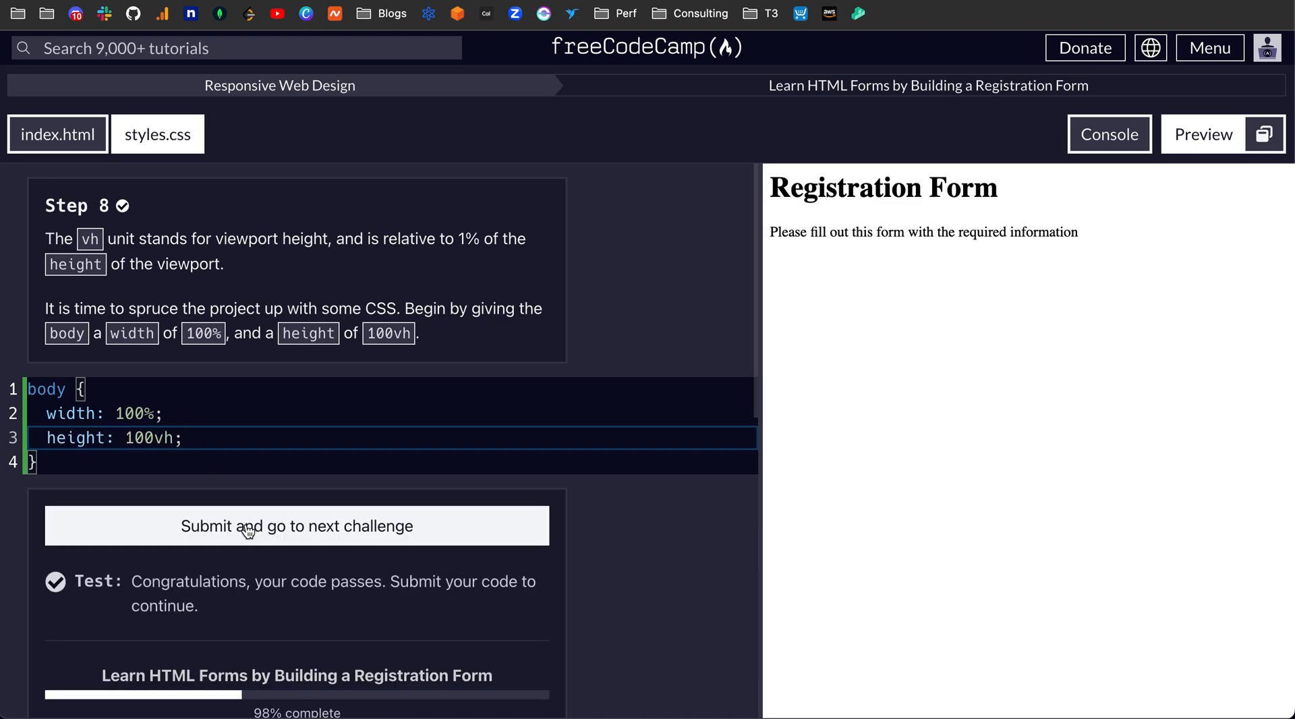
click(296, 526)
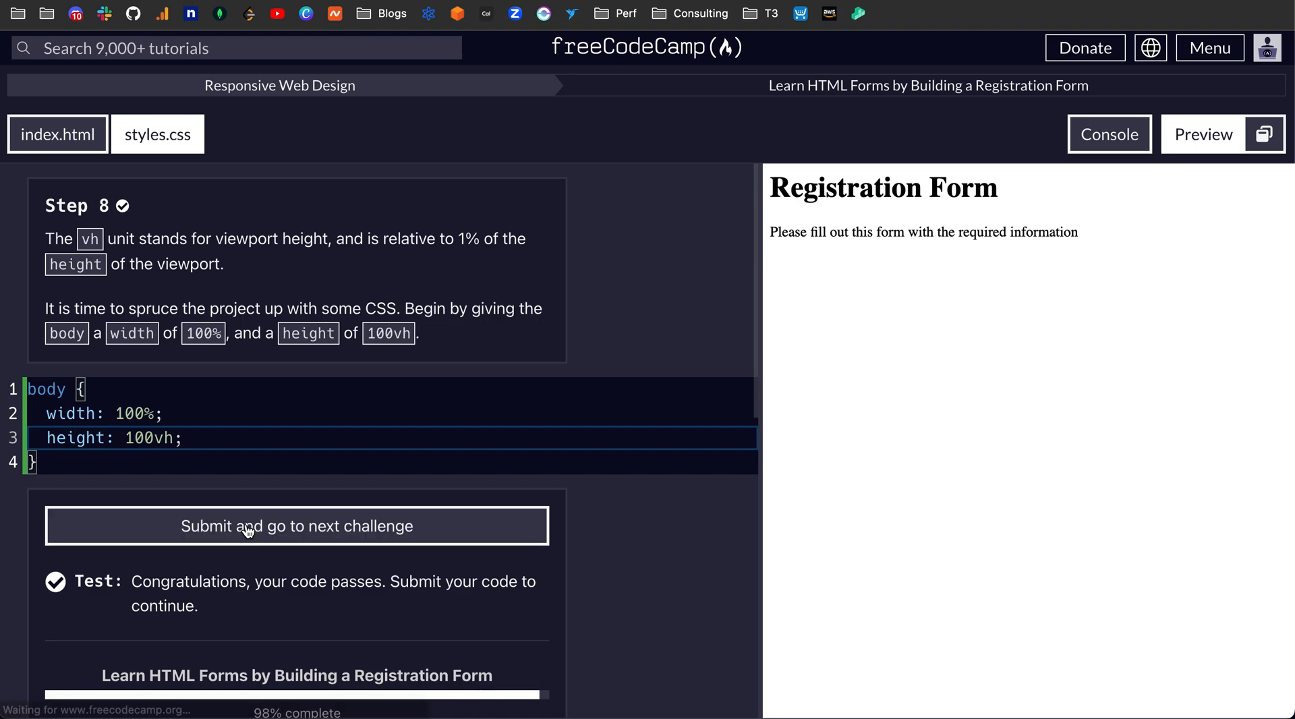
click(295, 526)
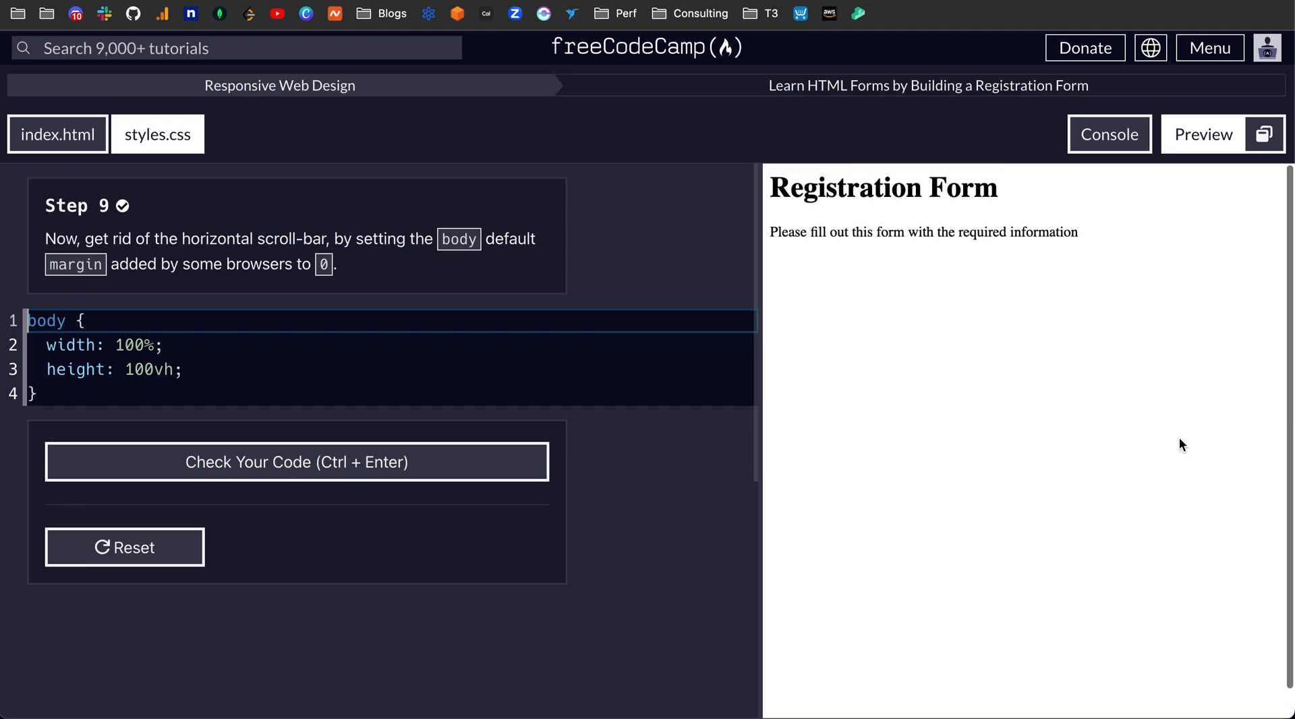
mouse_move(217, 377)
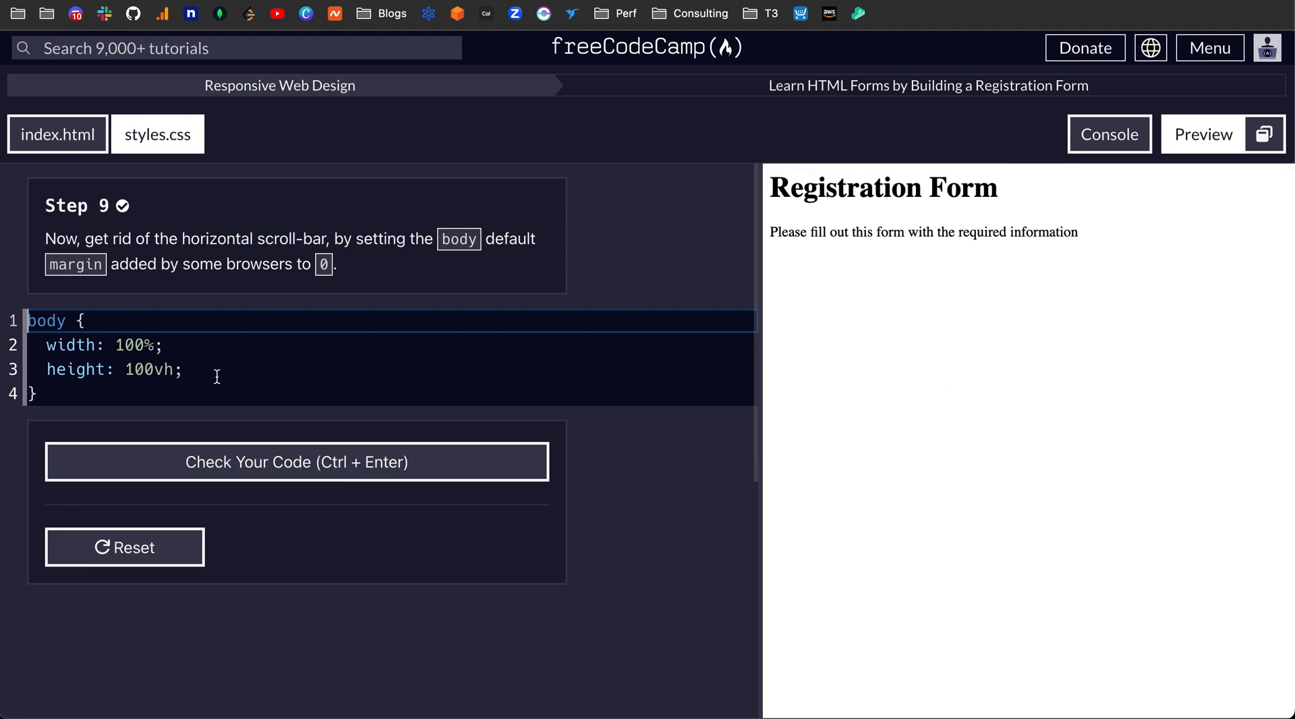
- Add margin: 0; below the height line, pass the check, and submit
click(215, 369)
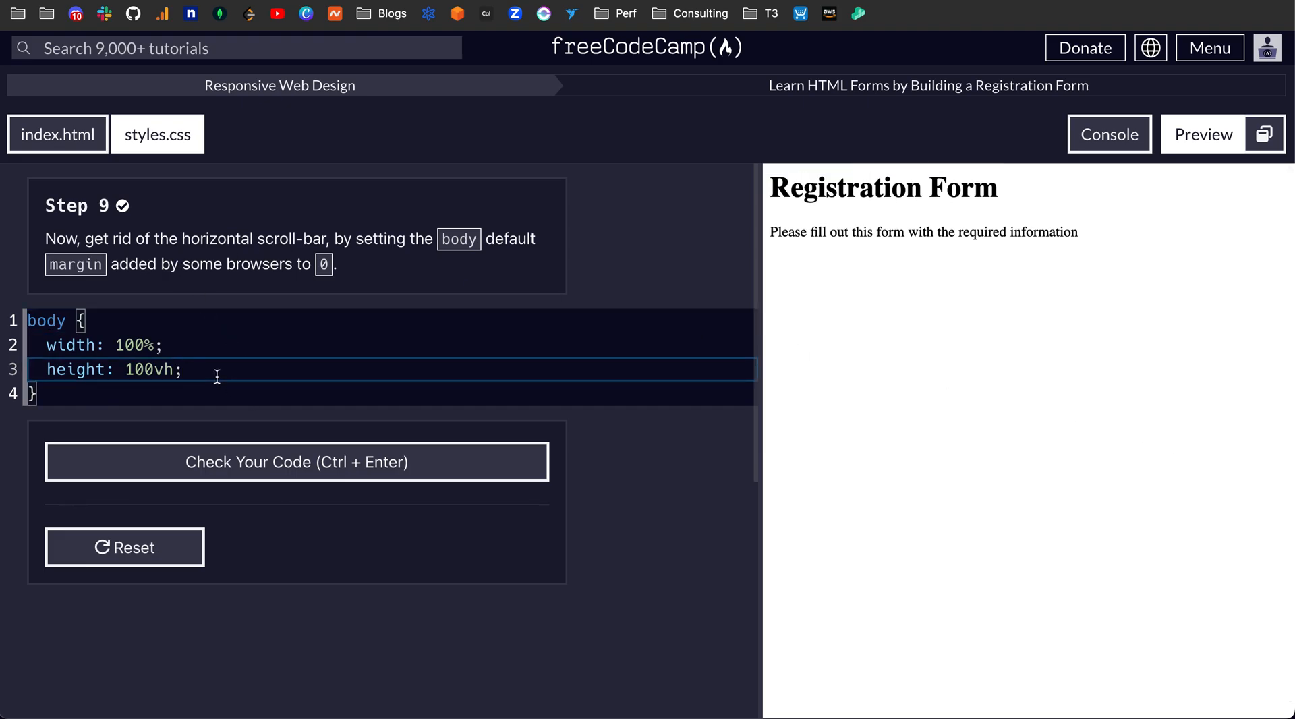
key(Enter)
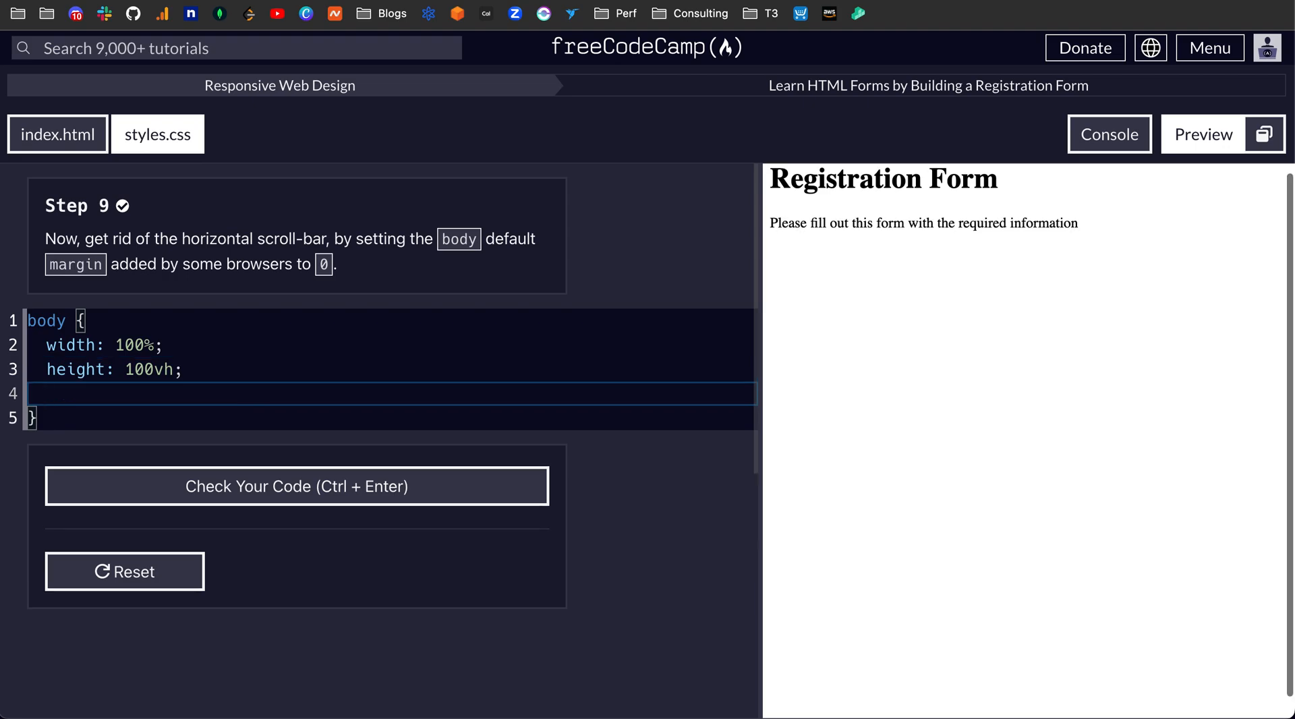
text(ma)
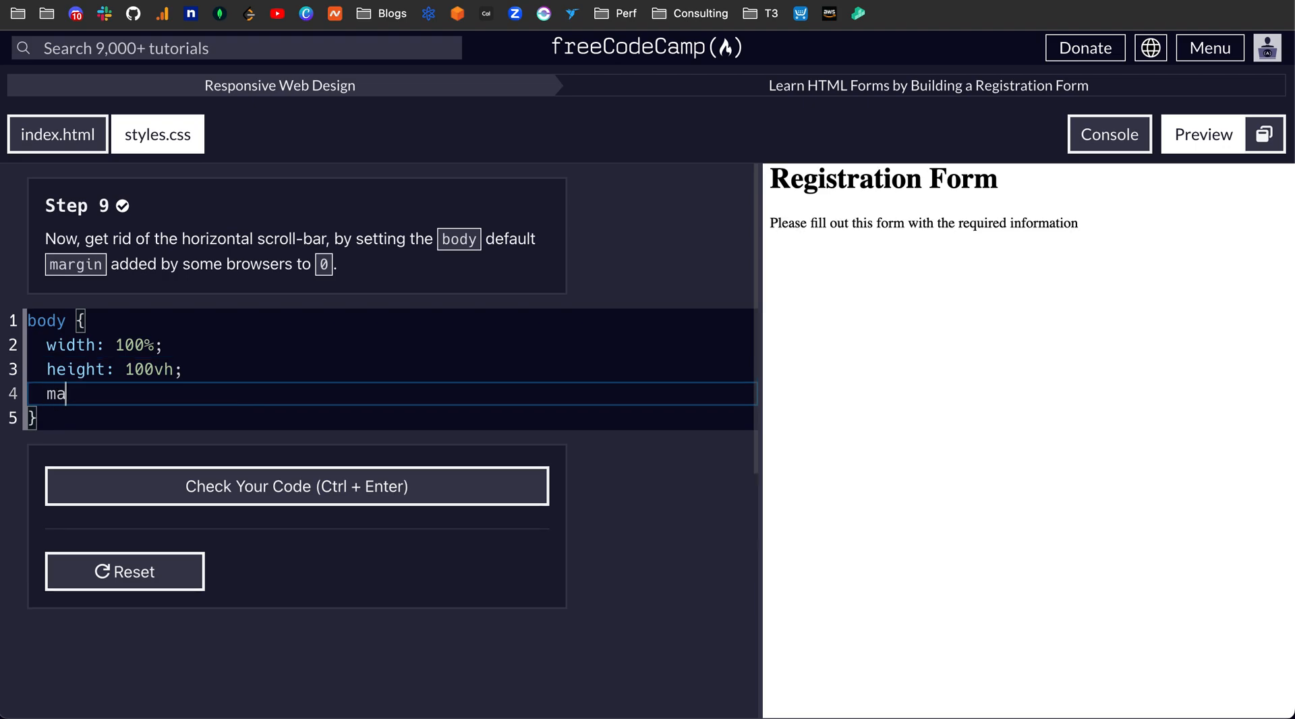
text(rgin:)
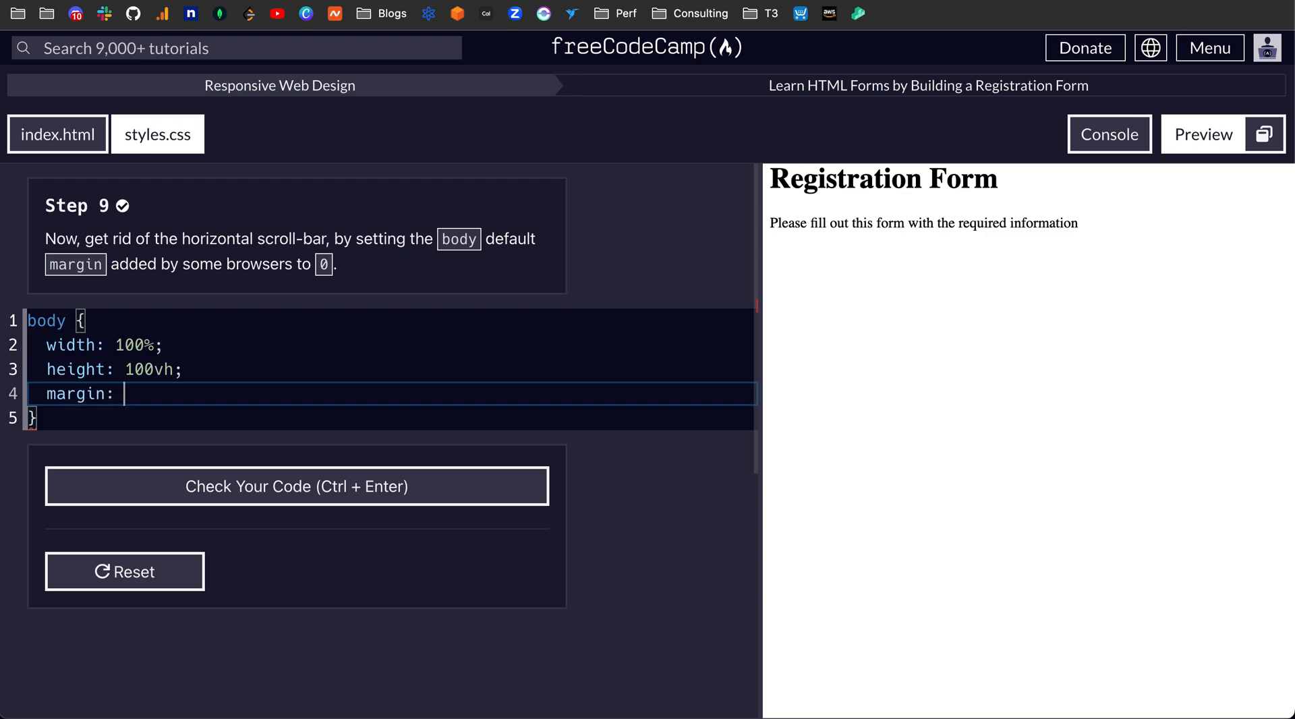
text(0;)
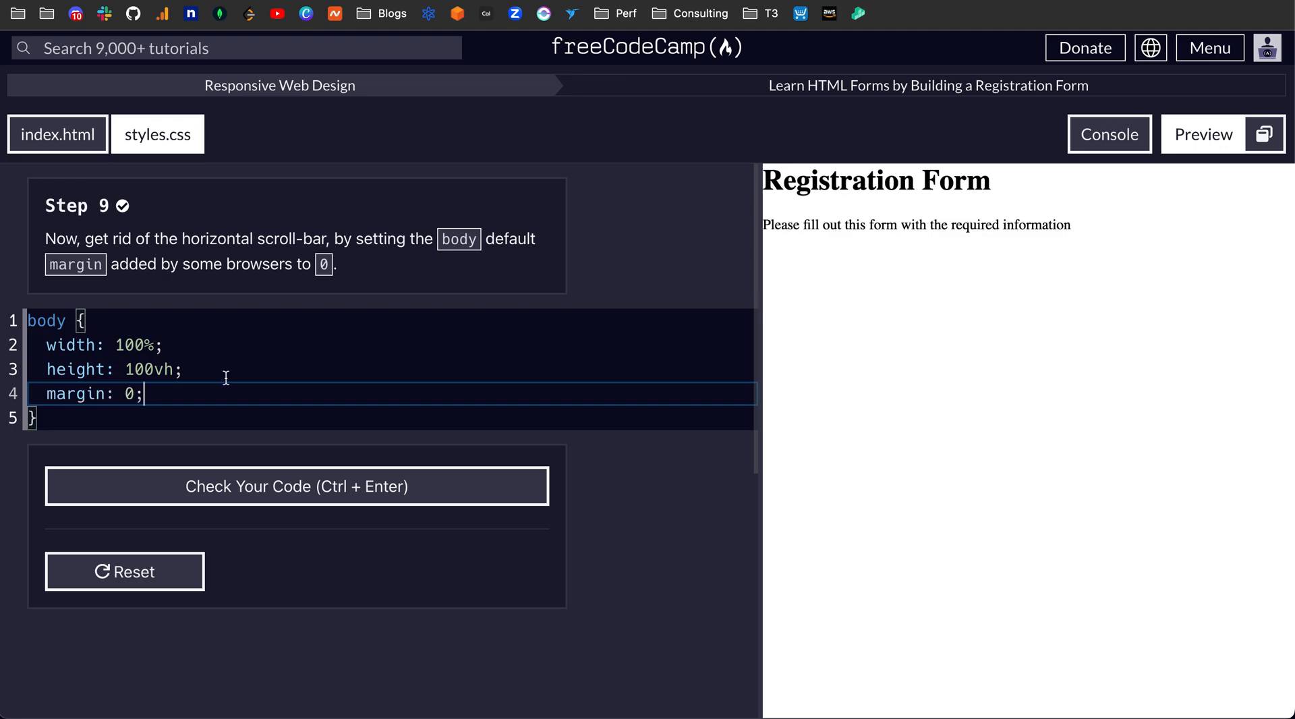
mouse_move(156, 402)
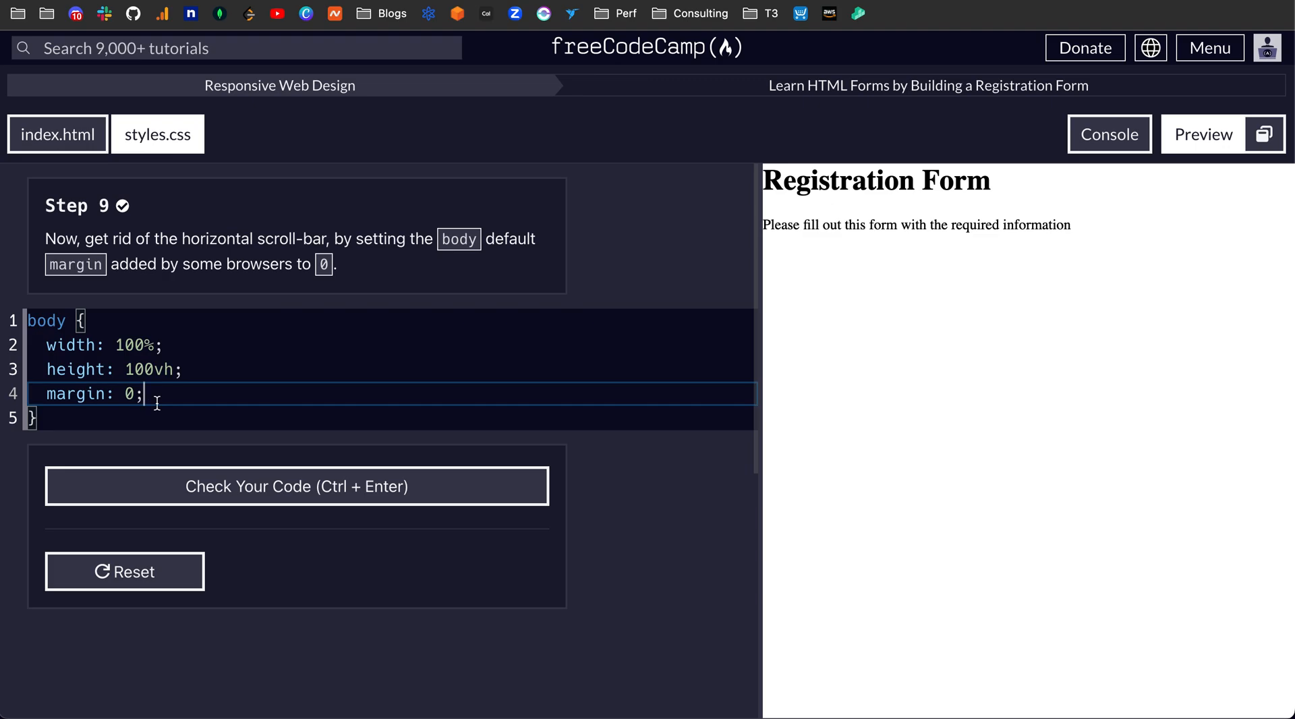
mouse_move(1130, 366)
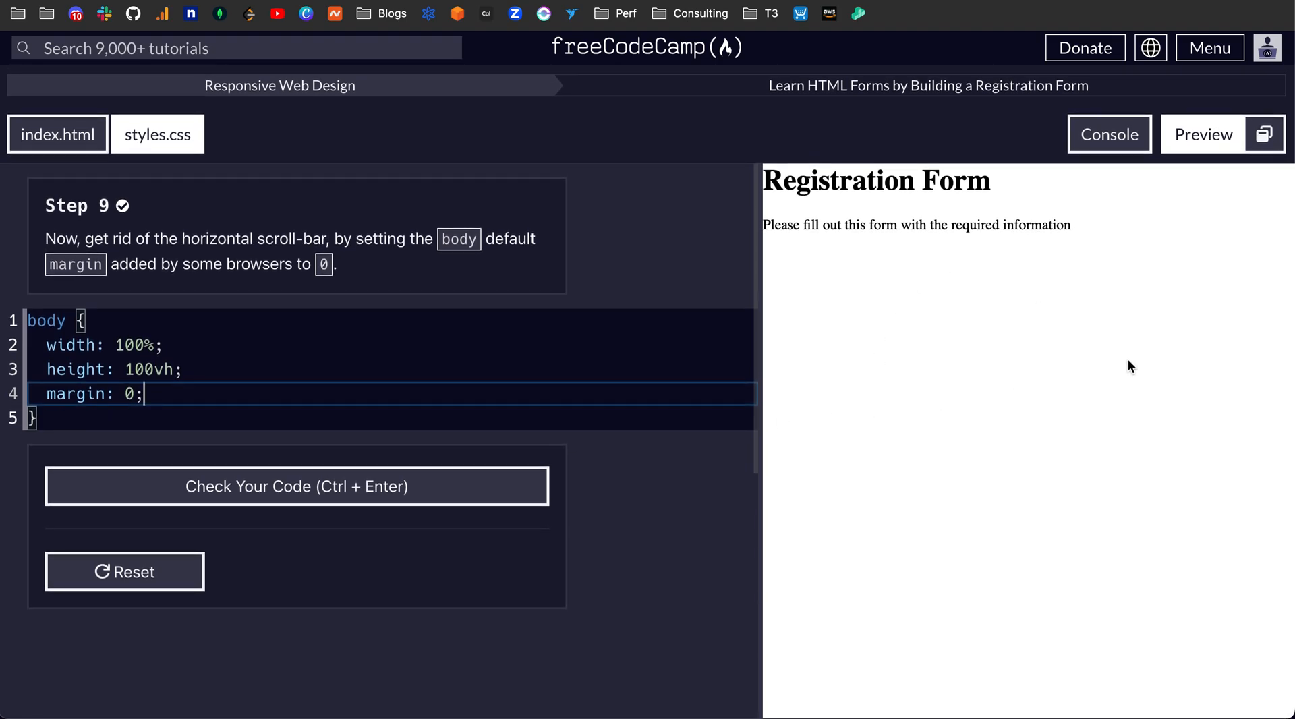
mouse_move(1075, 362)
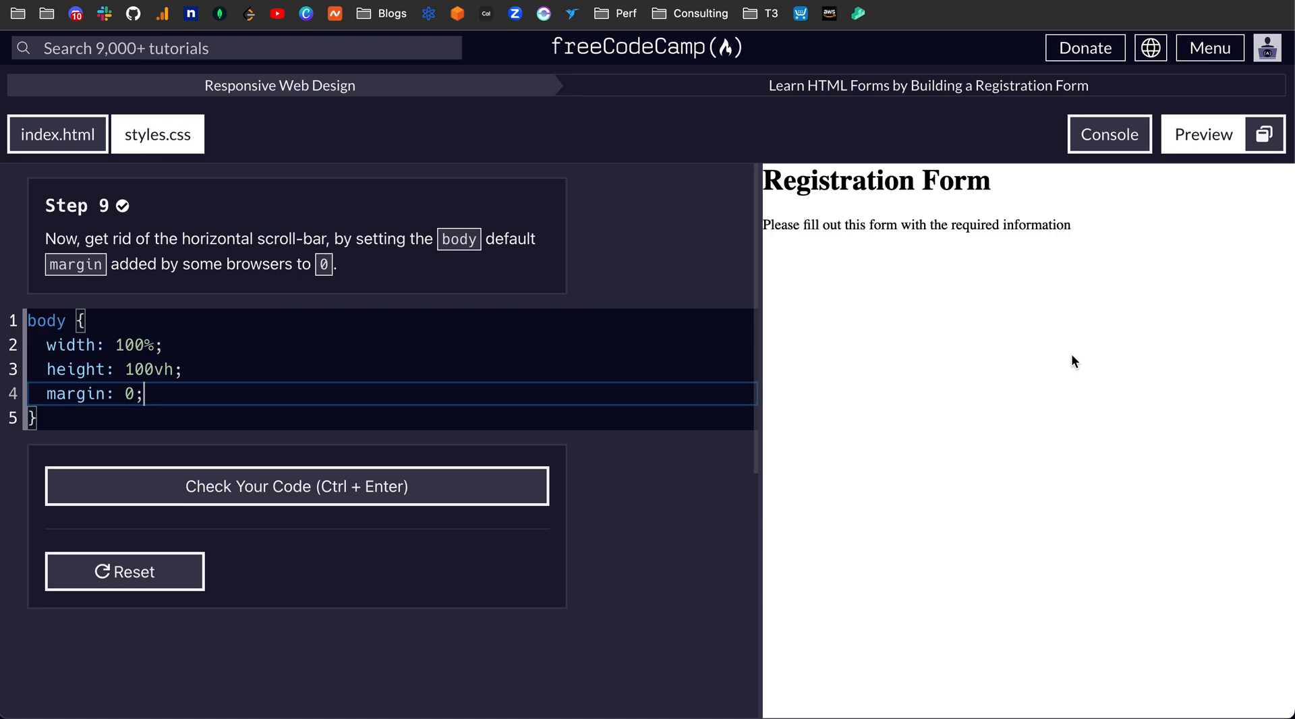
mouse_move(784, 311)
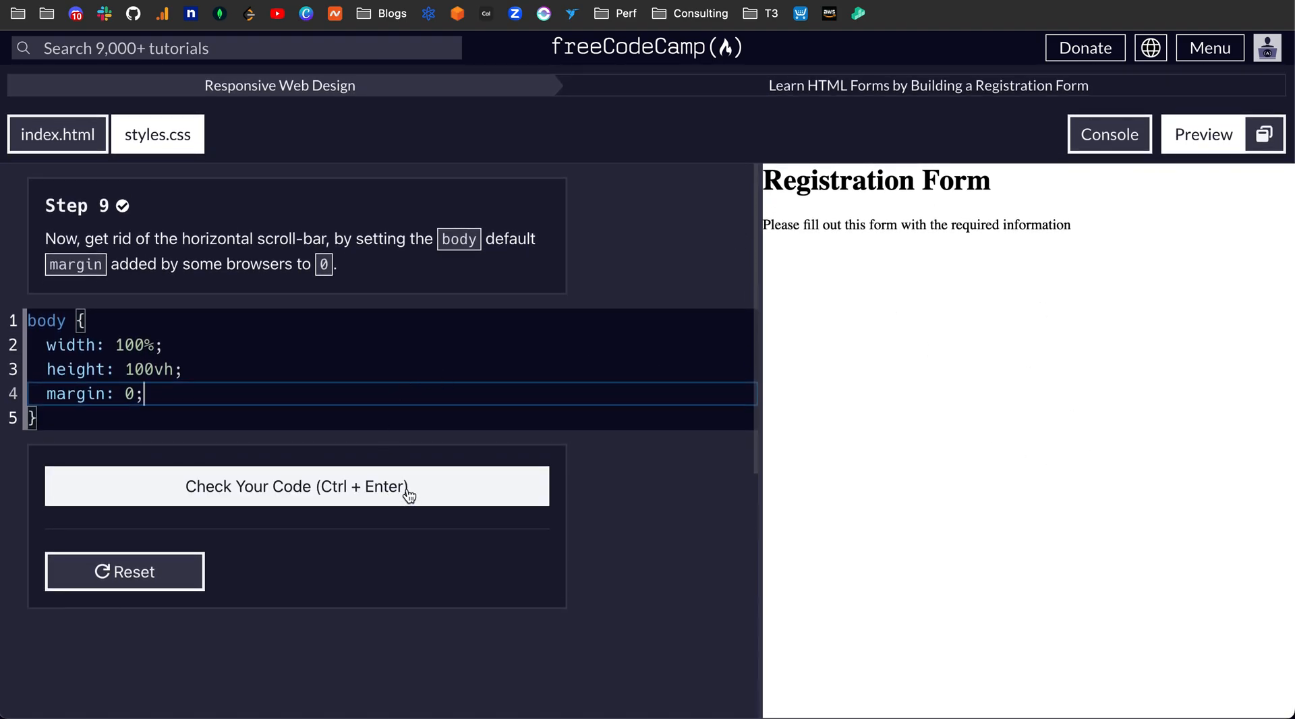
click(295, 486)
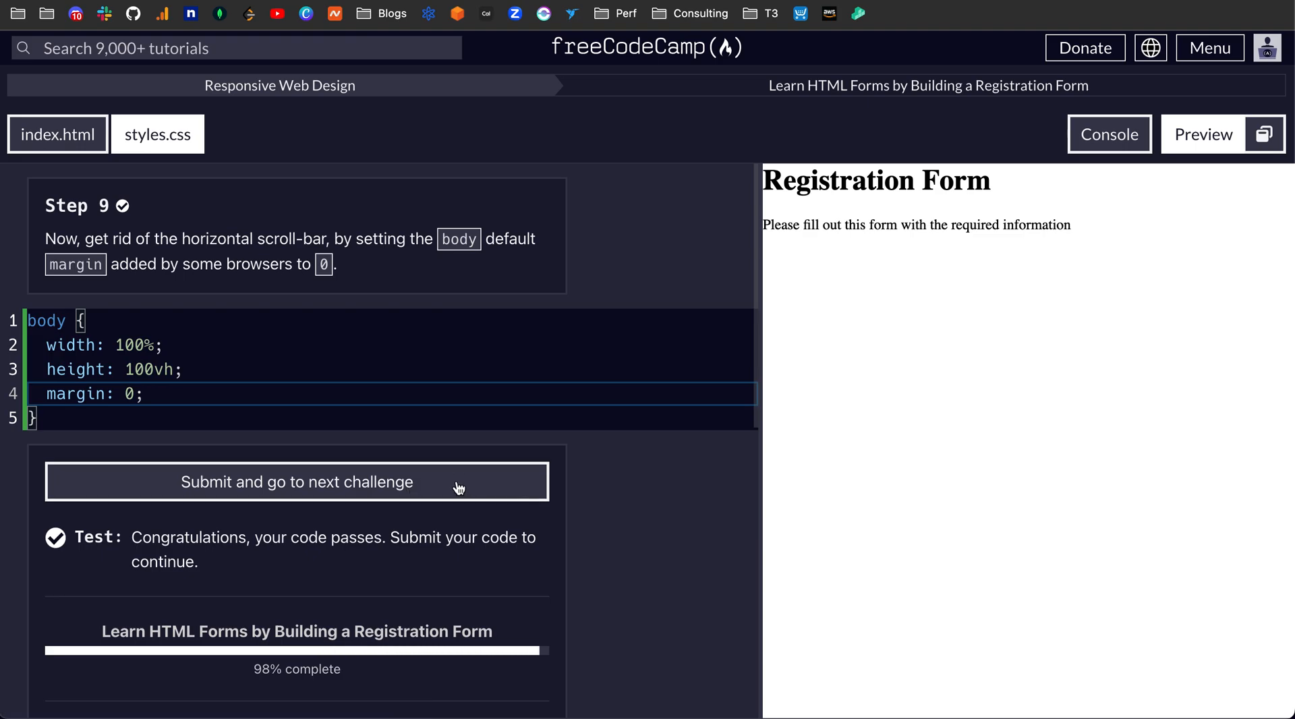
click(296, 483)
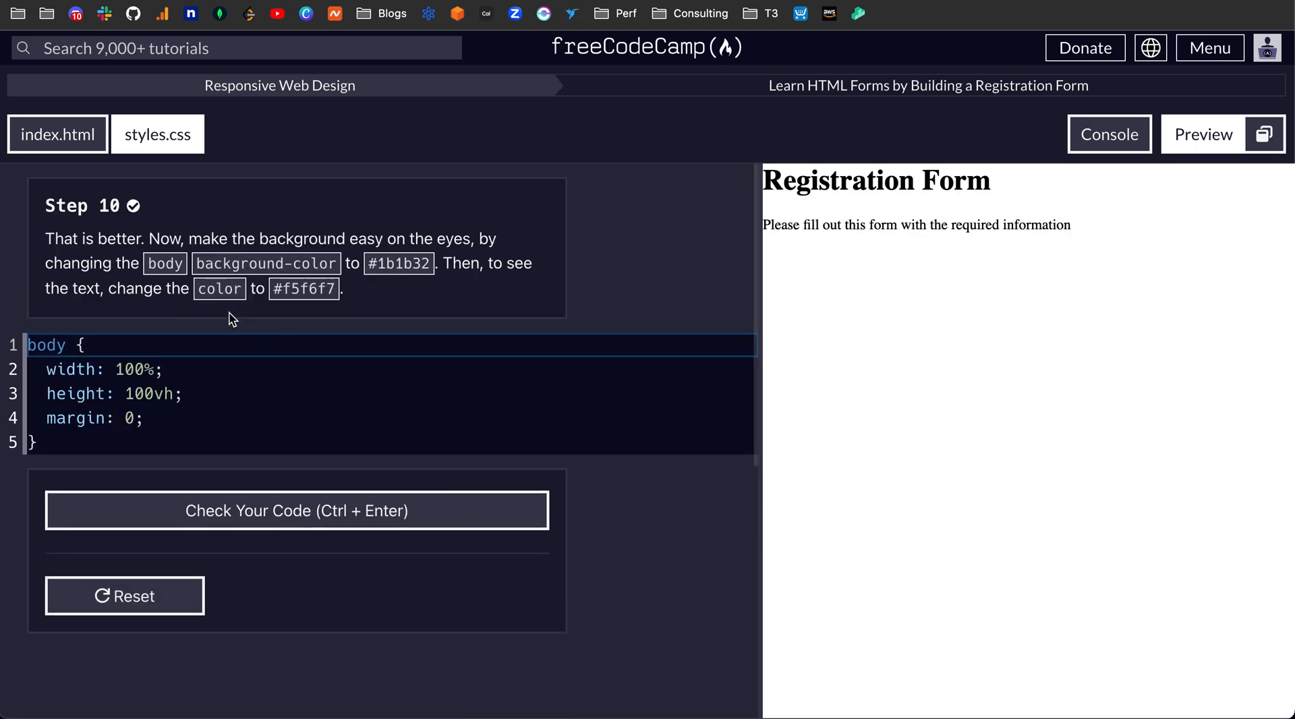
mouse_move(213, 288)
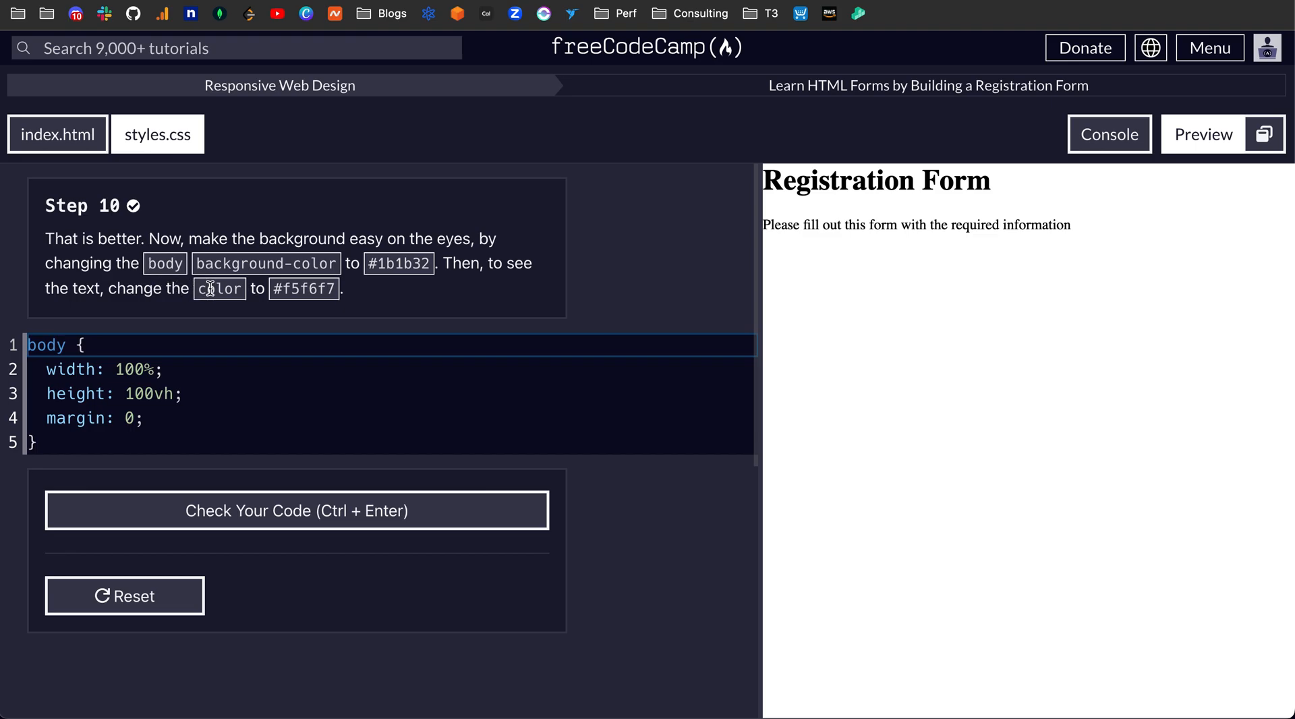
mouse_move(361, 284)
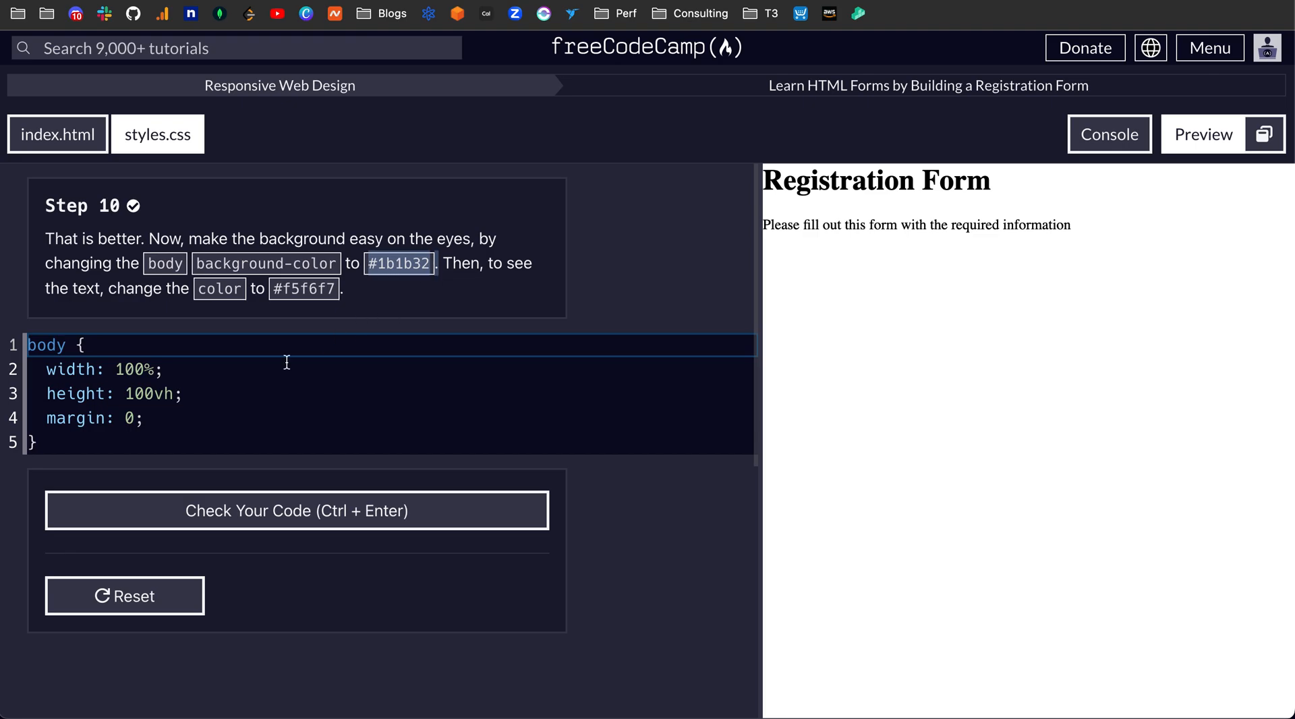
- Give the body background-color #1b1b32 and color #f5f6f7, then run the tests
text(bac)
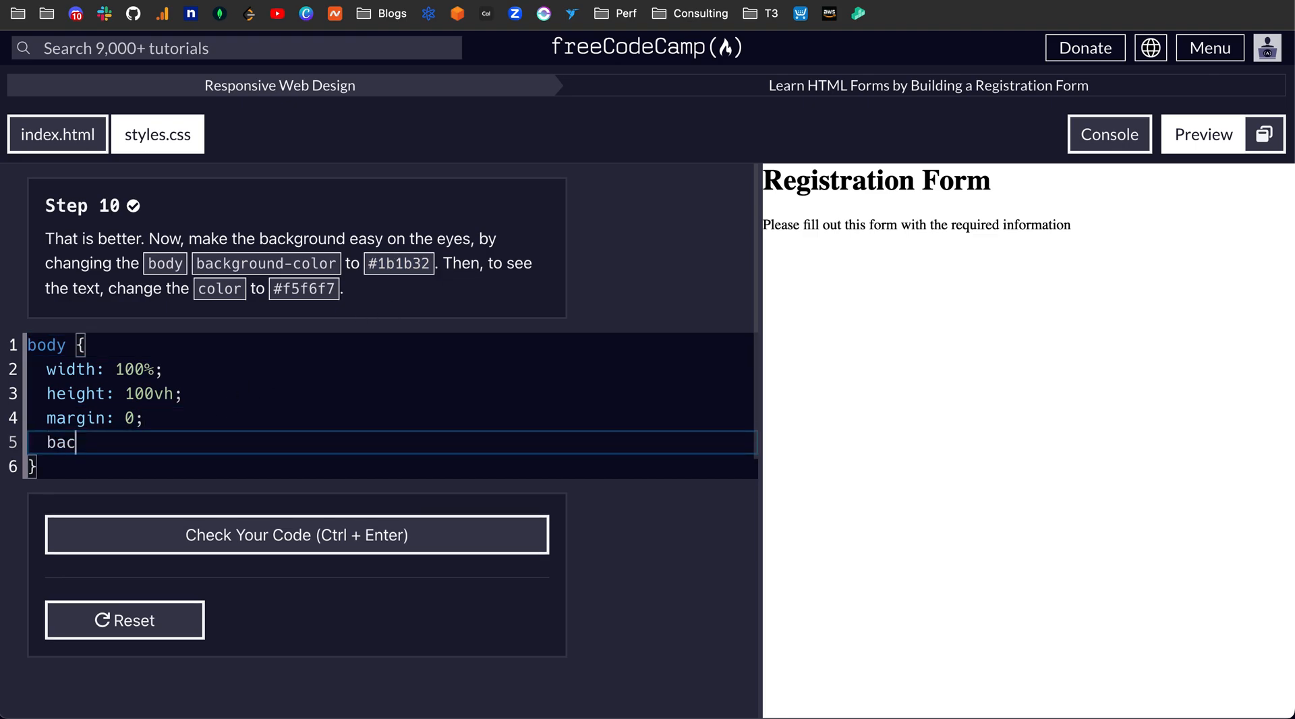
text(kground-color)
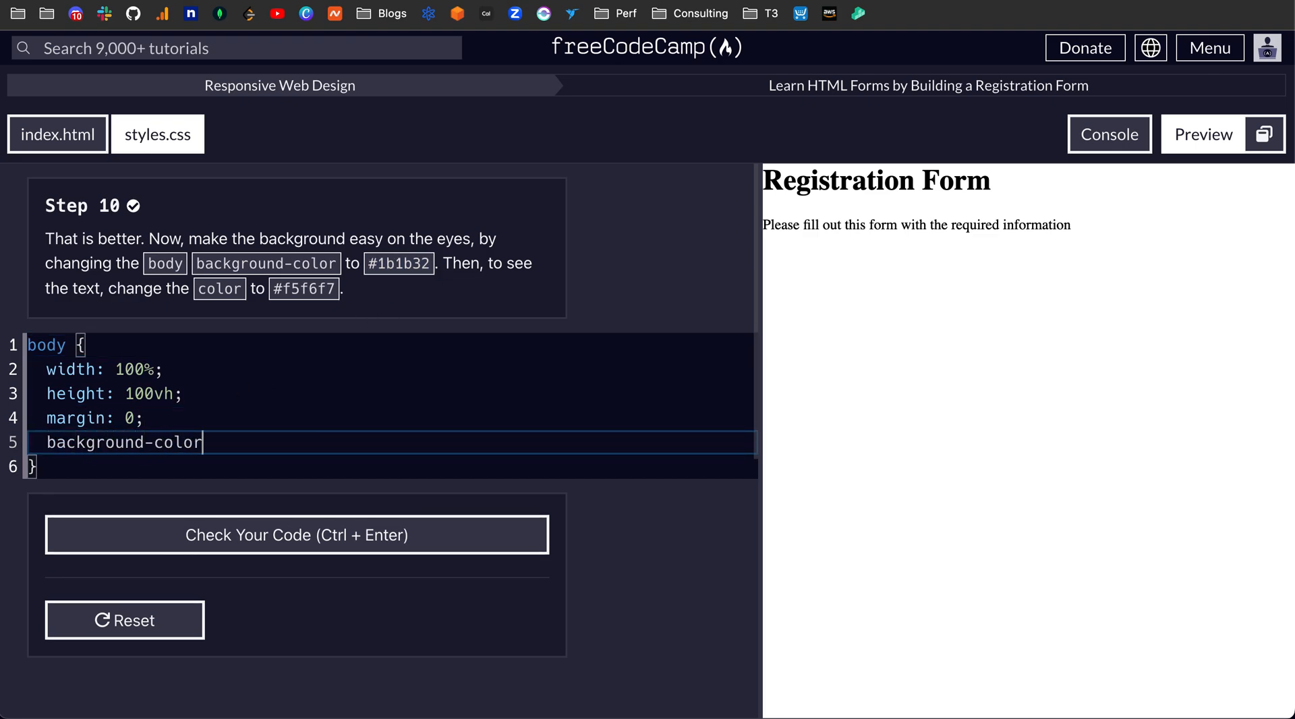
text(: #1b1b32;)
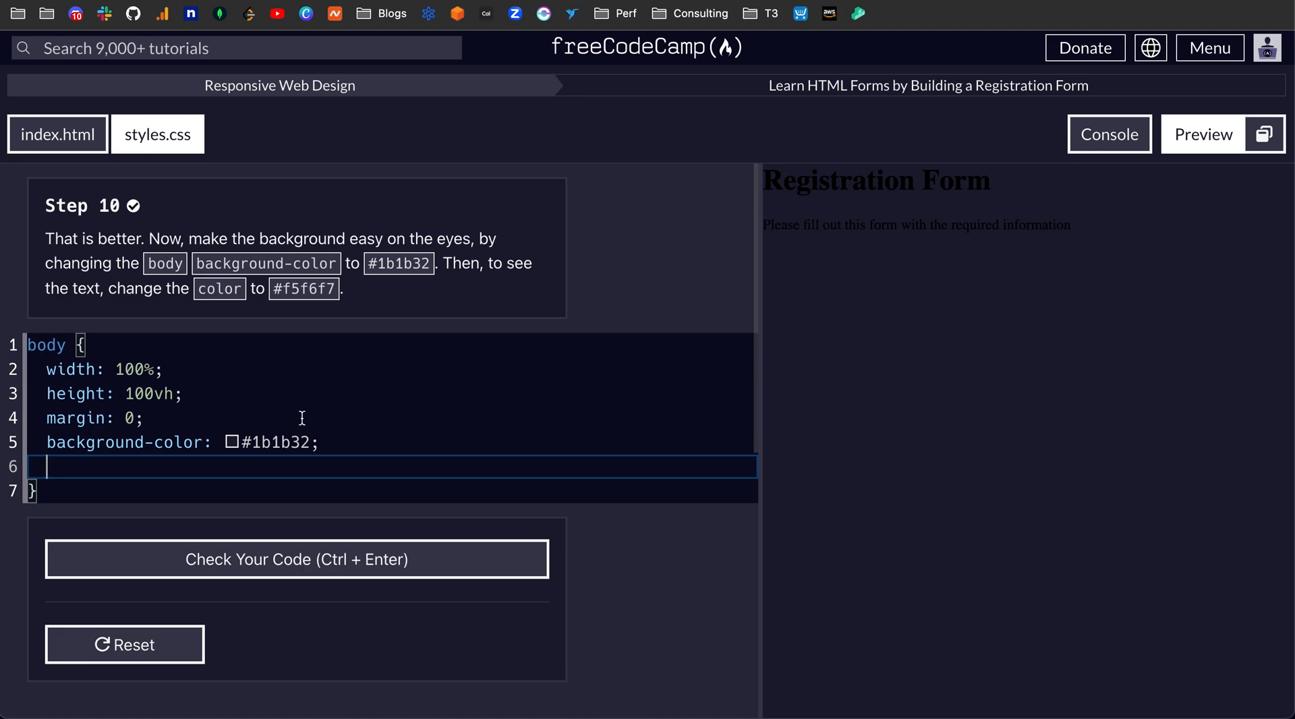
text(color:)
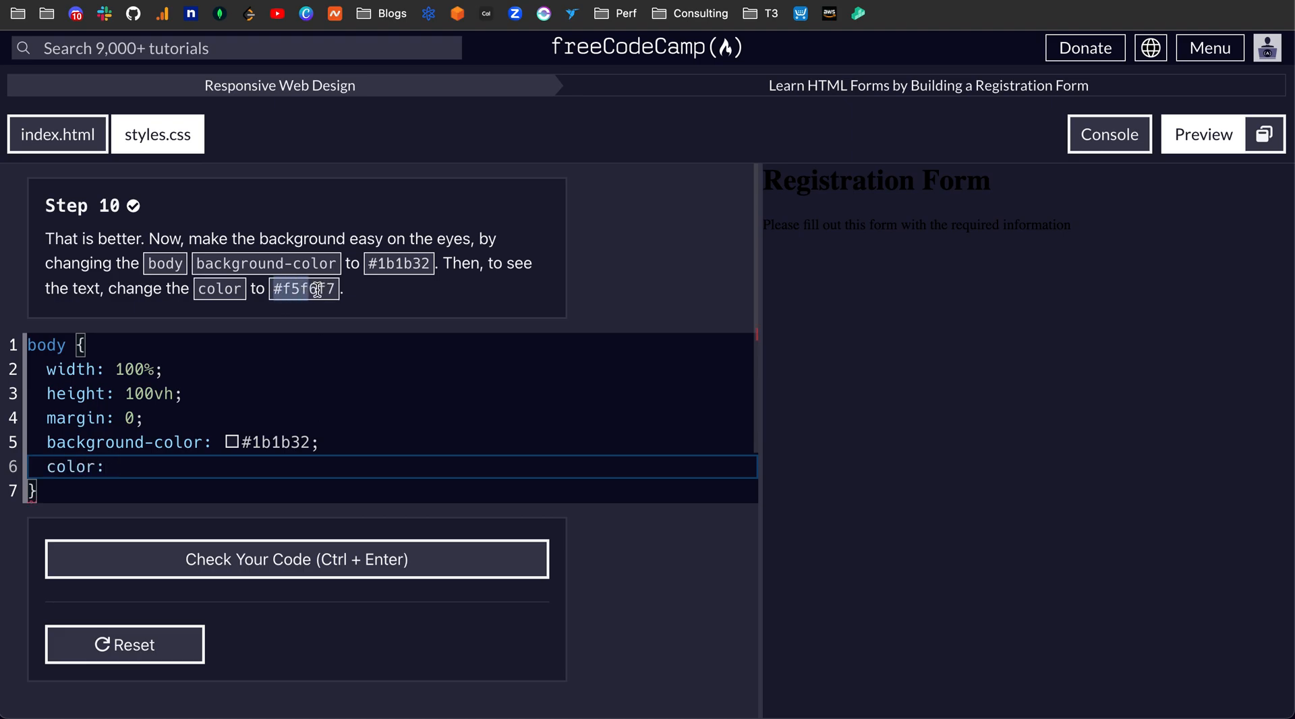
click(139, 467)
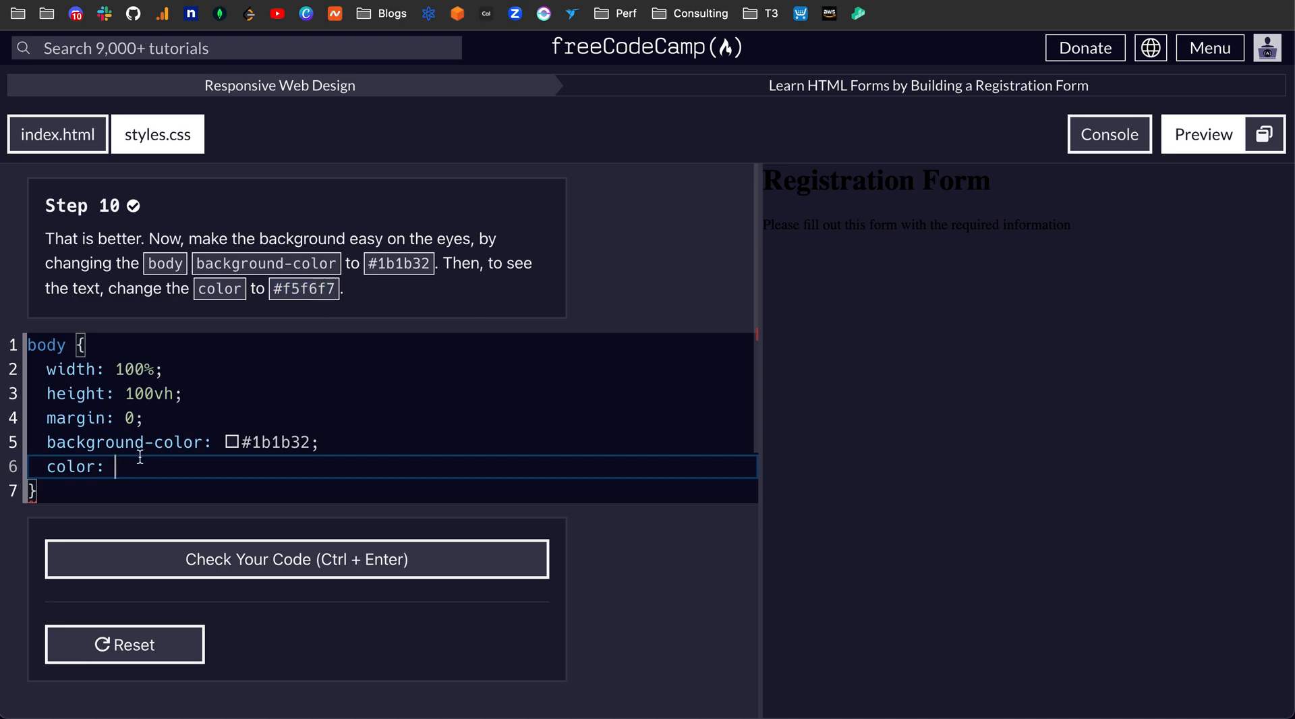
text(#f5f6f7;)
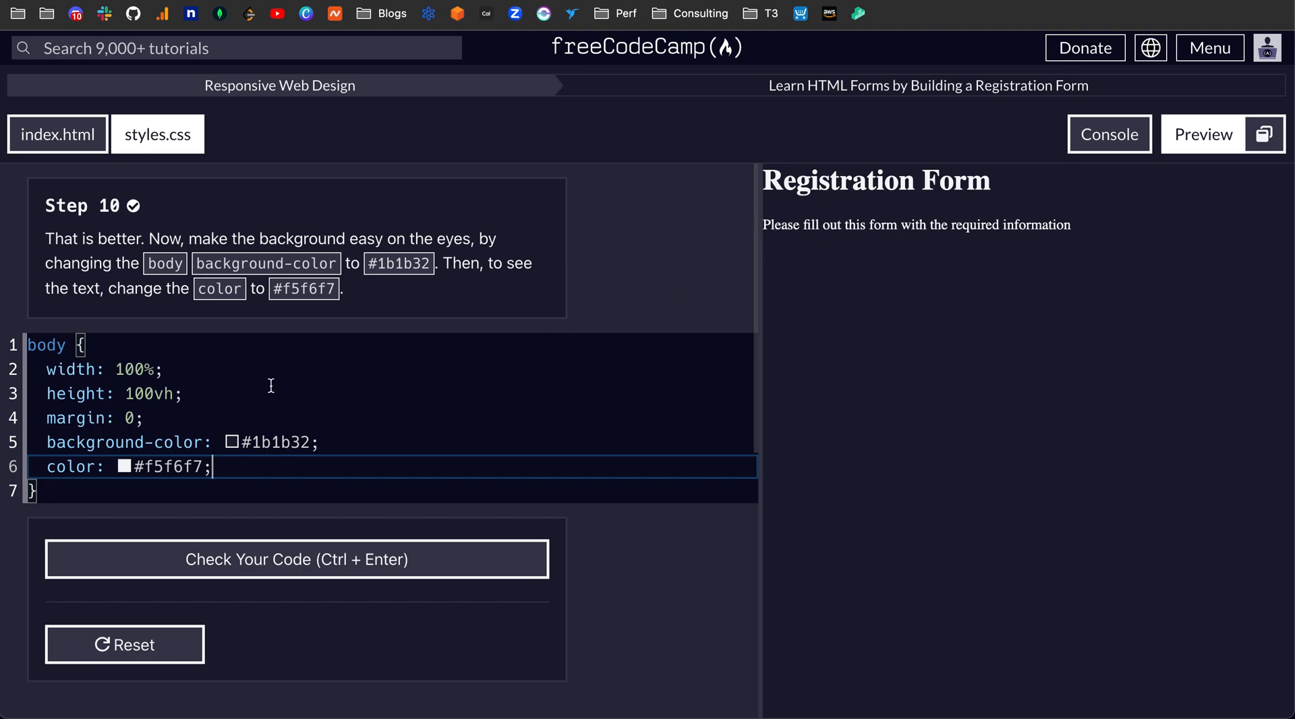
mouse_move(883, 186)
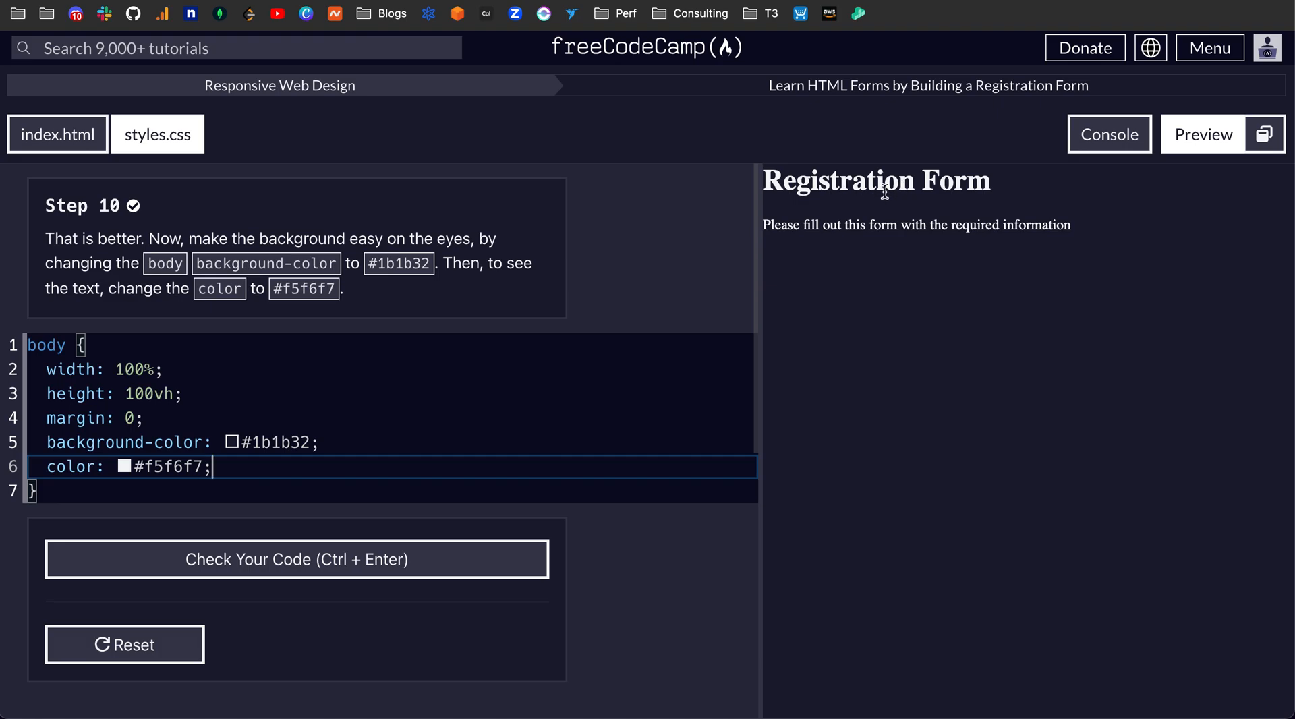
mouse_move(942, 277)
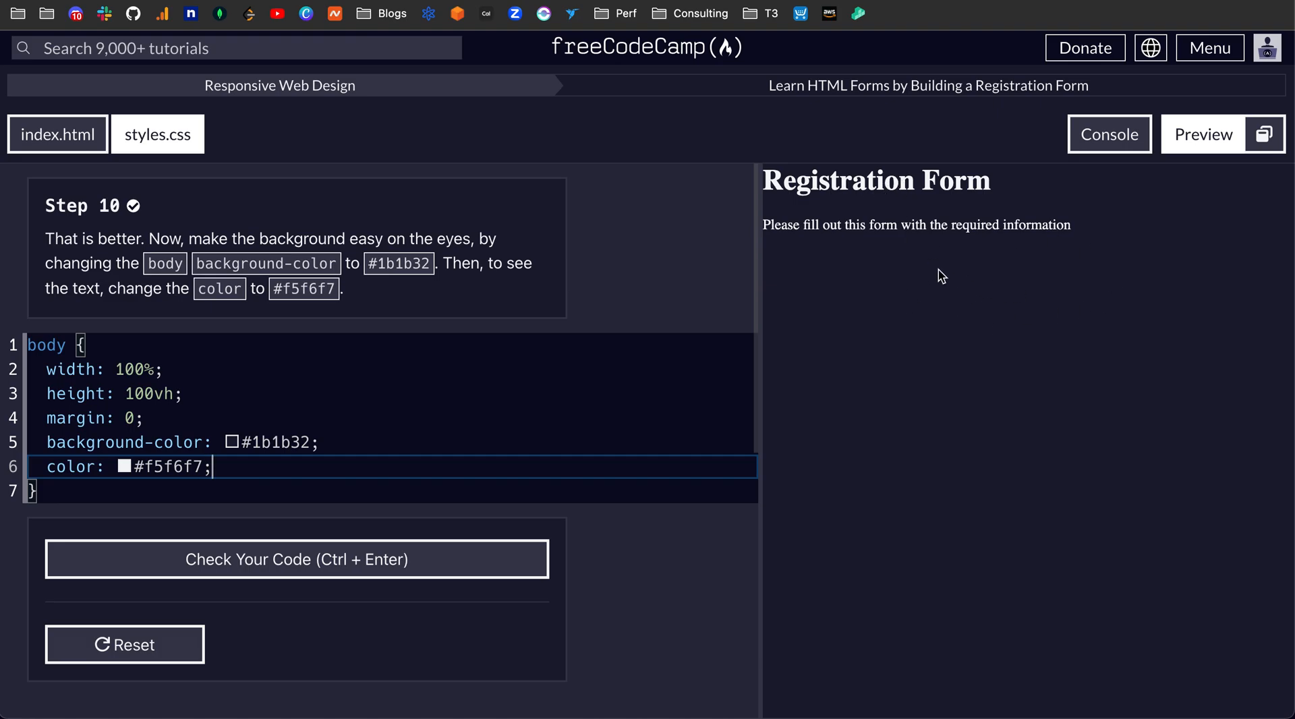
mouse_move(390, 560)
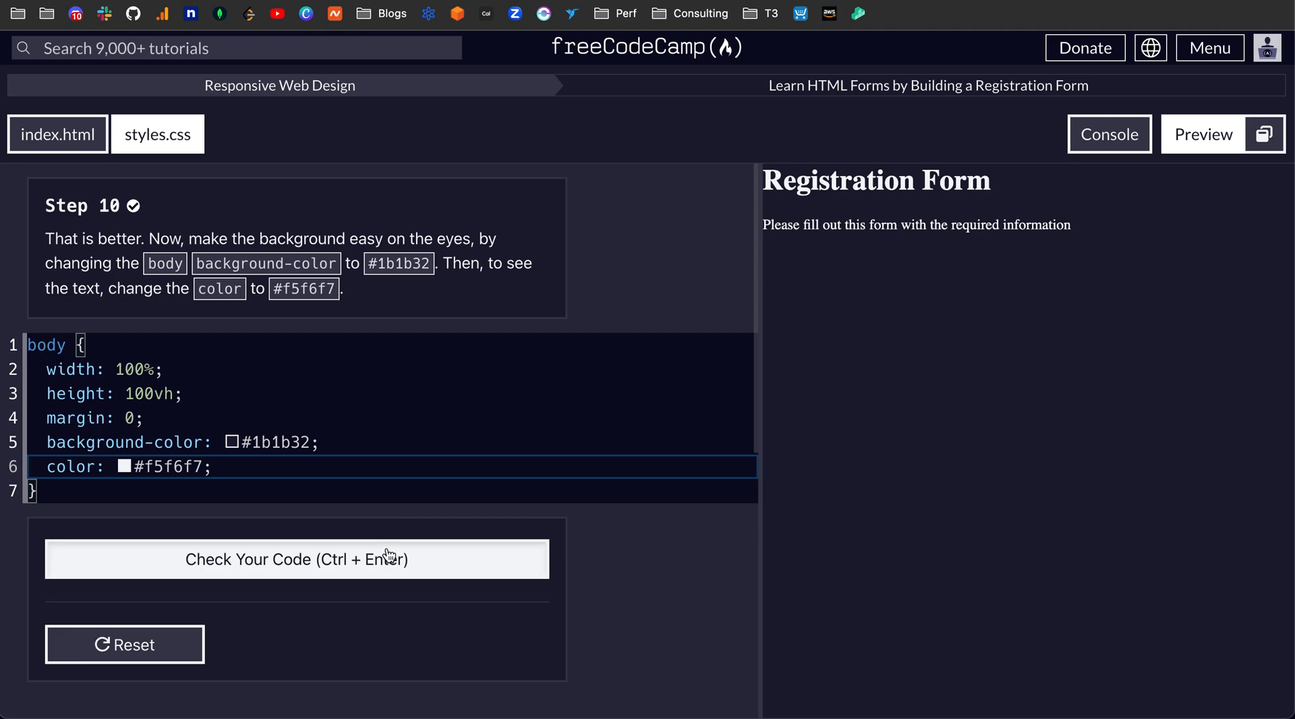
click(297, 559)
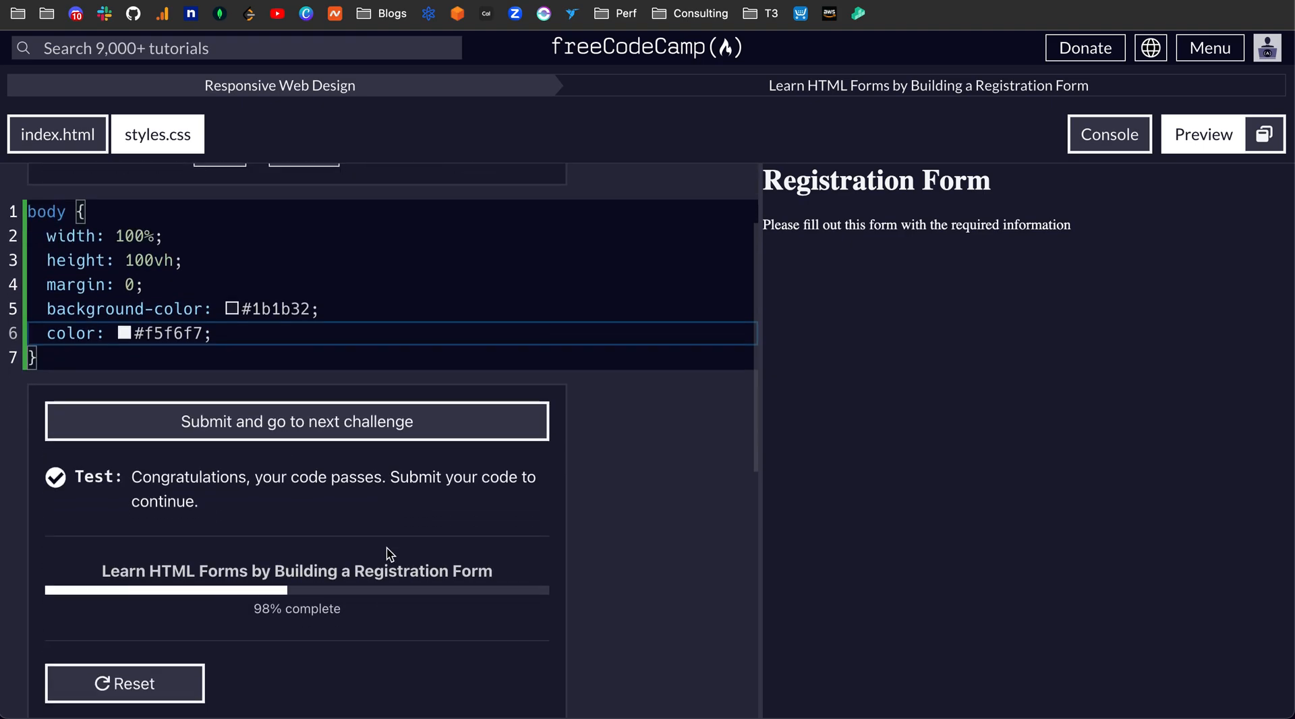
scroll(up, 3)
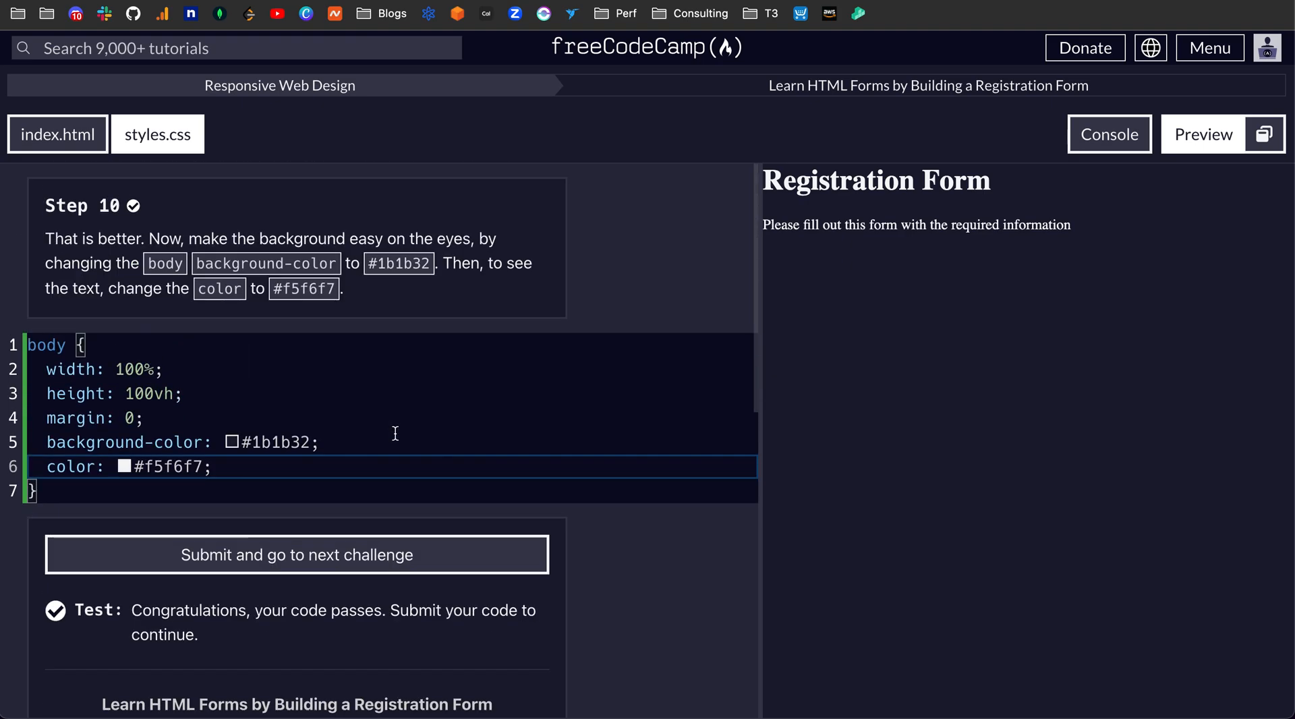
mouse_move(444, 555)
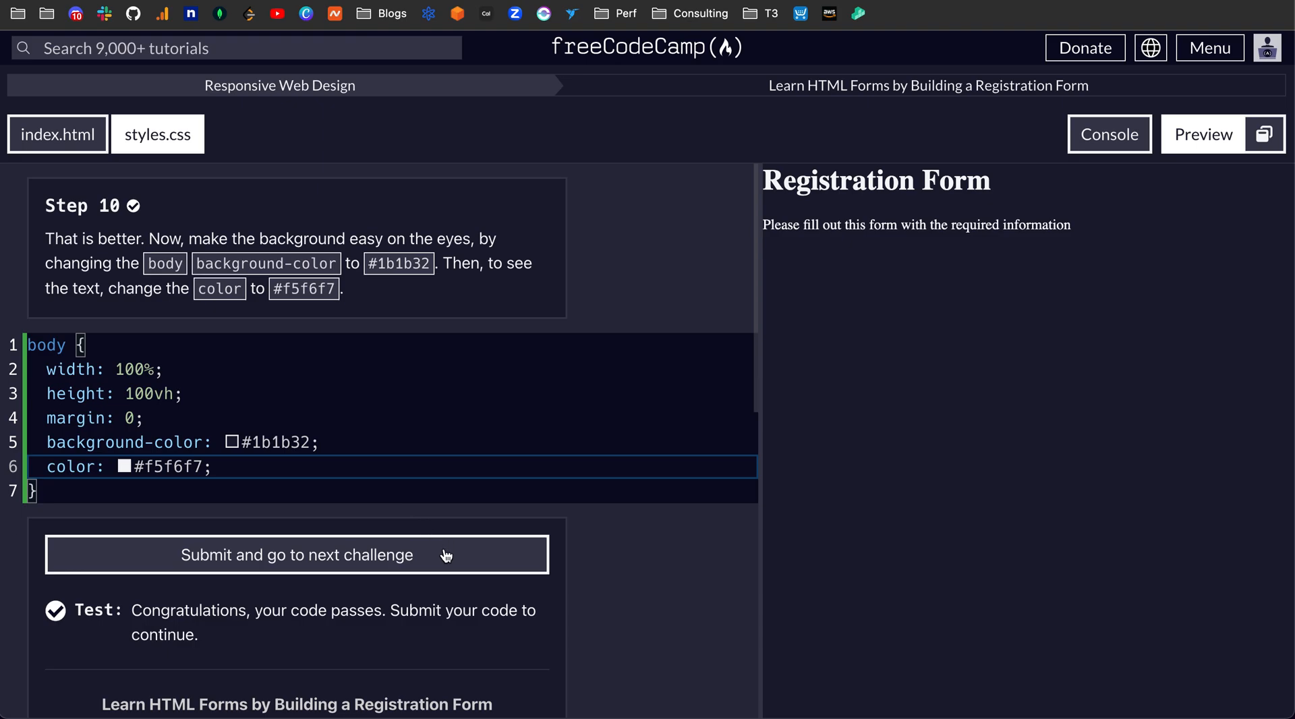